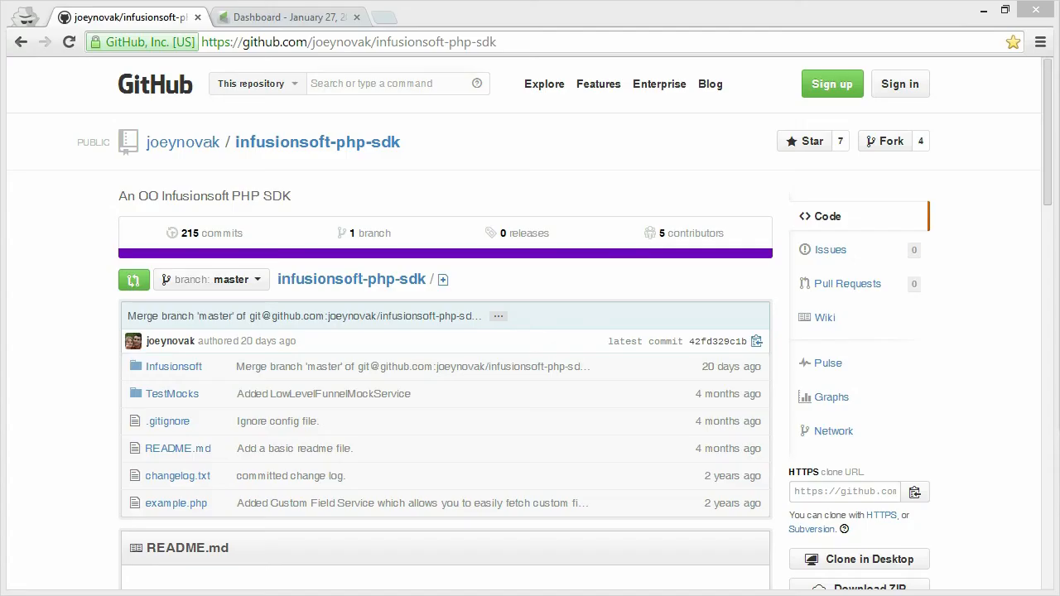
{"action": "mouse_move", "coordinate": [514, 141]}
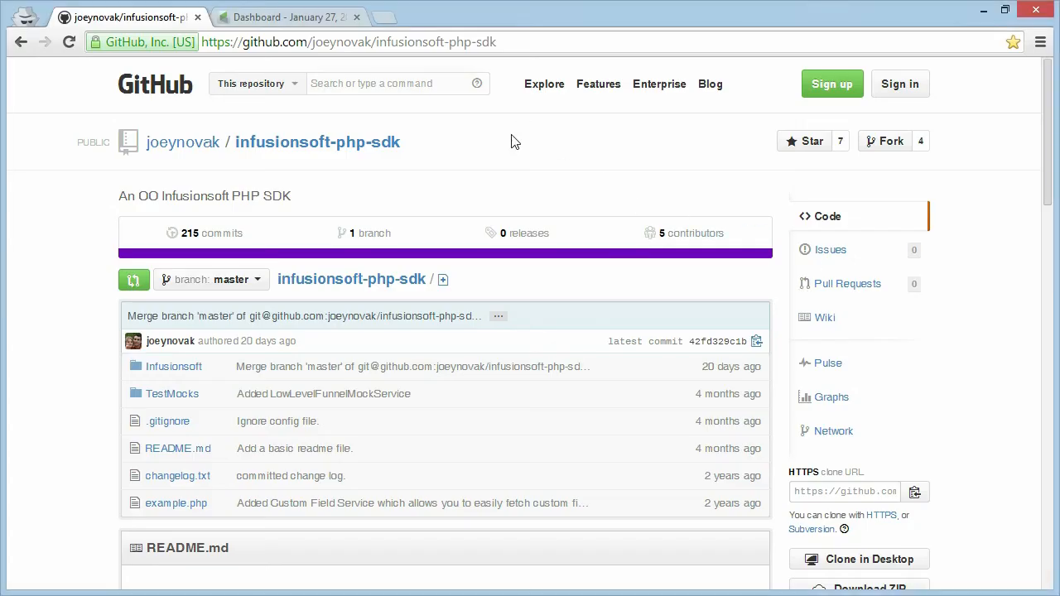
{"action": "mouse_move", "coordinate": [501, 176]}
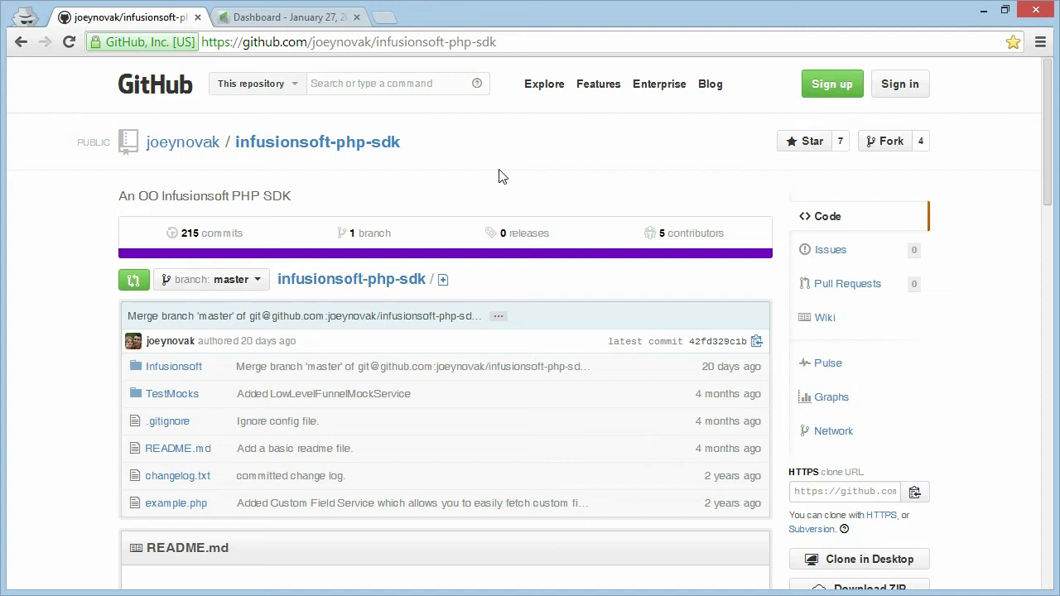
{"action": "mouse_move", "coordinate": [468, 193]}
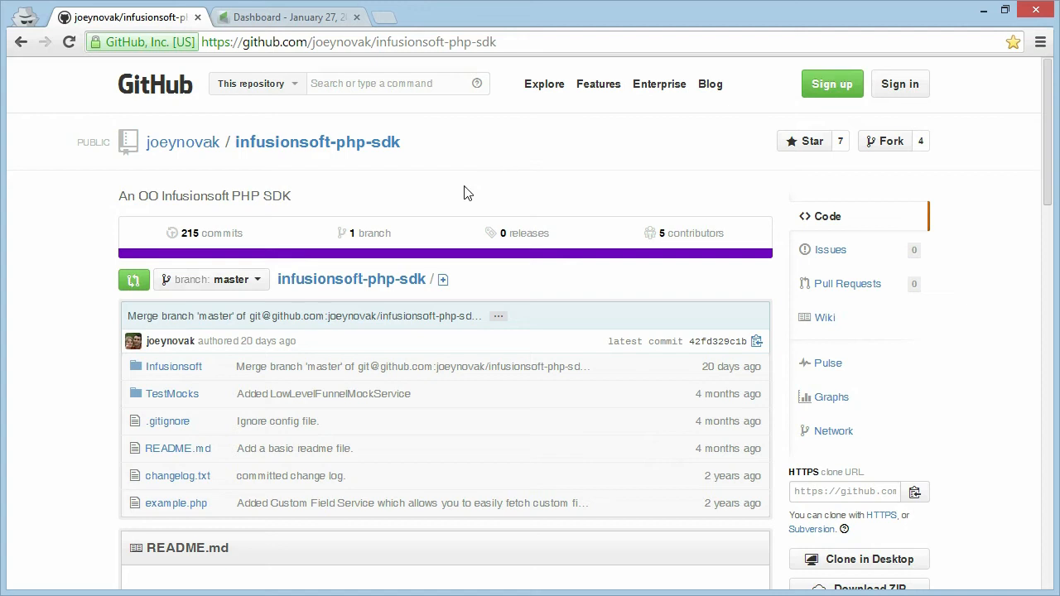
{"action": "mouse_move", "coordinate": [275, 160]}
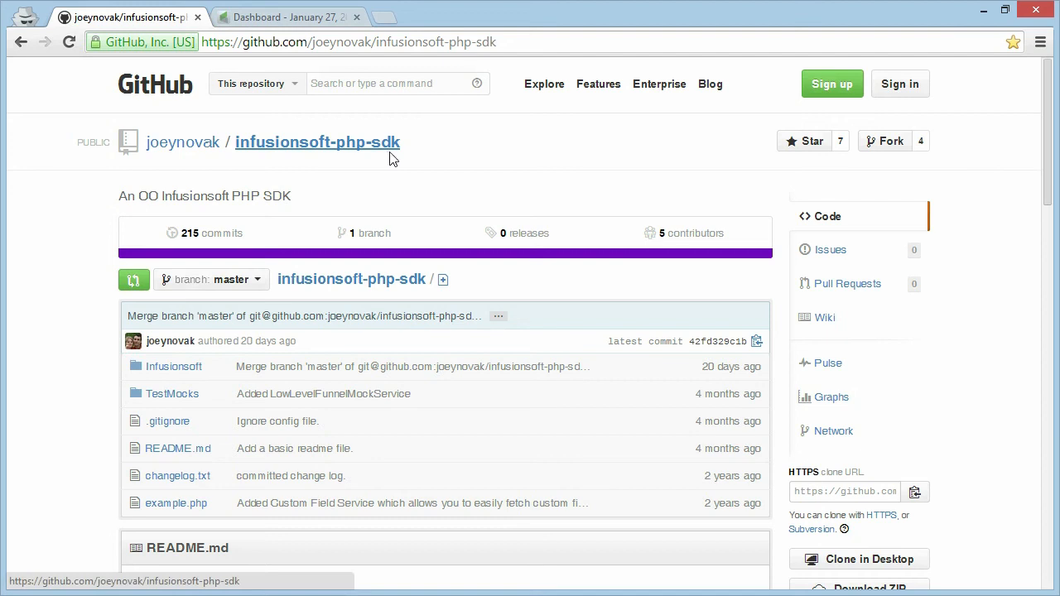
{"action": "mouse_move", "coordinate": [397, 163]}
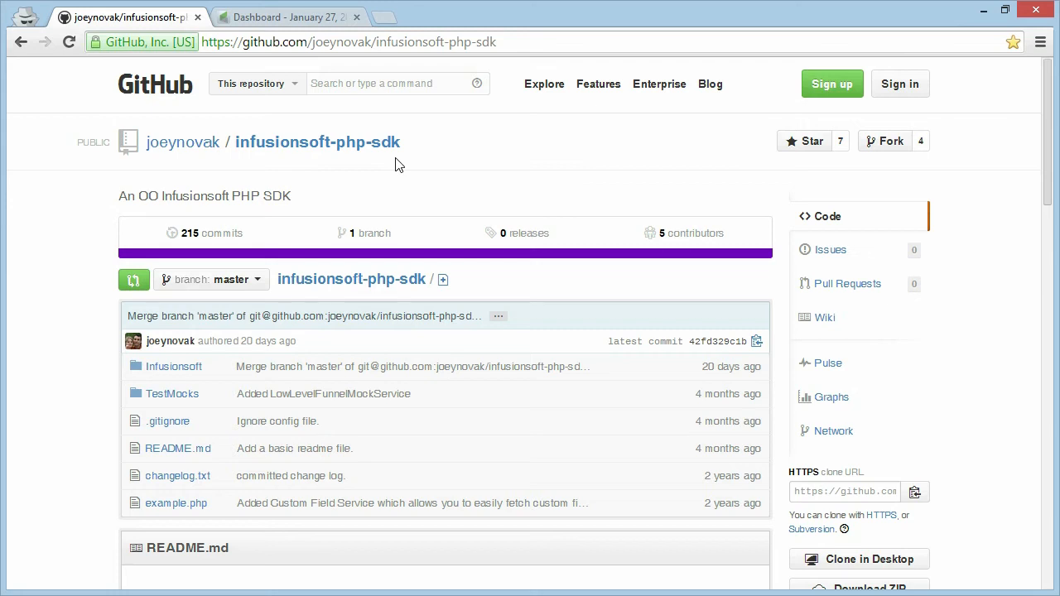
{"action": "mouse_move", "coordinate": [792, 367]}
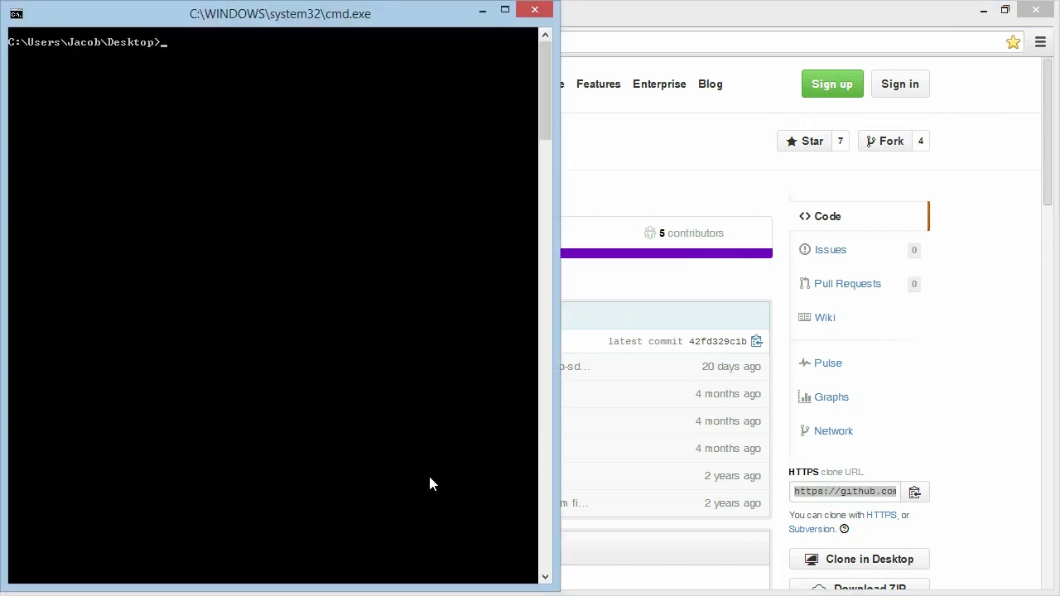
{"action": "type", "text": "git clone https://github.com/joeynovak/infusionsoft-php-sdk.git"}
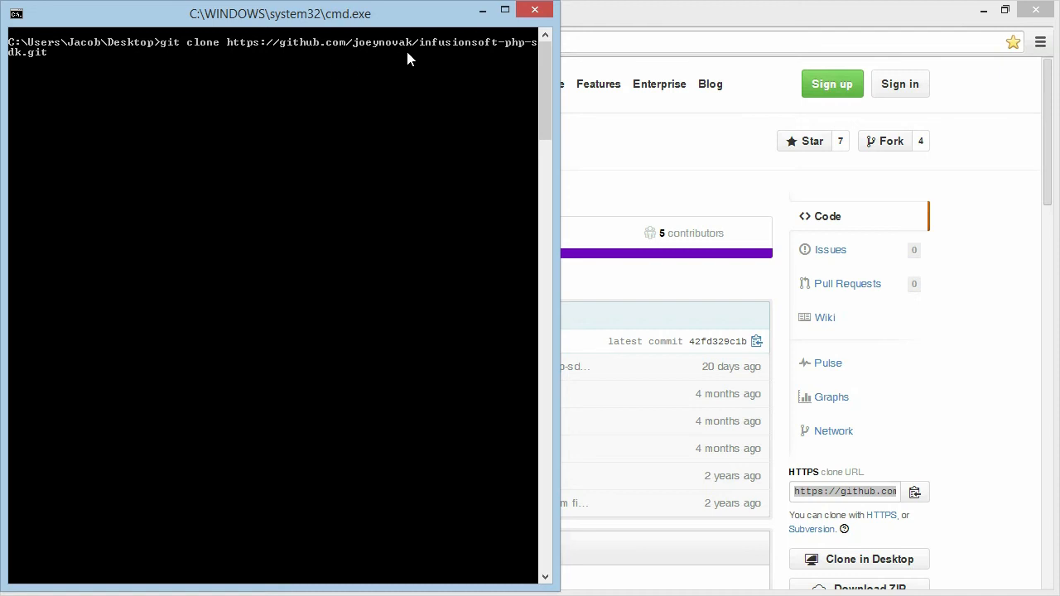
{"action": "mouse_move", "coordinate": [174, 146]}
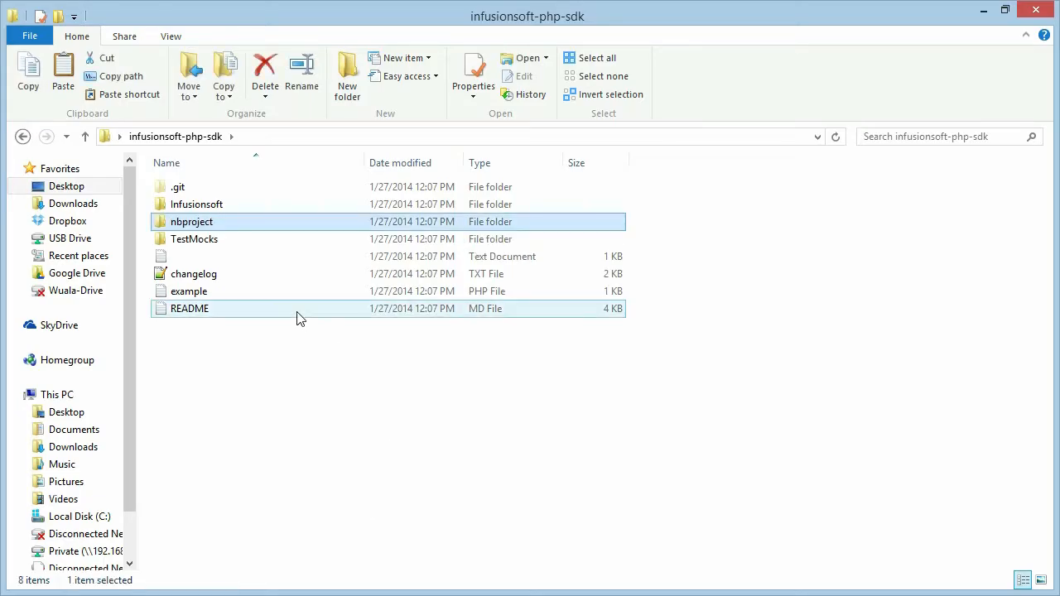
- Open the Infusionsoft folder inside the cloned infusionsoft-php-sdk and scroll through its PHP files
{"action": "left_click", "coordinate": [195, 204]}
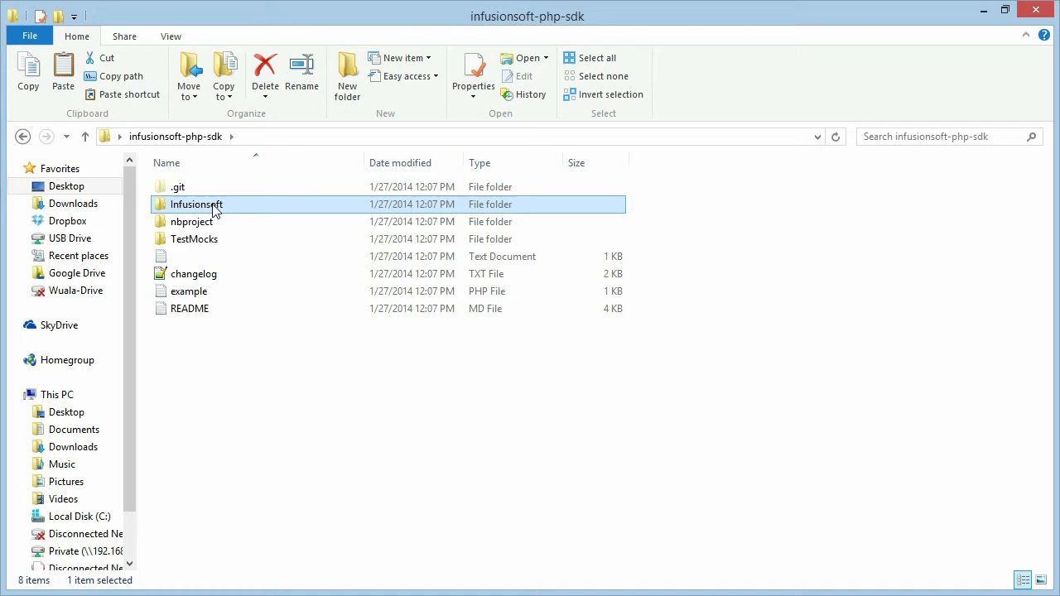
{"action": "double_click", "coordinate": [197, 203]}
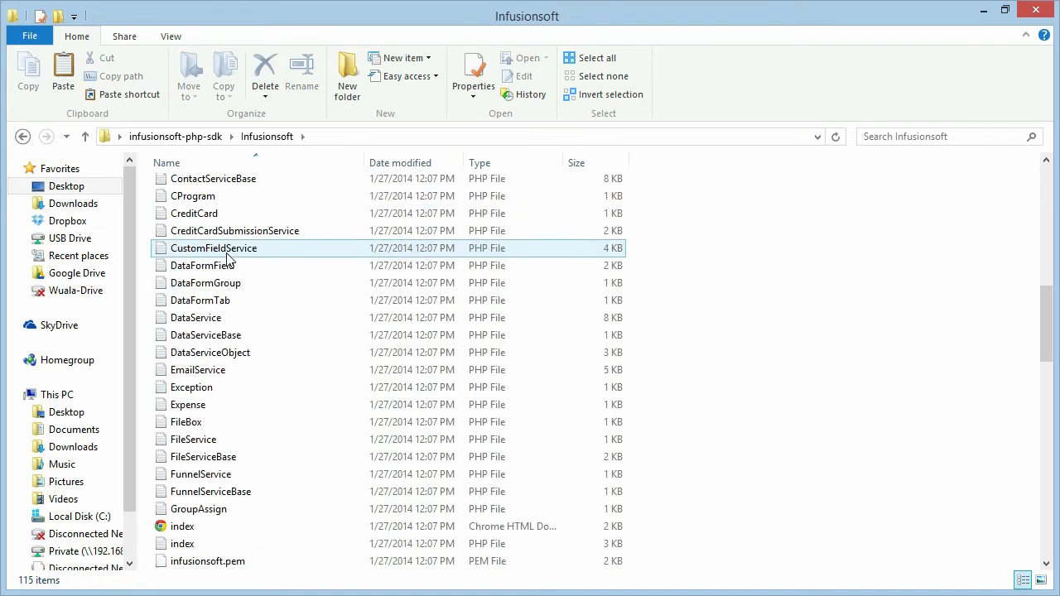
{"action": "scroll", "scroll_direction": "down", "scroll_amount": 3}
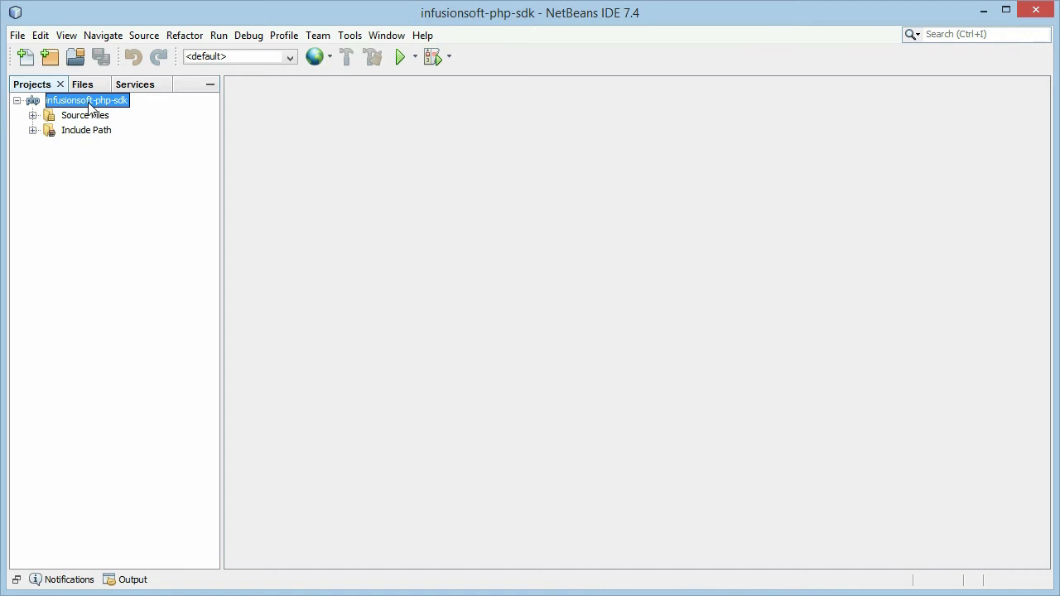
- Expand Source Files and the Infusionsoft folder, then browse its subfolders and PHP class files
{"action": "left_click", "coordinate": [33, 114]}
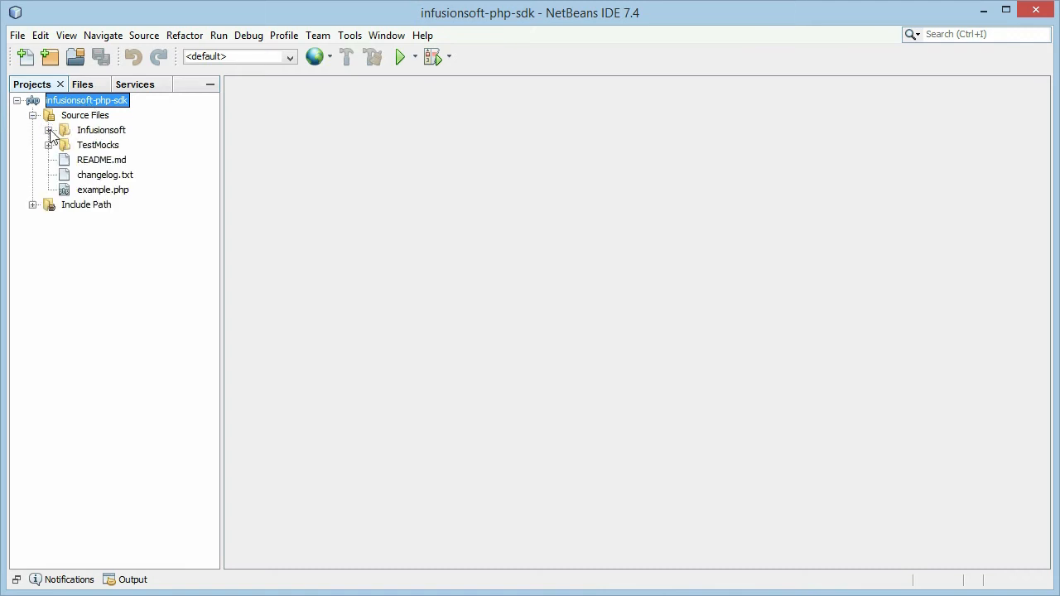
{"action": "left_click", "coordinate": [50, 130]}
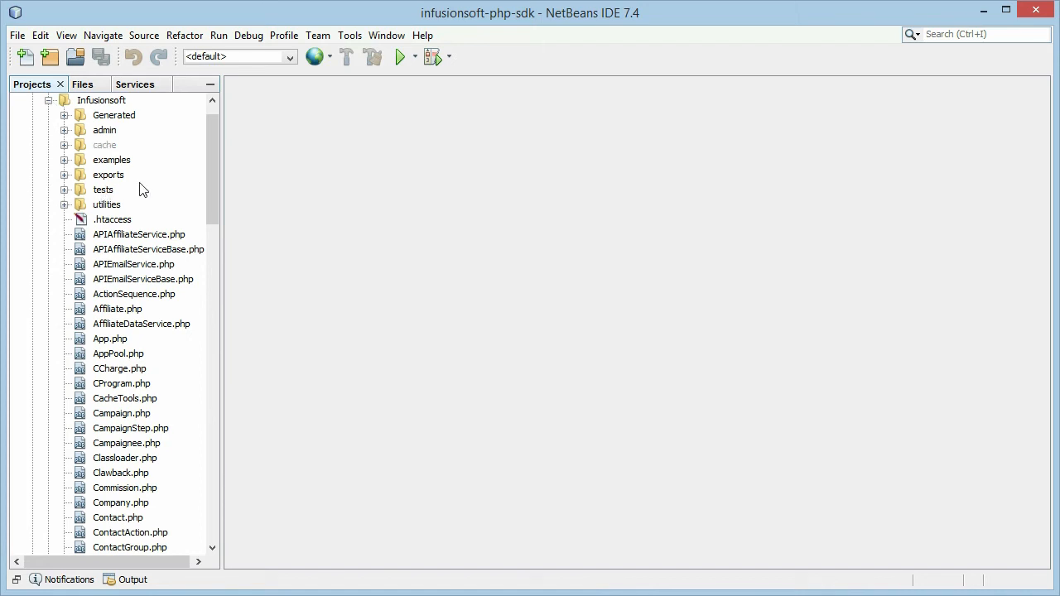
{"action": "mouse_move", "coordinate": [163, 196]}
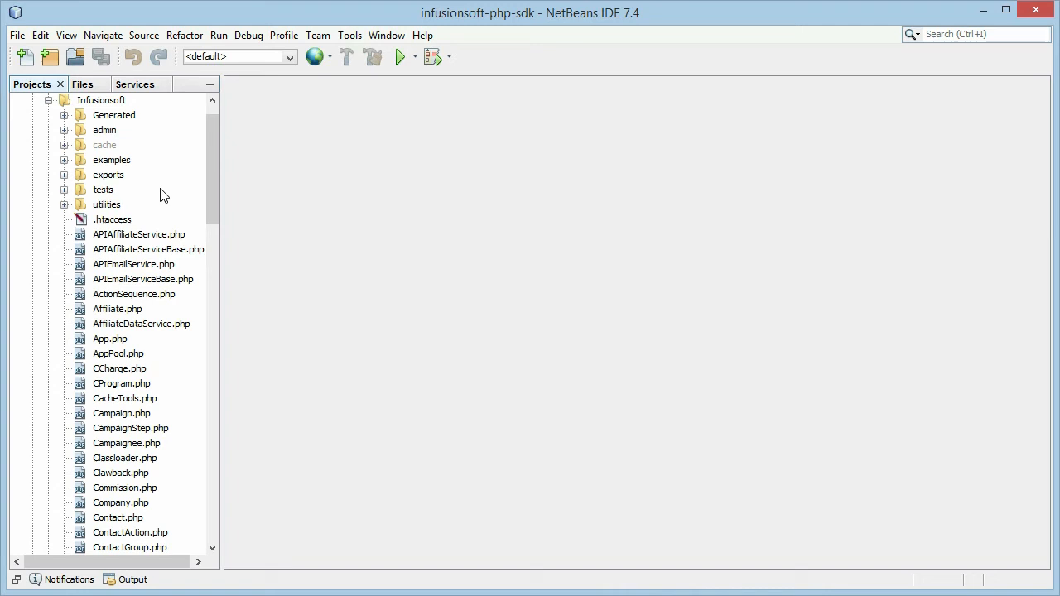
{"action": "scroll", "scroll_direction": "down", "scroll_amount": 3}
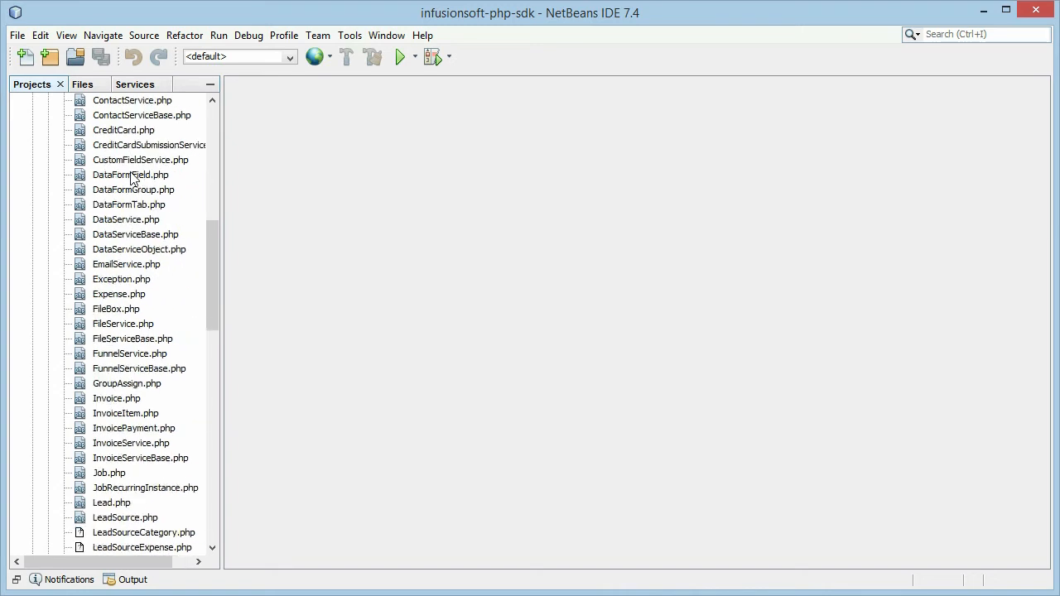
{"action": "scroll", "scroll_direction": "down", "scroll_amount": 3}
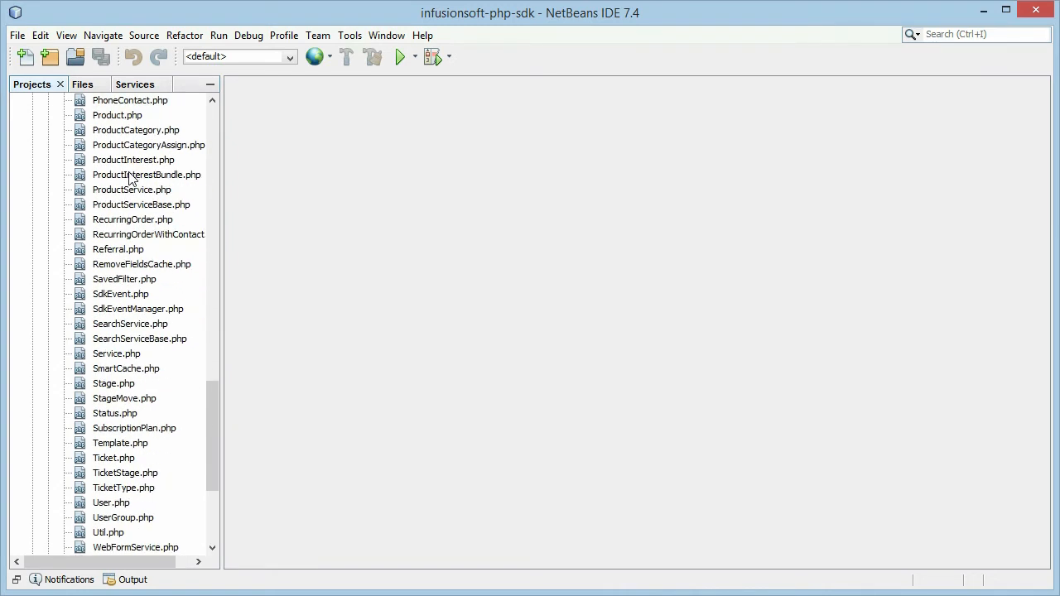
{"action": "scroll", "scroll_direction": "up", "scroll_amount": 3}
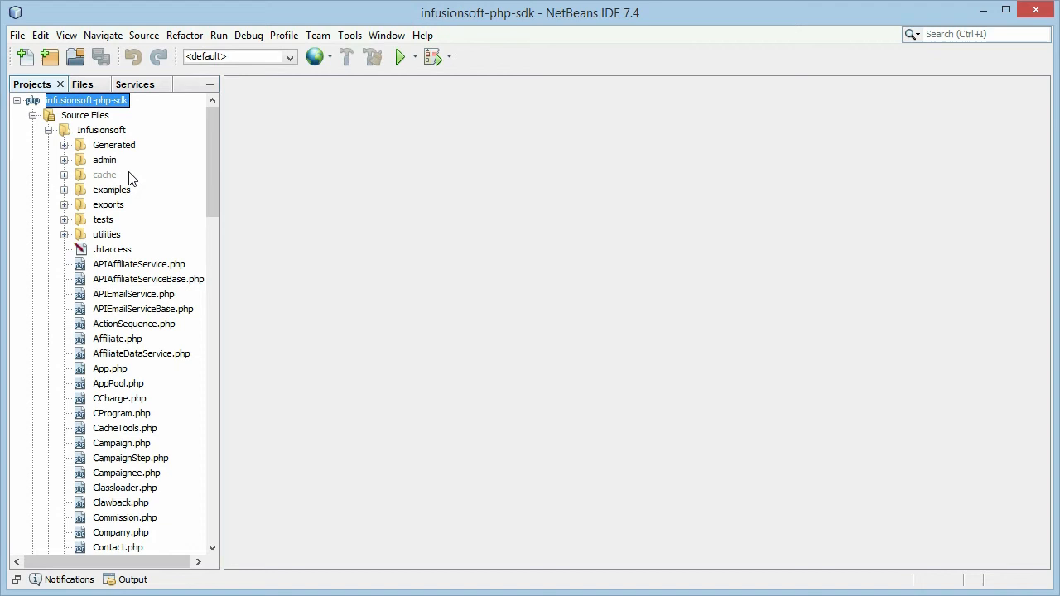
{"action": "mouse_move", "coordinate": [45, 133]}
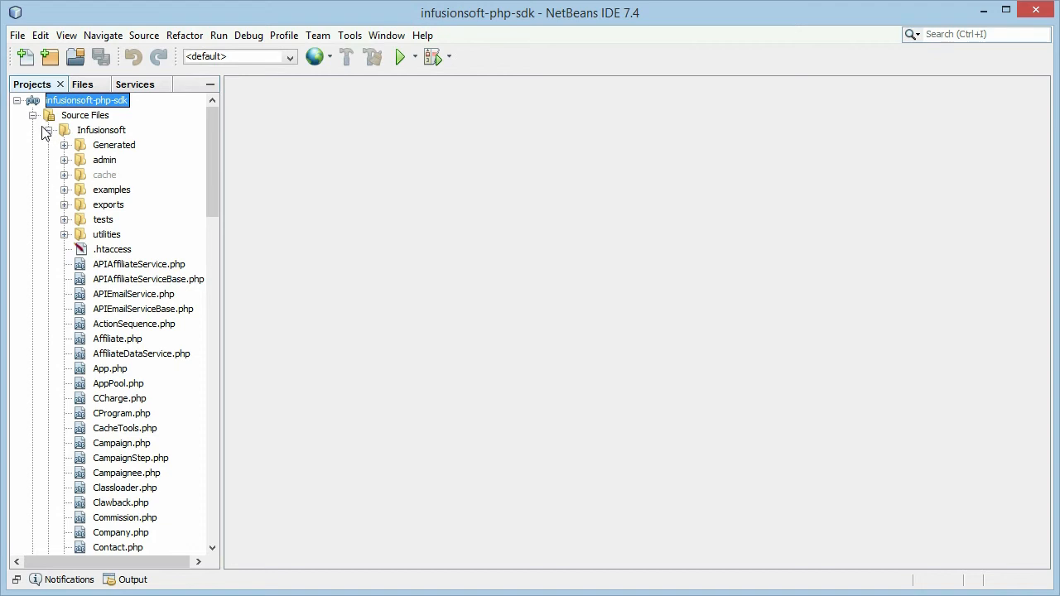
- Create a new PHP file named new-contact in the project's Source Files
{"action": "right_click", "coordinate": [85, 115]}
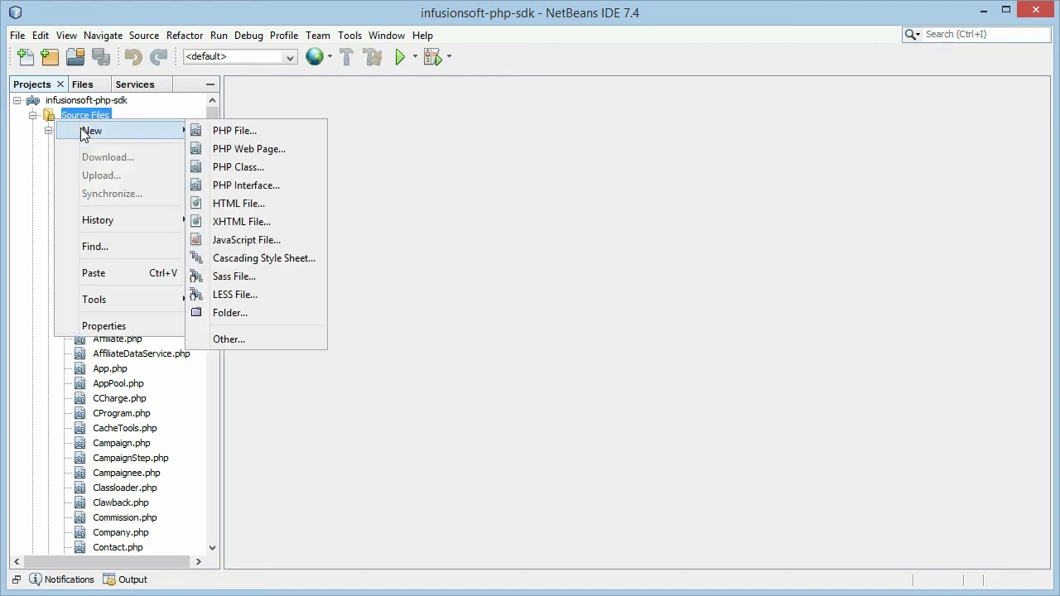
{"action": "left_click", "coordinate": [234, 130]}
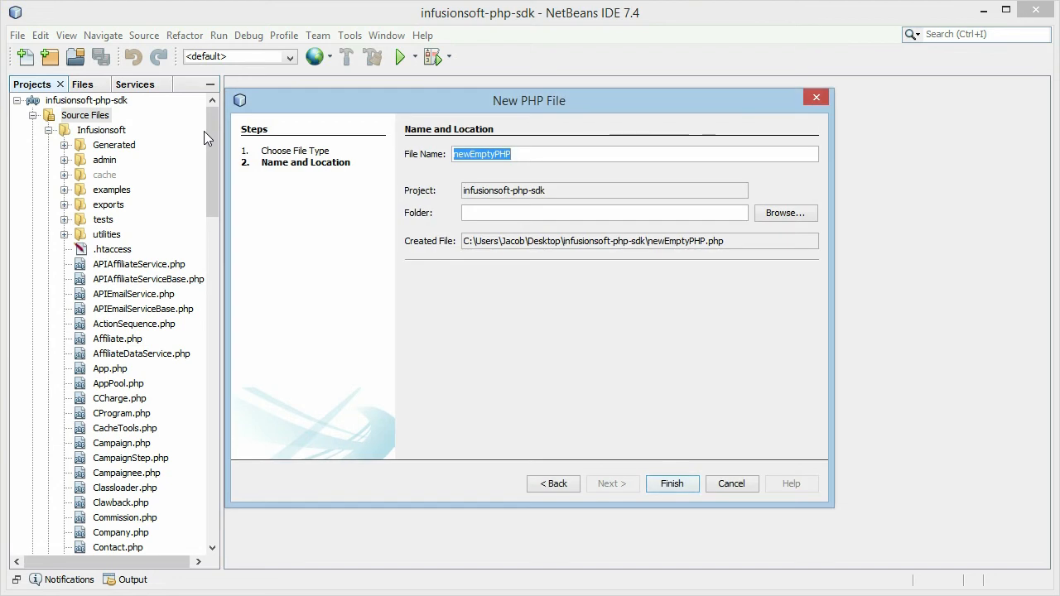
{"action": "type", "text": "new-contact"}
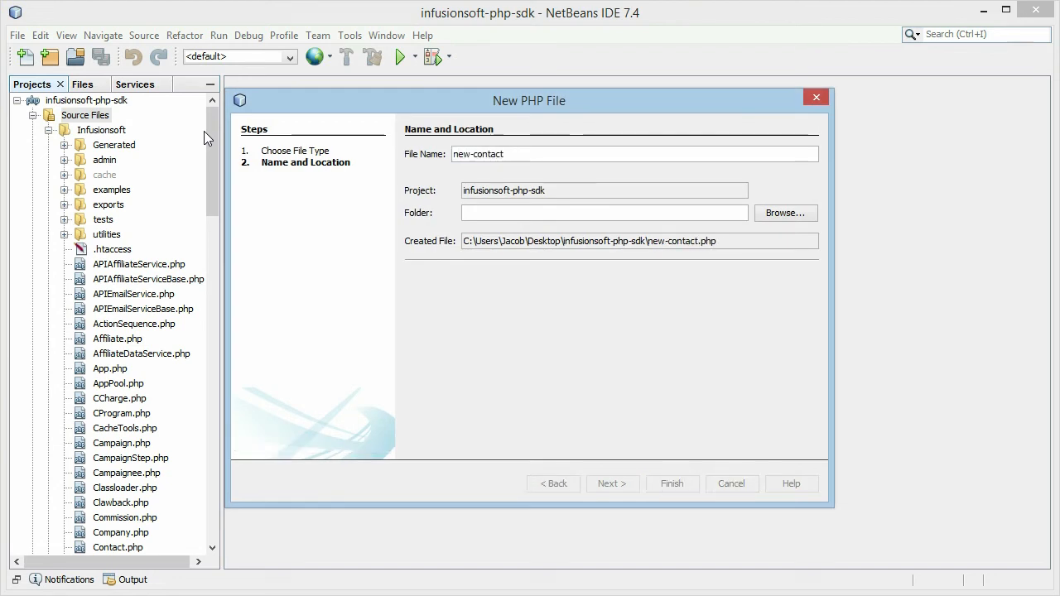
{"action": "left_click", "coordinate": [672, 483]}
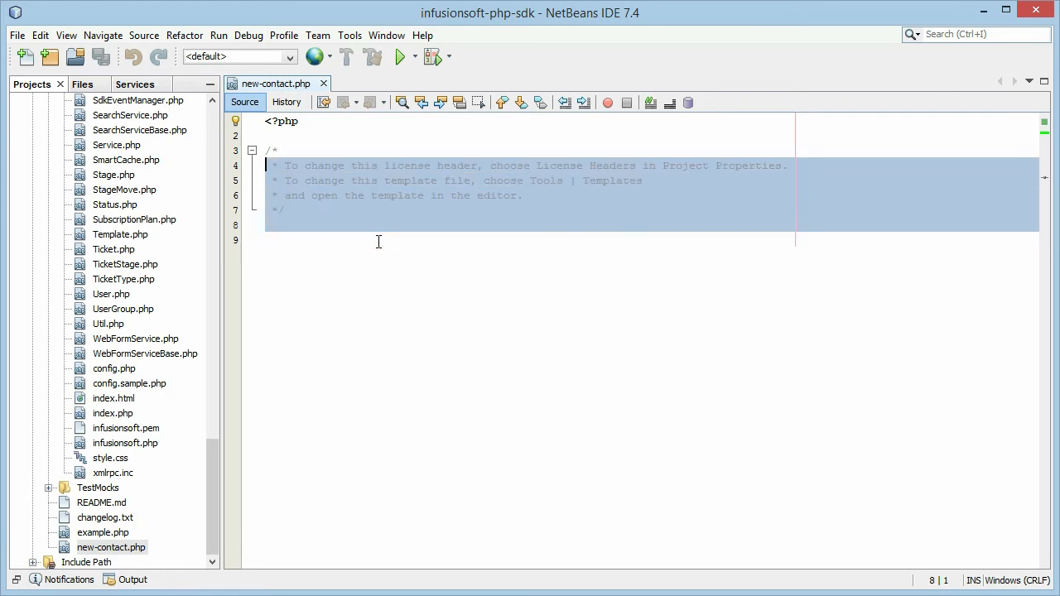
- Delete the template license comment so only the <?php opening tag remains
{"action": "key", "text": "Delete"}
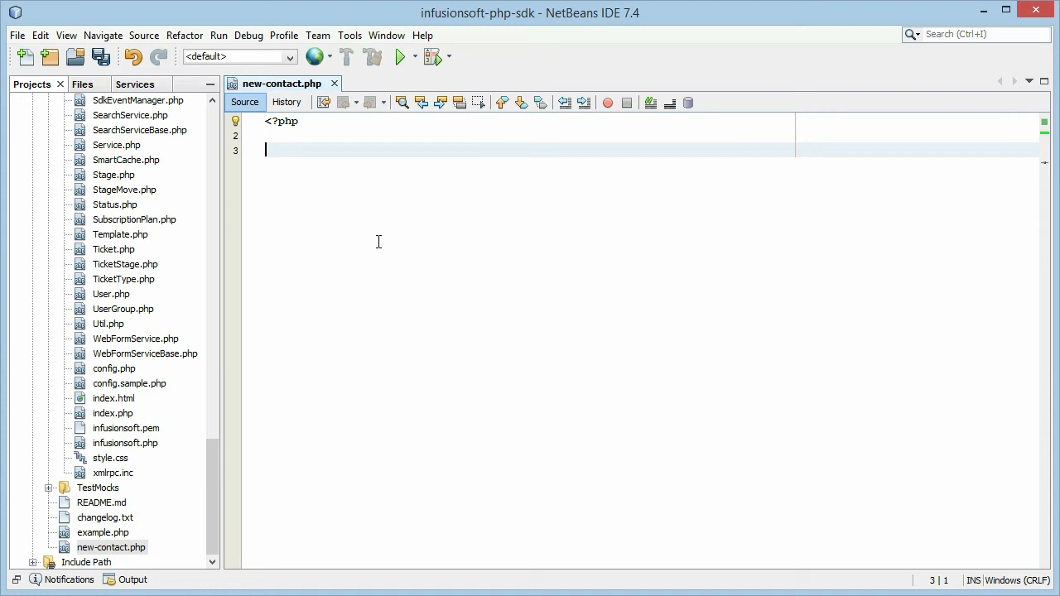
{"action": "scroll", "scroll_direction": "up", "scroll_amount": 3}
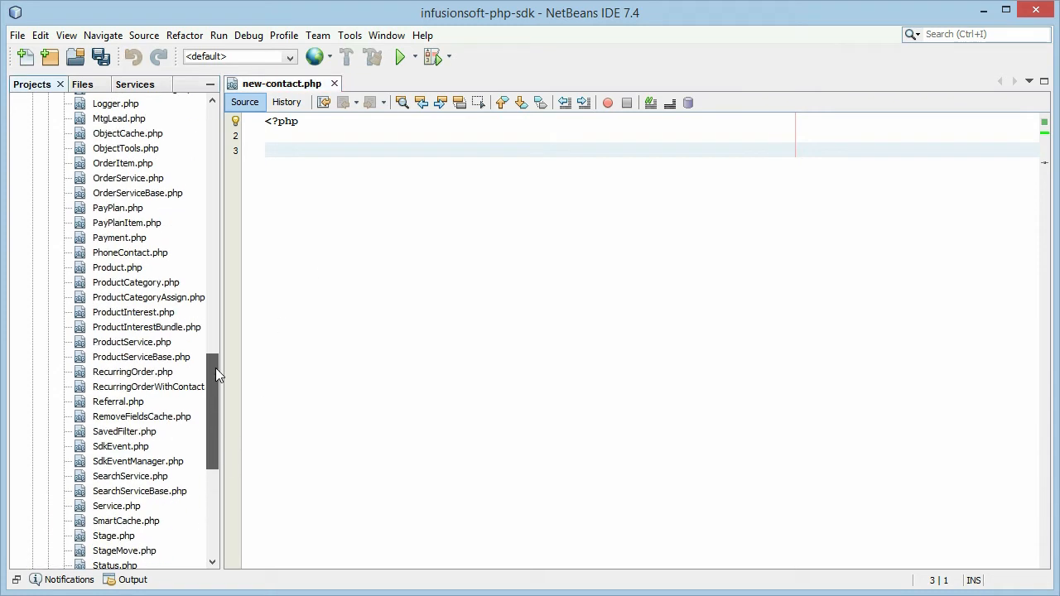
{"action": "scroll", "scroll_direction": "up", "scroll_amount": 3}
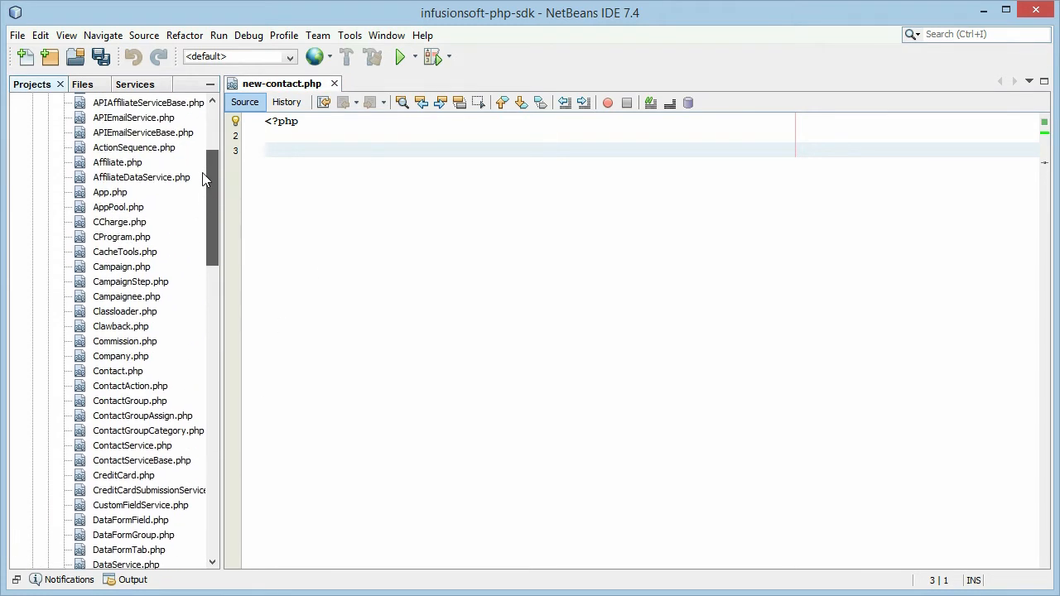
{"action": "scroll", "scroll_direction": "up", "scroll_amount": 3}
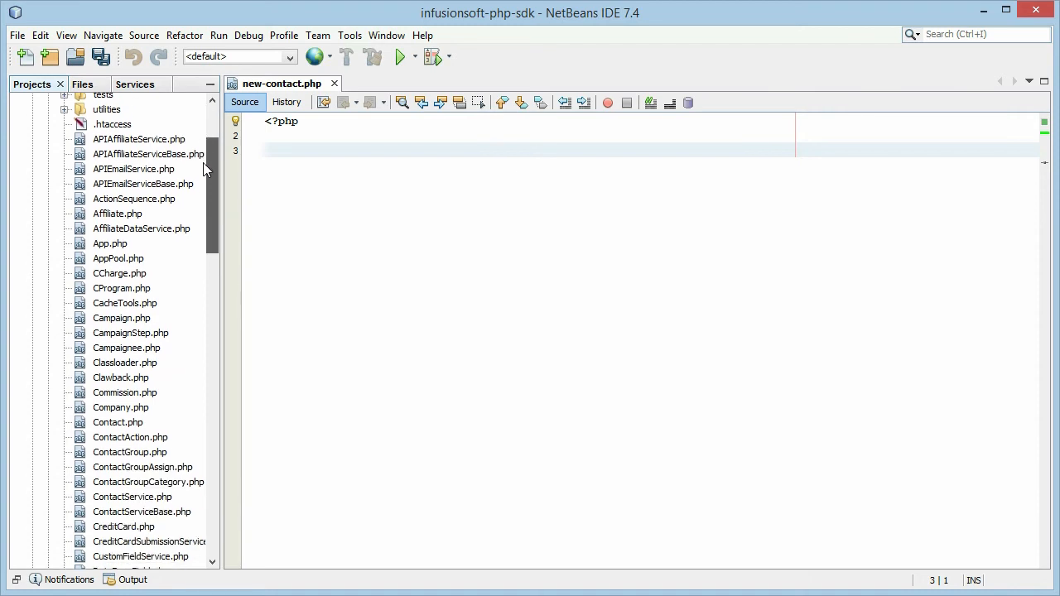
{"action": "scroll", "scroll_direction": "down", "scroll_amount": 3}
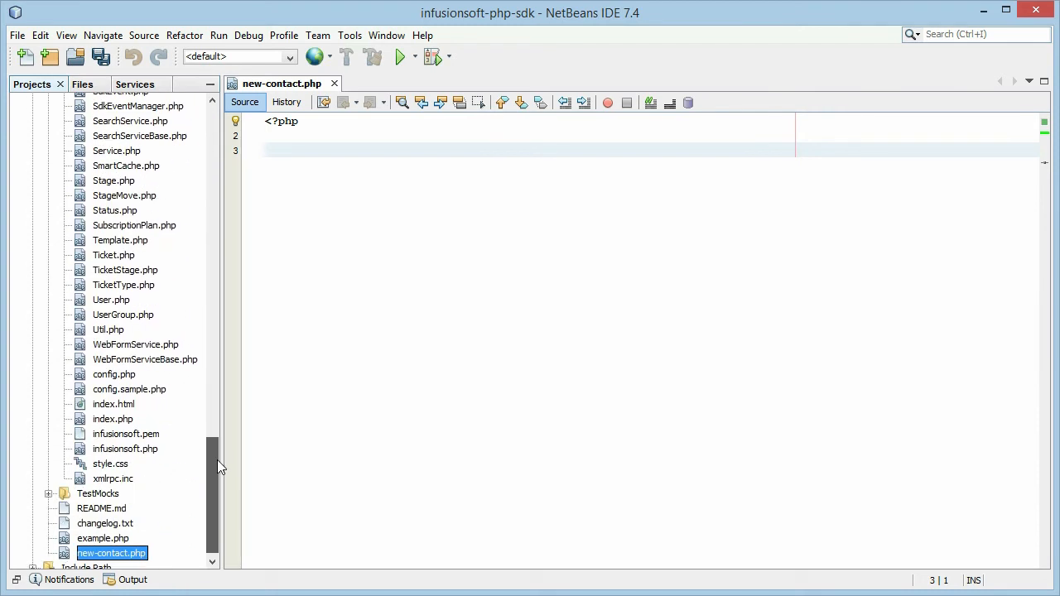
{"action": "mouse_move", "coordinate": [130, 394]}
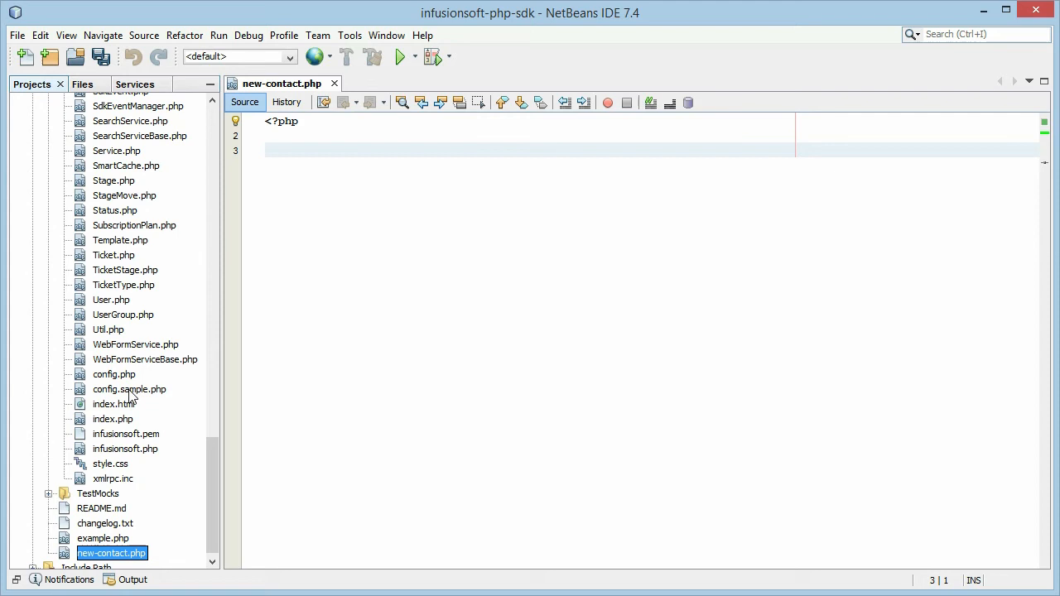
- View config.sample.php, open config.php, close the sample tab, and focus the host value
{"action": "left_click", "coordinate": [130, 390]}
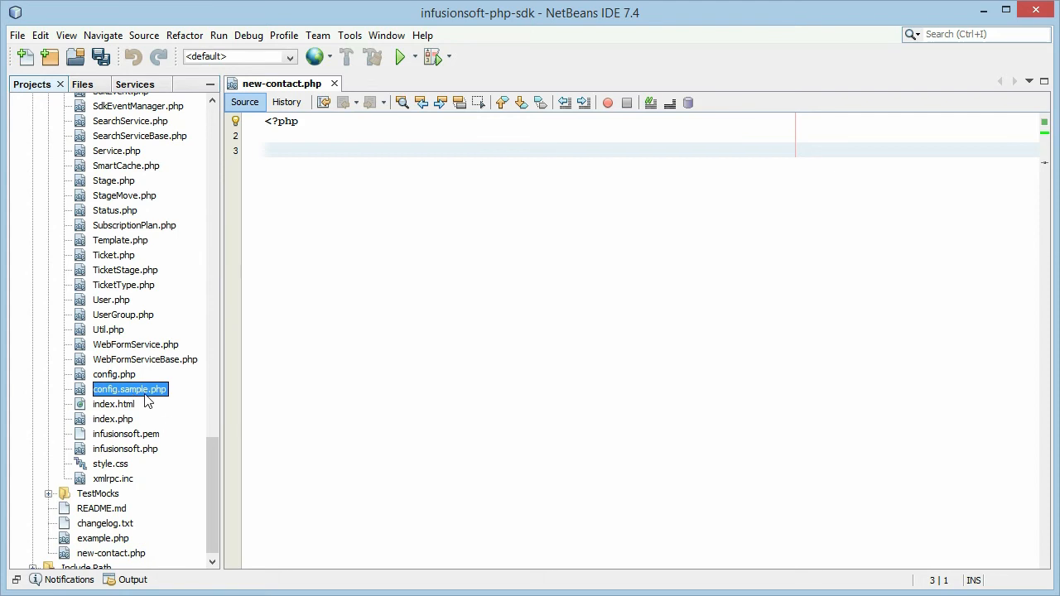
{"action": "double_click", "coordinate": [129, 389]}
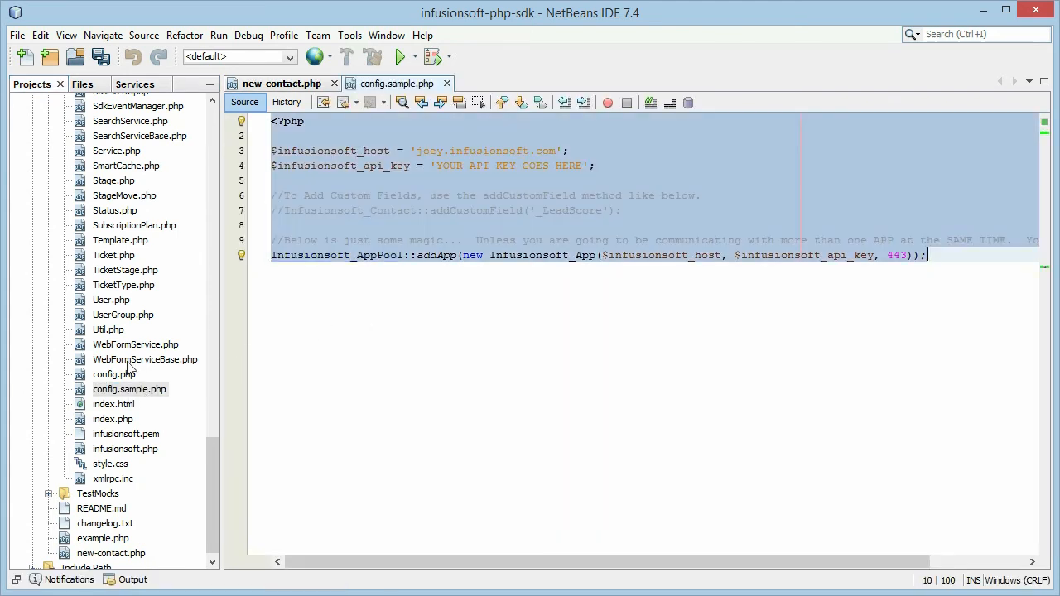
{"action": "double_click", "coordinate": [114, 373]}
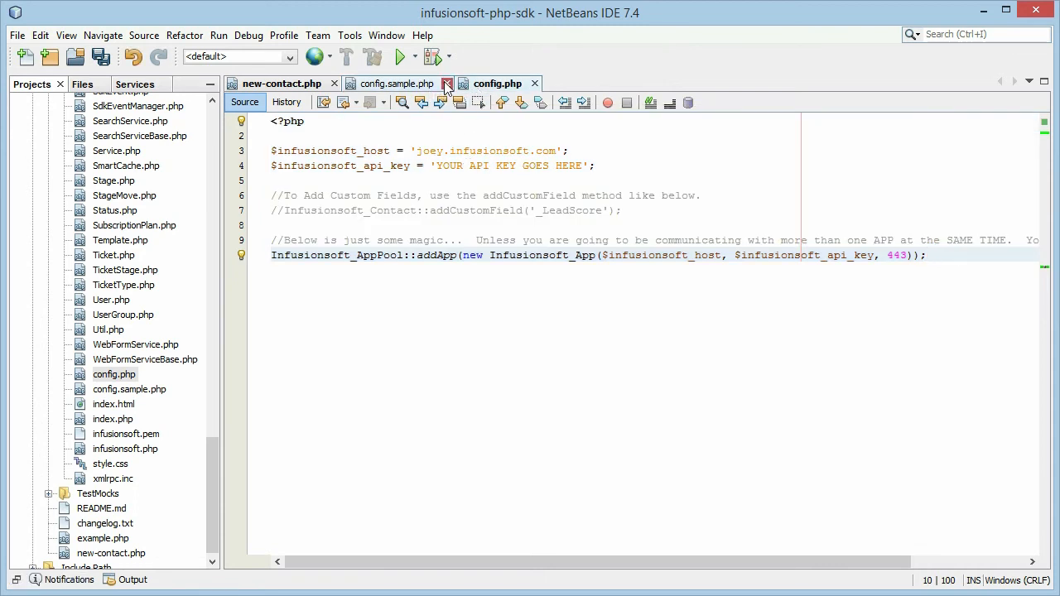
{"action": "left_click", "coordinate": [449, 84]}
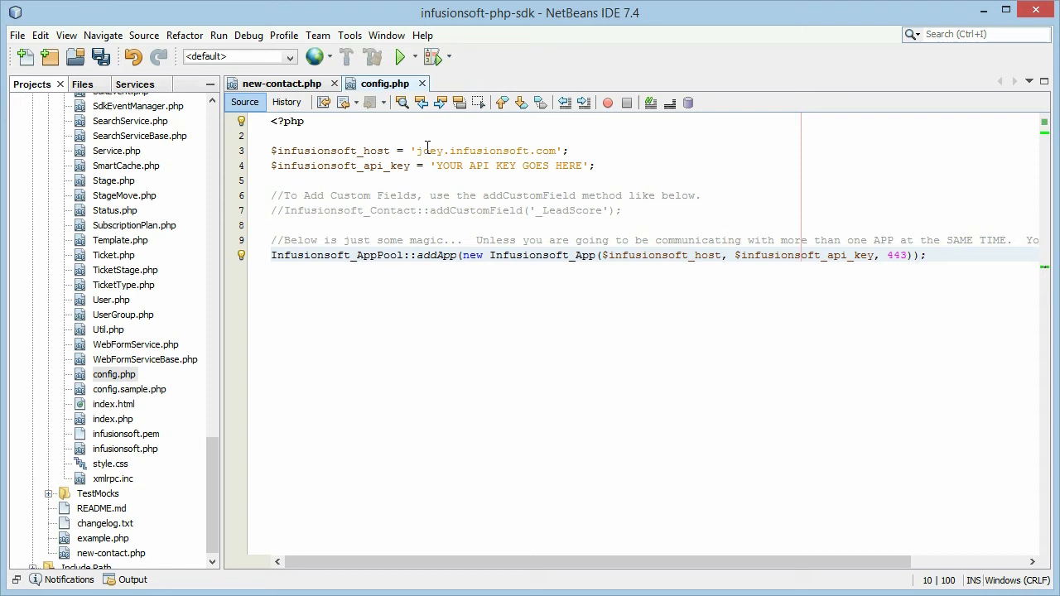
{"action": "left_click", "coordinate": [422, 150]}
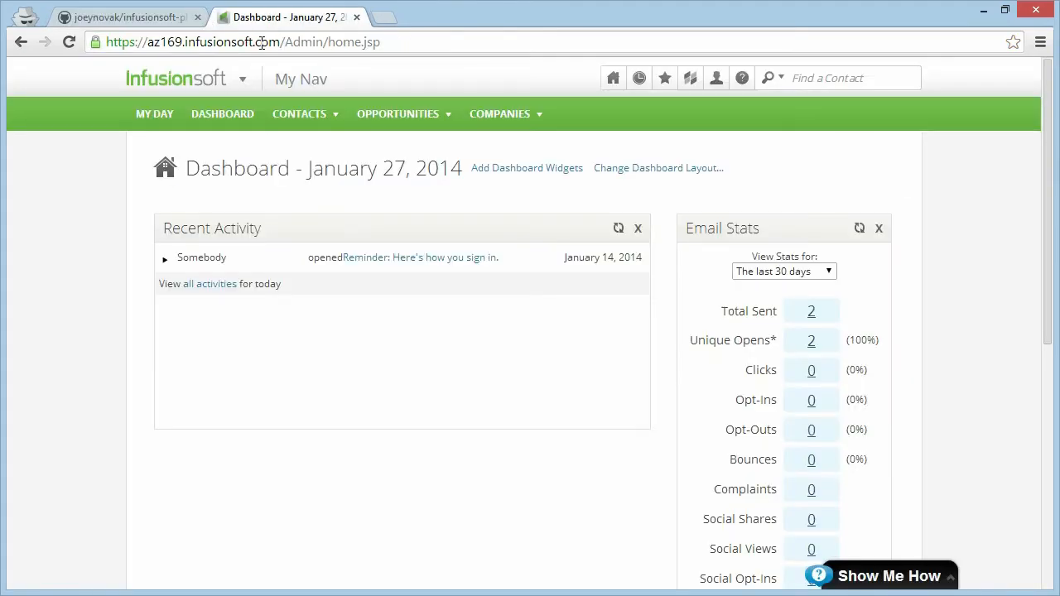
- Copy the account subdomain from the Infusionsoft URL and enter az169 as the config host
{"action": "left_click", "coordinate": [243, 41]}
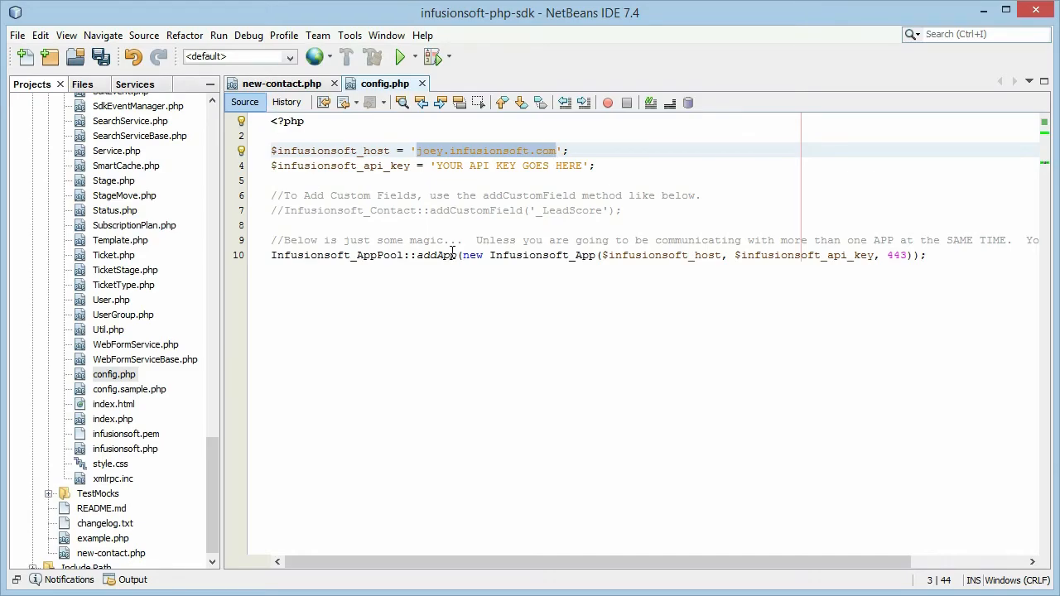
{"action": "type", "text": "az169.infusionsoft.com/Admin/home.jsp"}
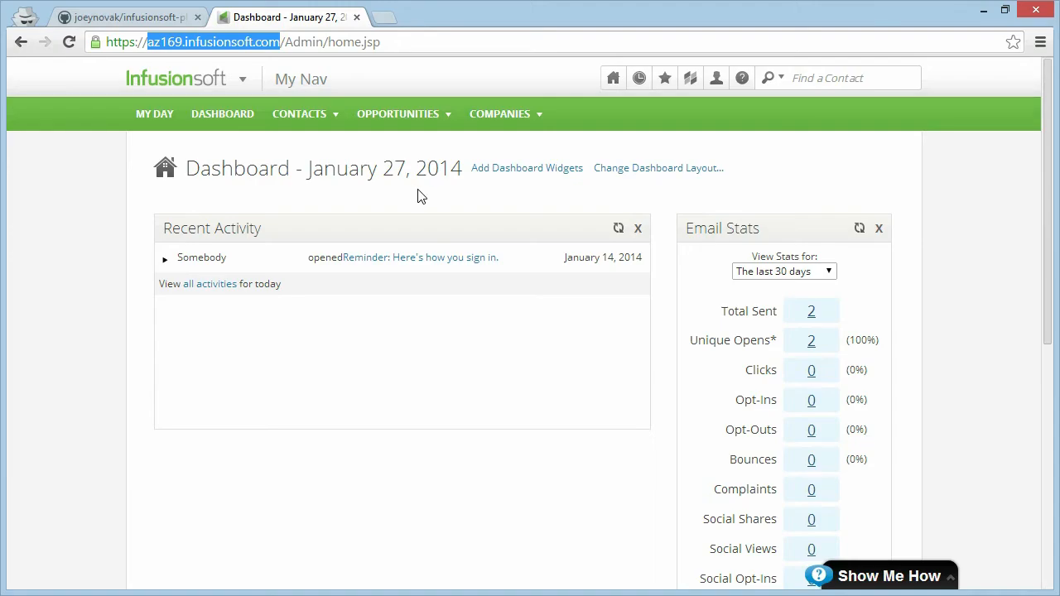
- Go to Admin Settings > Application and scroll down to the API passphrase and encrypted key
{"action": "left_click", "coordinate": [300, 78]}
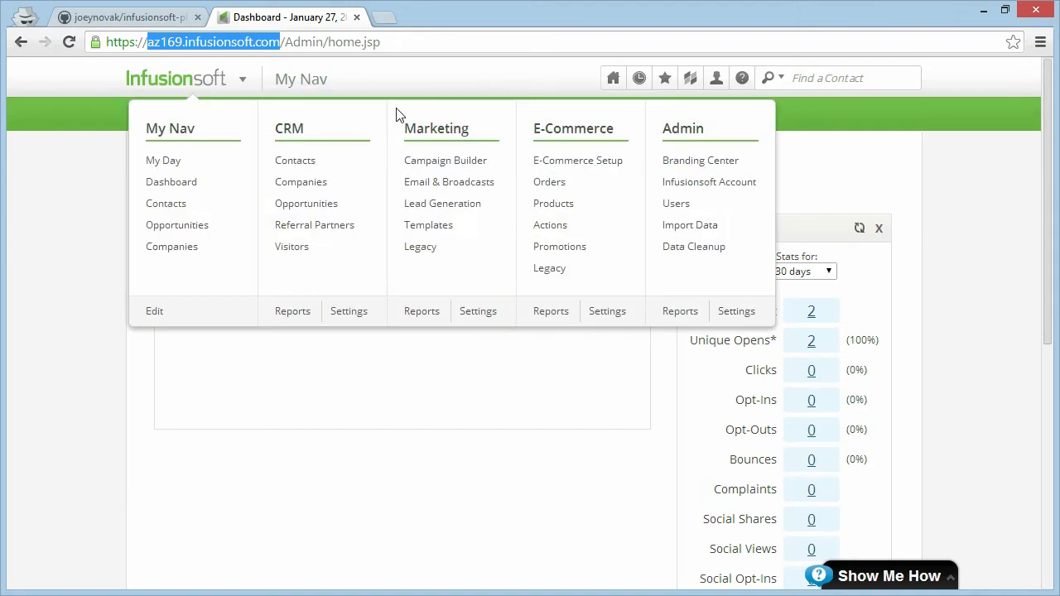
{"action": "left_click", "coordinate": [736, 311]}
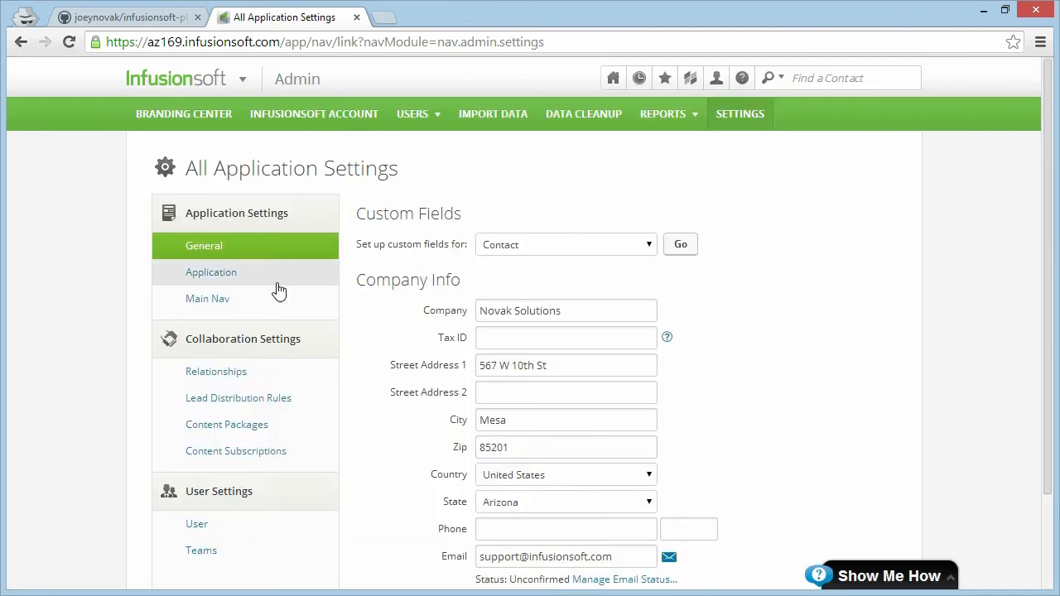
{"action": "left_click", "coordinate": [211, 272]}
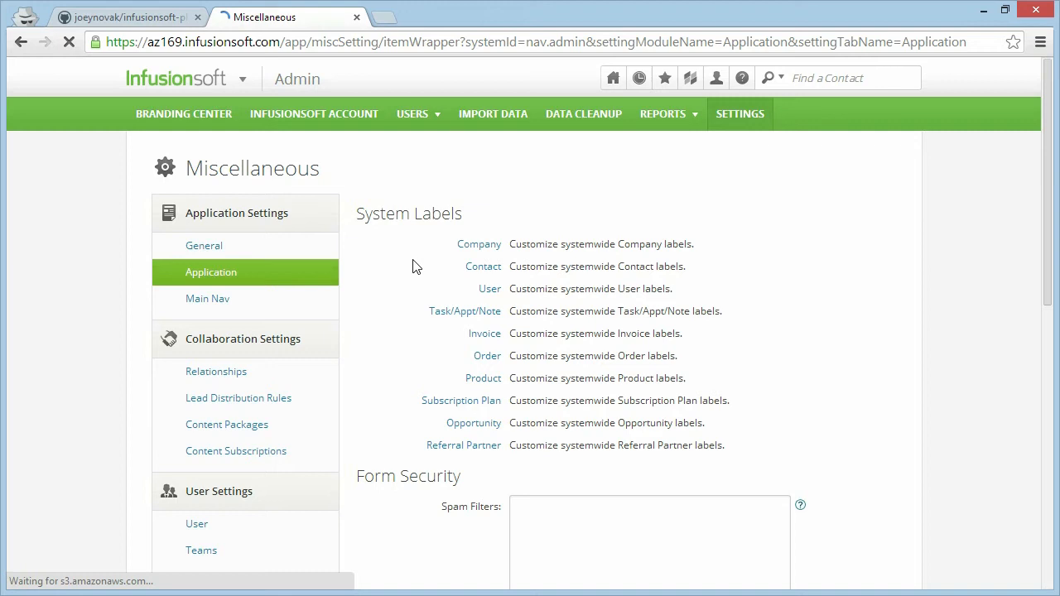
{"action": "scroll", "scroll_direction": "down", "scroll_amount": 3}
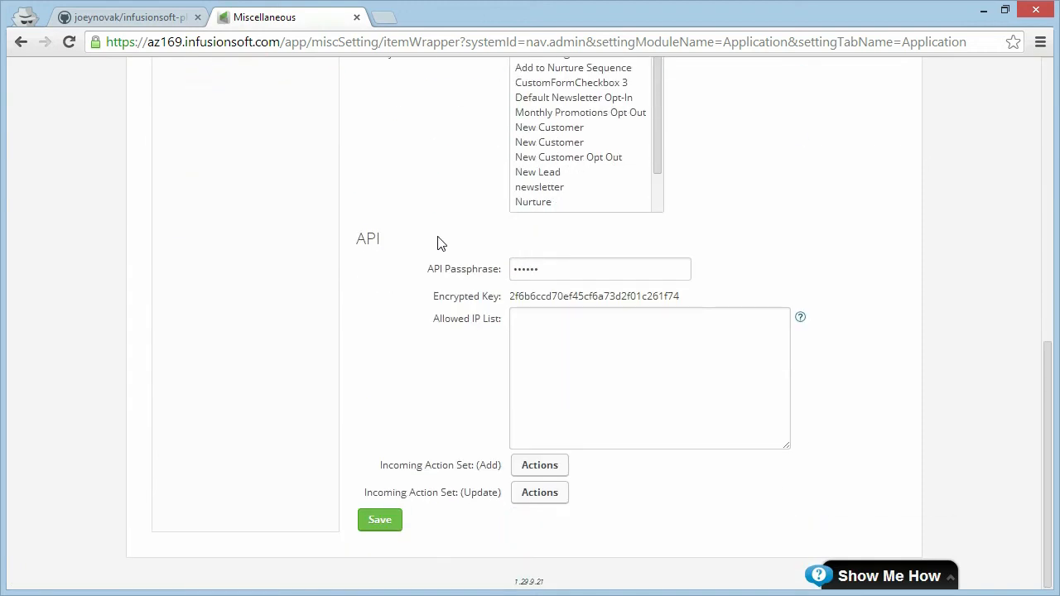
{"action": "mouse_move", "coordinate": [495, 305]}
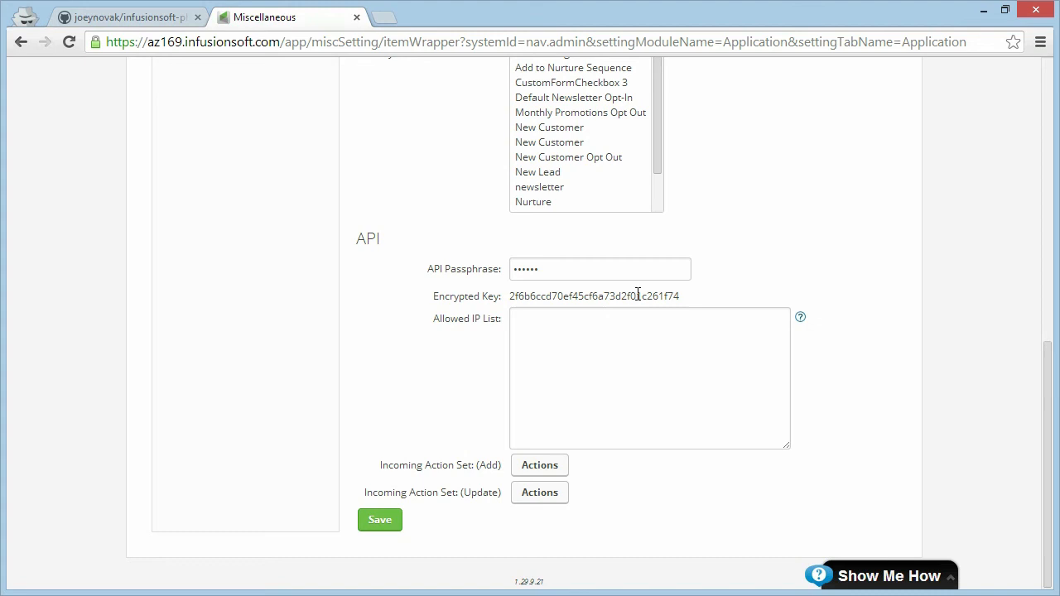
{"action": "mouse_move", "coordinate": [565, 268]}
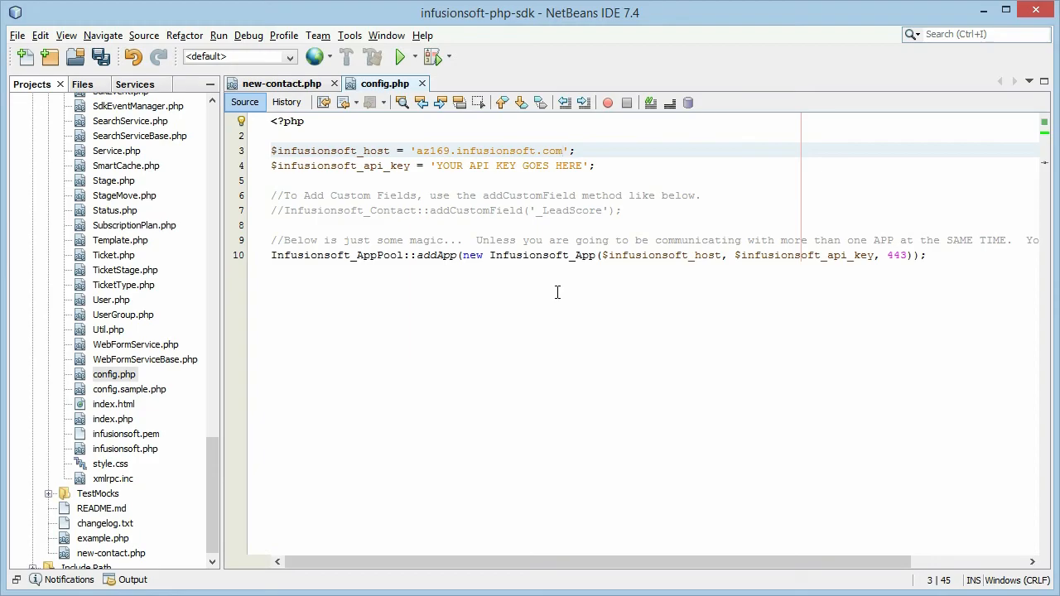
{"action": "double_click", "coordinate": [505, 166]}
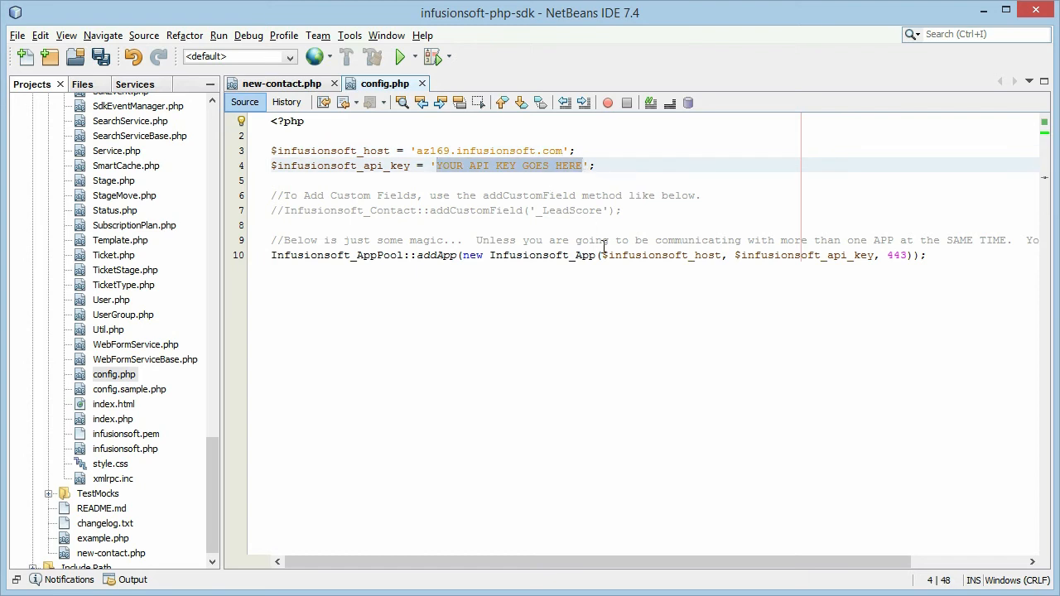
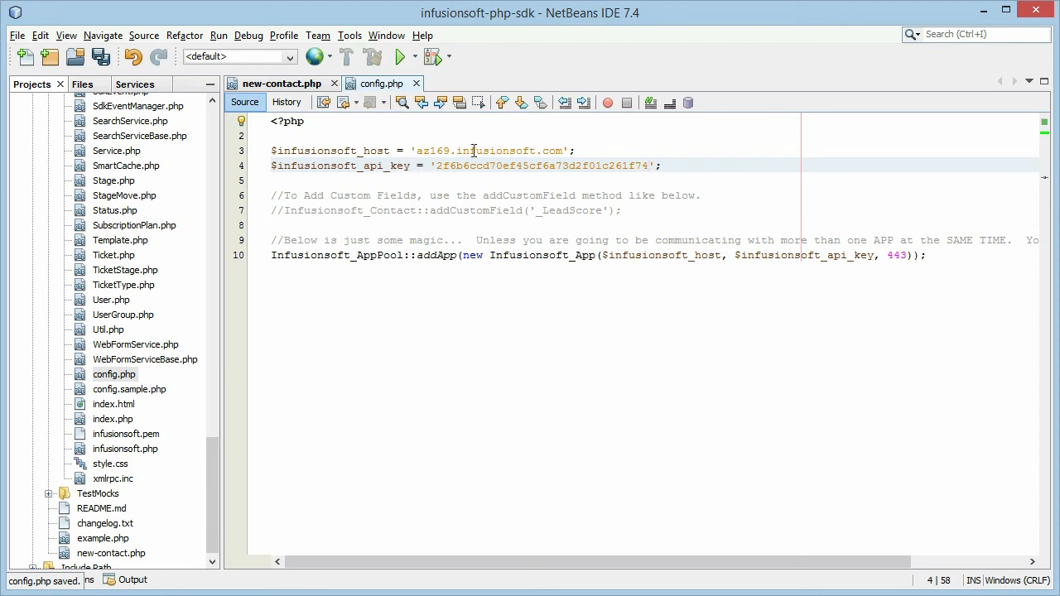
{"action": "left_click", "coordinate": [417, 84]}
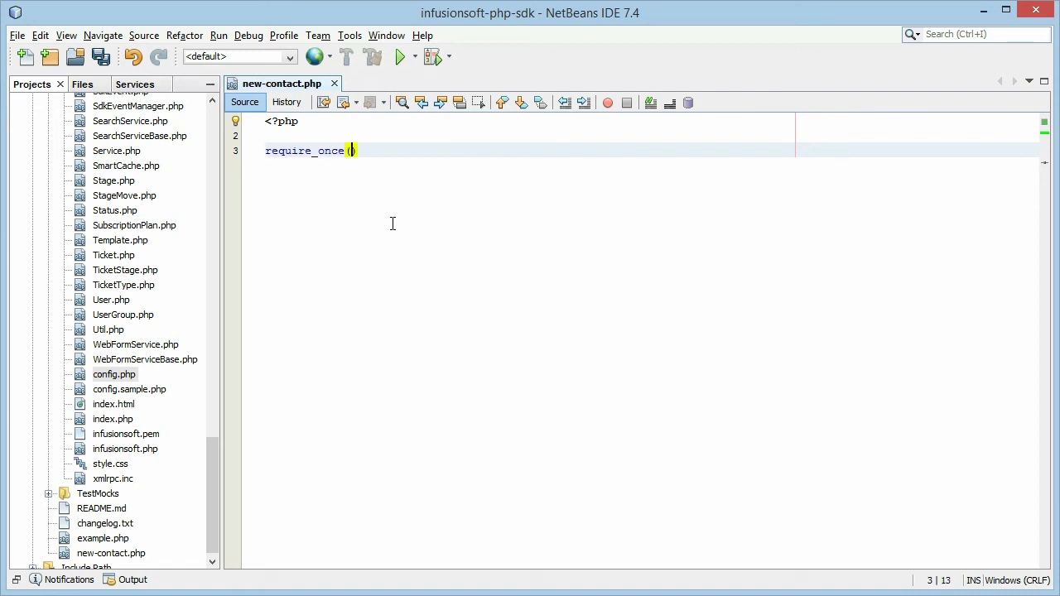
- Add require_once('Infusionsoft/infusionsoft.php'); with a '// Includes the SDK' comment above it
{"action": "type", "text": "'Infusionsoft"}
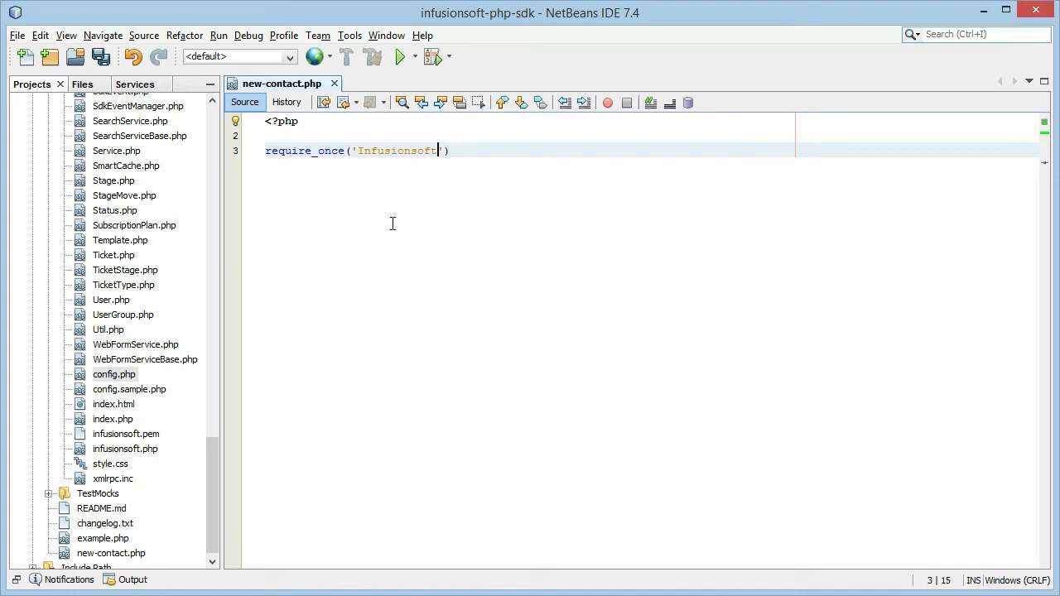
{"action": "type", "text": "/infusionsoft.php"}
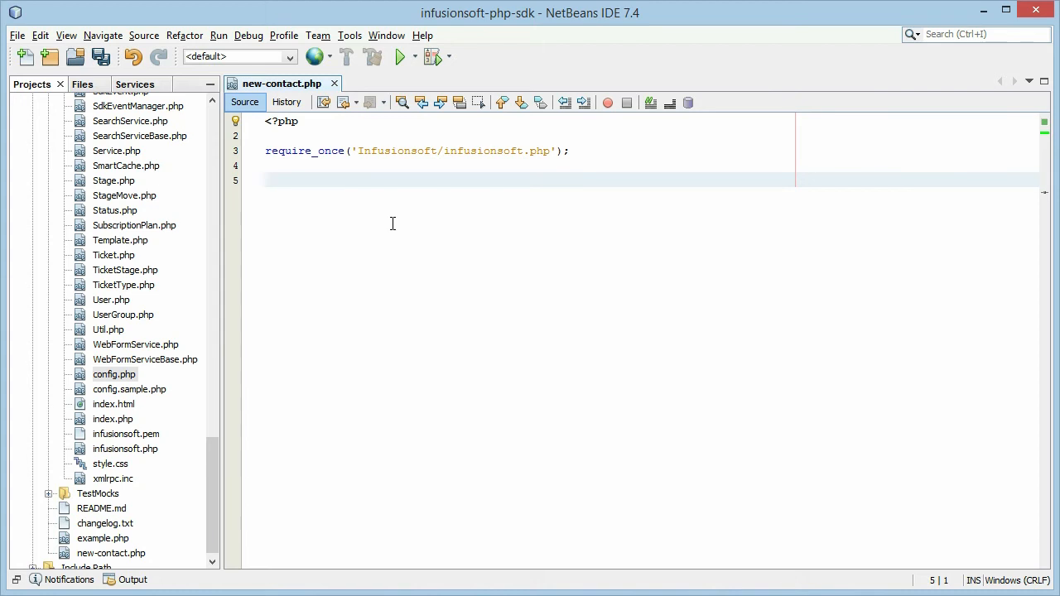
{"action": "type", "text": "// Inclu"}
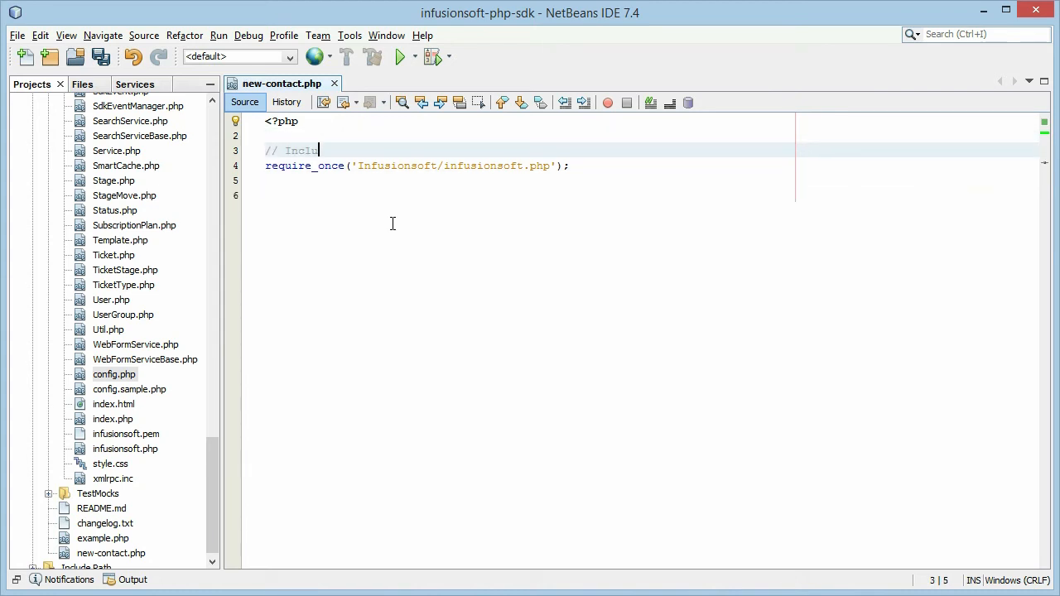
{"action": "type", "text": "des the SDK"}
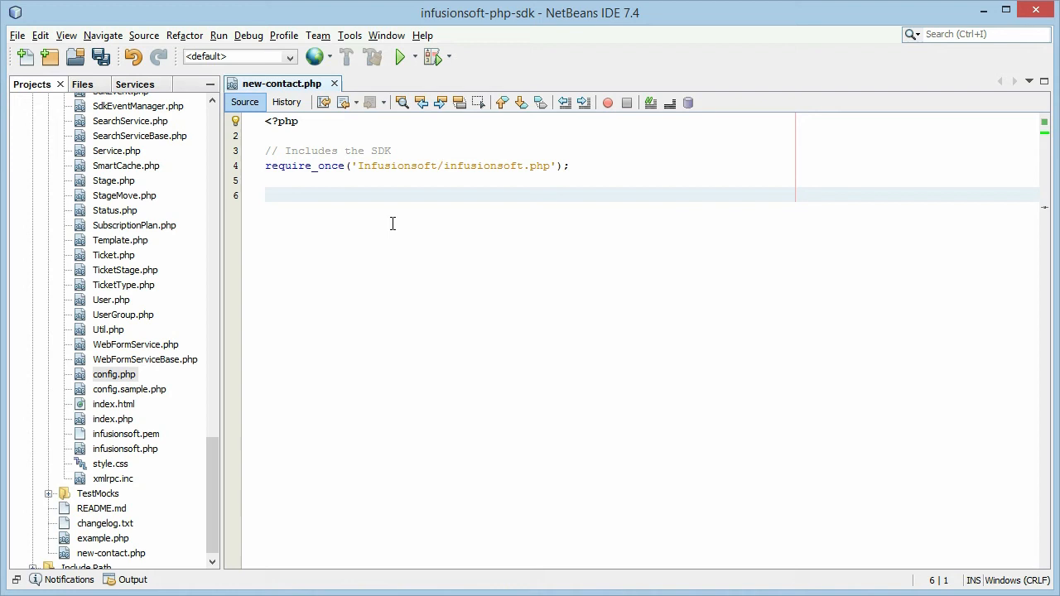
{"action": "left_click", "coordinate": [267, 195]}
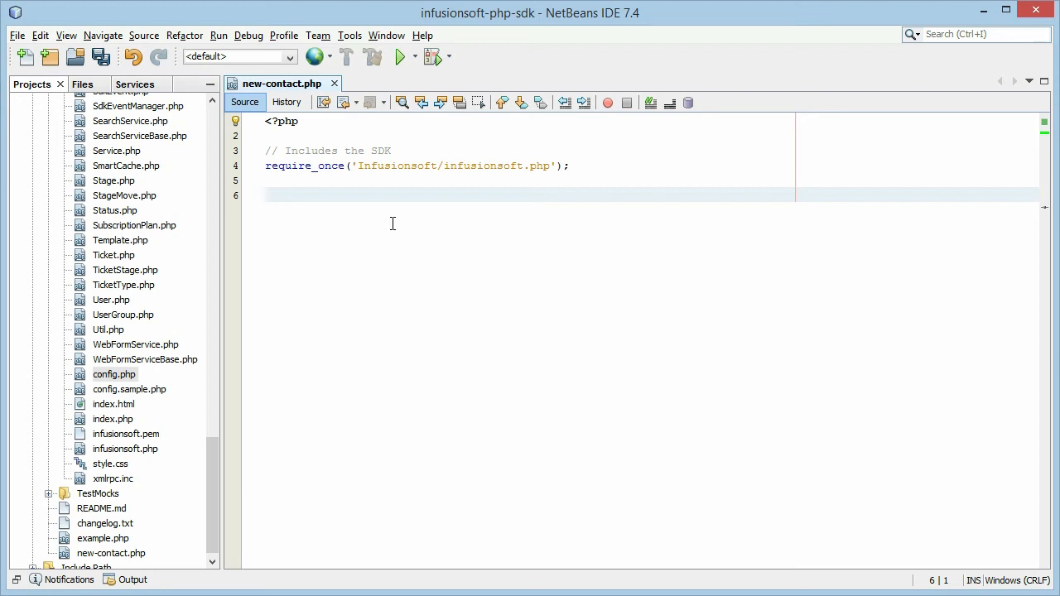
- Add the line $contact = new Infusionsoft_Contact(), completing the class name from suggestions
{"action": "left_click", "coordinate": [266, 193]}
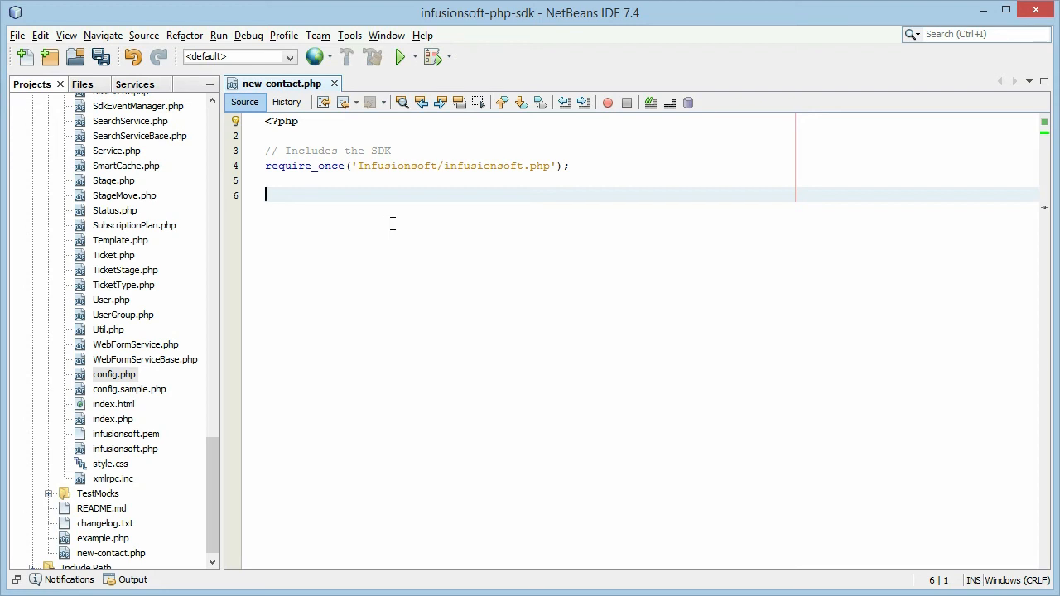
{"action": "type", "text": "$contact ="}
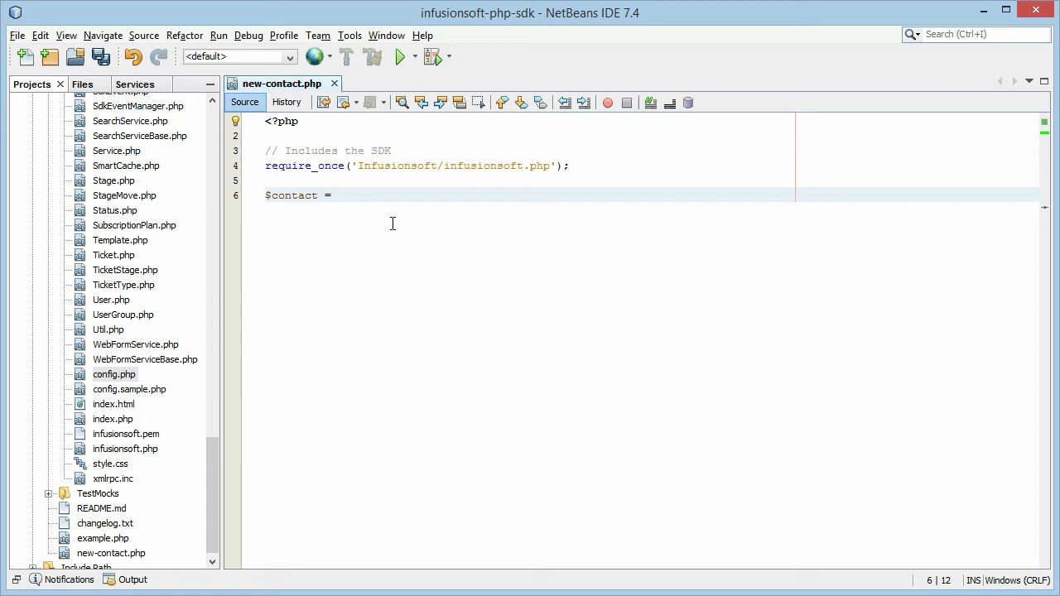
{"action": "type", "text": "new Infusionsoft_"}
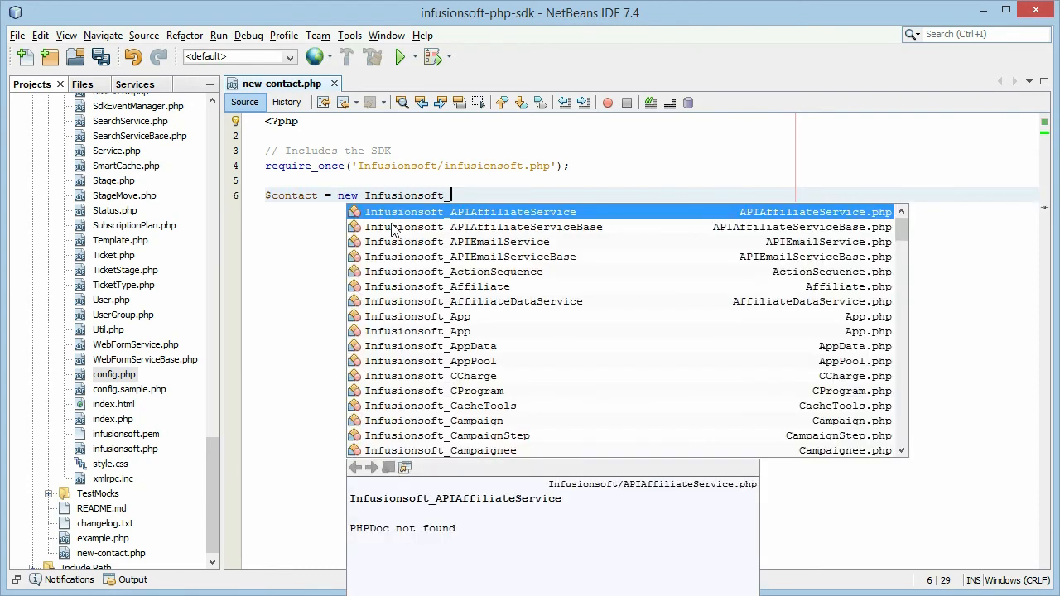
{"action": "type", "text": "Contact"}
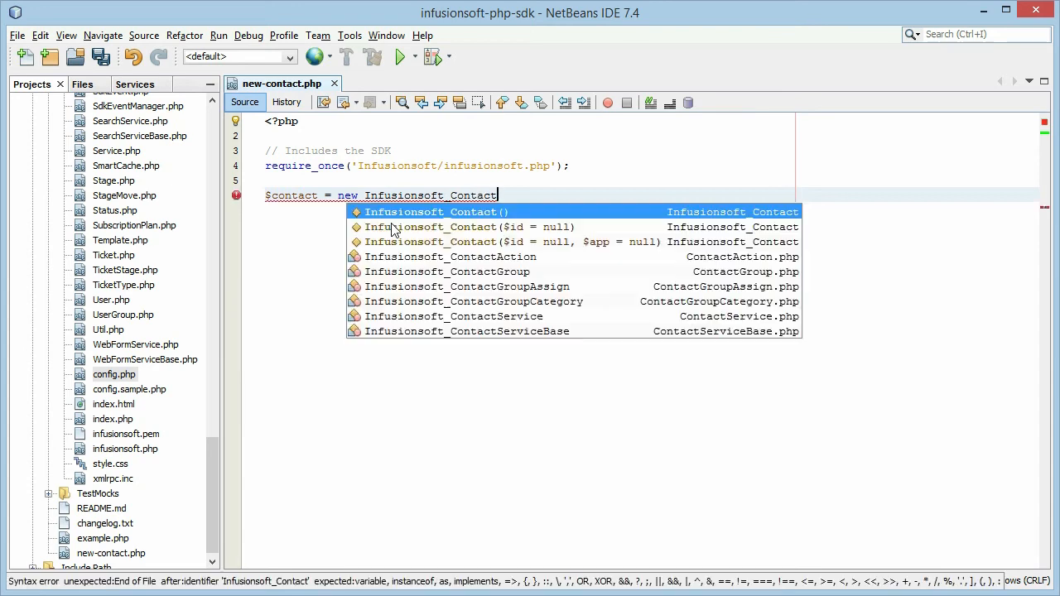
{"action": "left_click", "coordinate": [435, 212]}
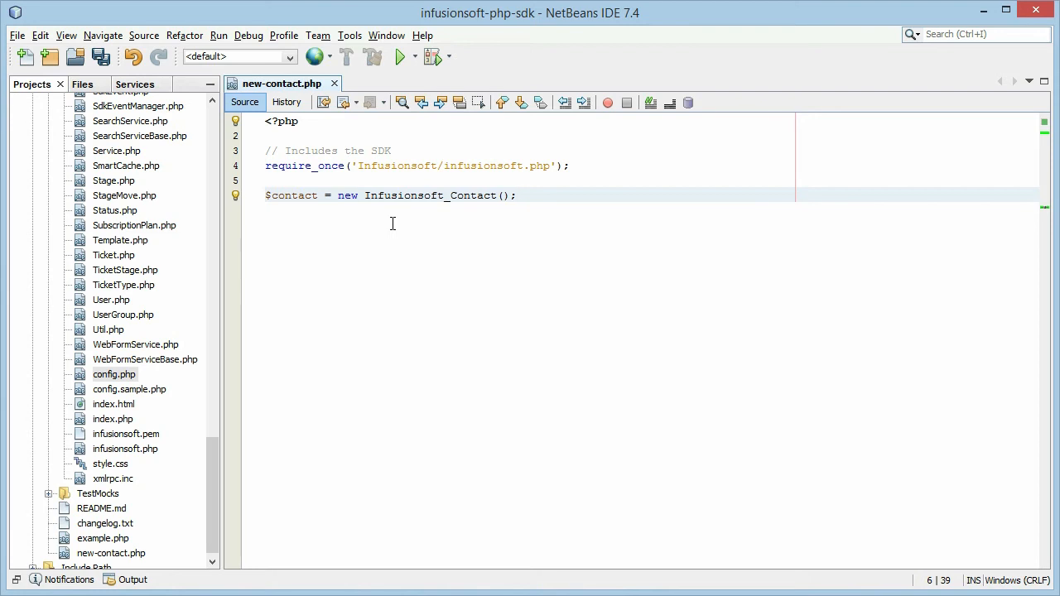
{"action": "left_click", "coordinate": [517, 195]}
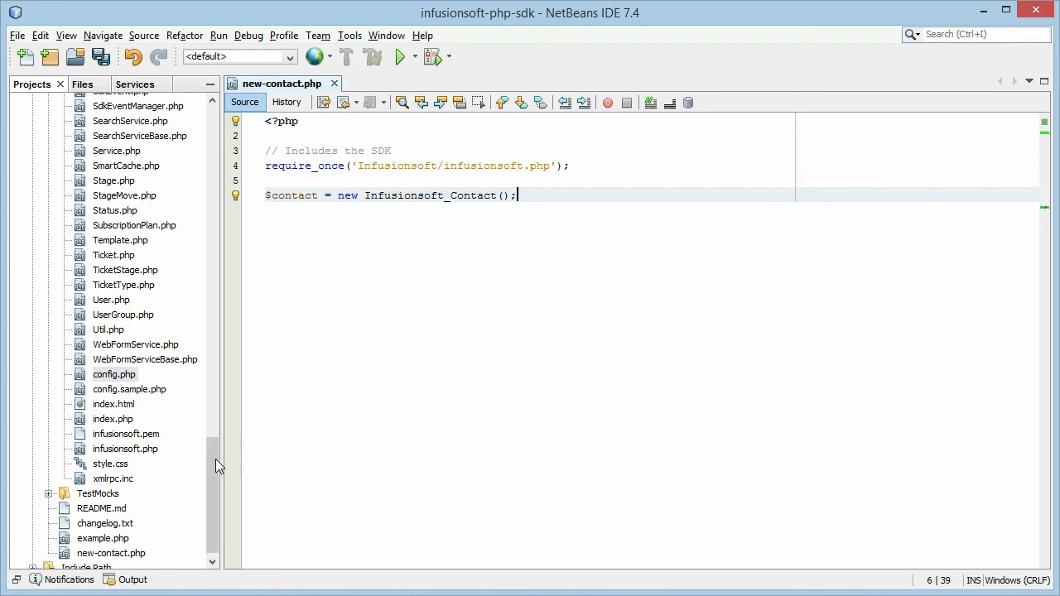
- Type a trial $invoice = new I... line and delete it again
{"action": "scroll", "scroll_direction": "up", "scroll_amount": 3}
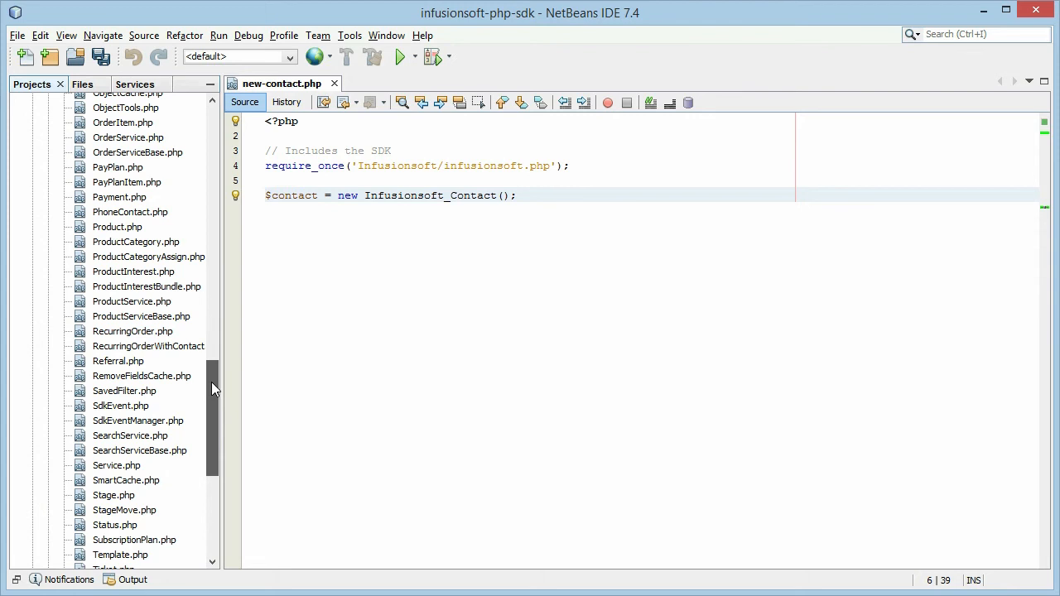
{"action": "scroll", "scroll_direction": "up", "scroll_amount": 3}
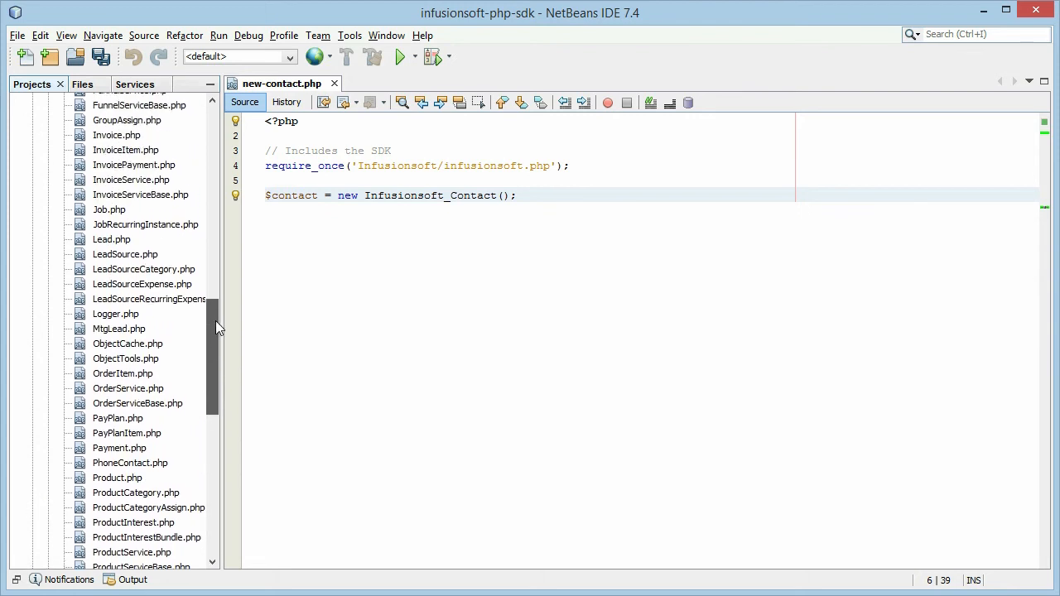
{"action": "scroll", "scroll_direction": "up", "scroll_amount": 3}
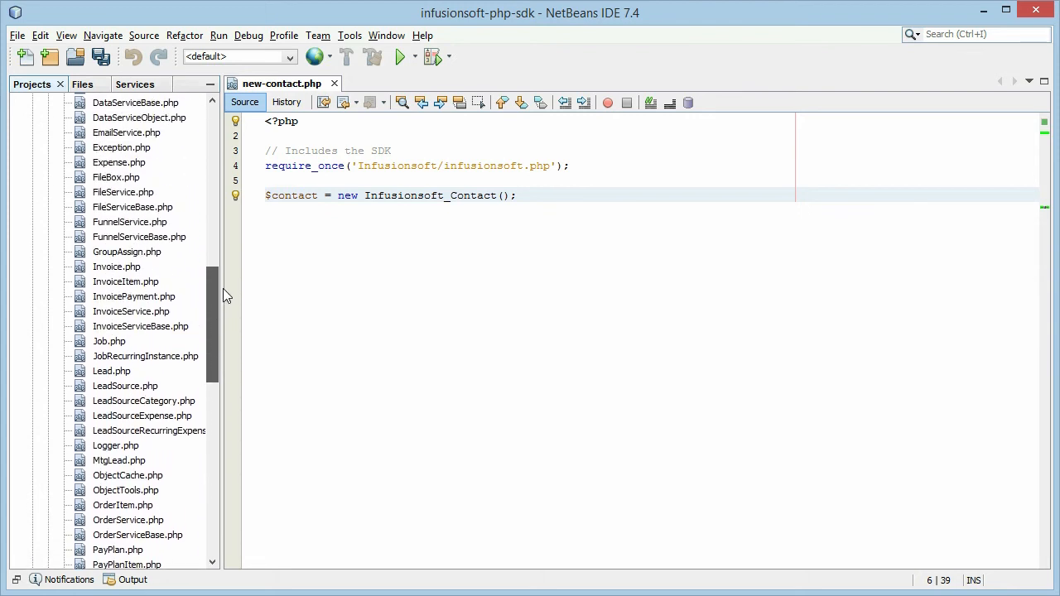
{"action": "scroll", "scroll_direction": "down", "scroll_amount": 3}
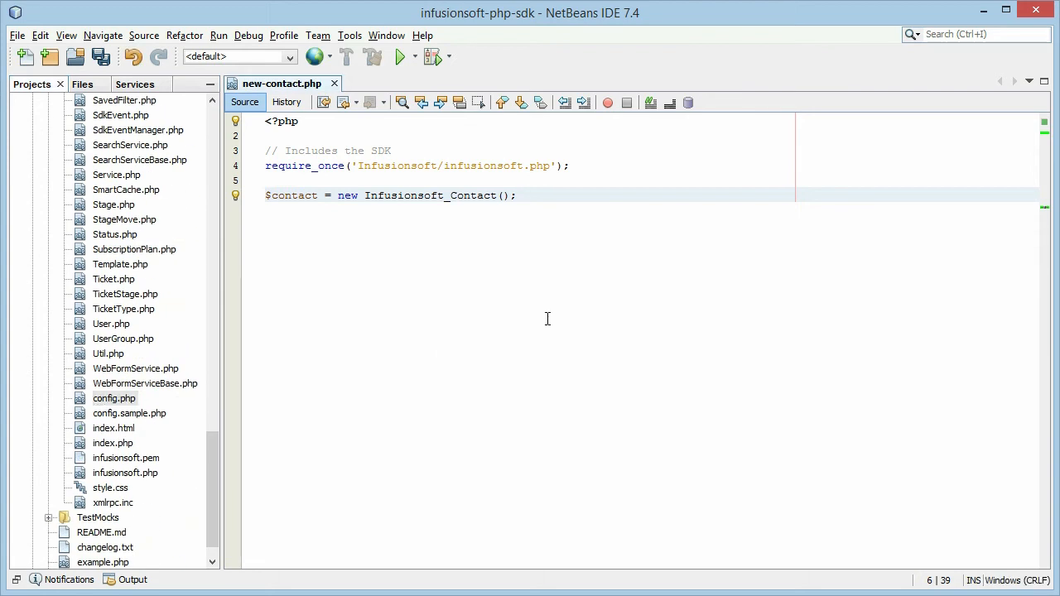
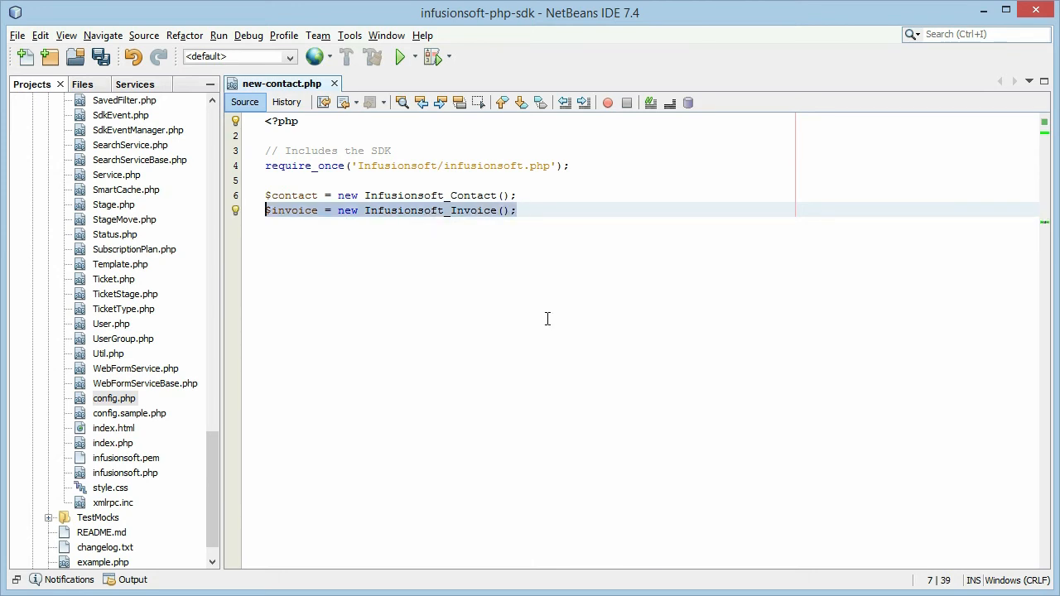
{"action": "key", "text": "Delete"}
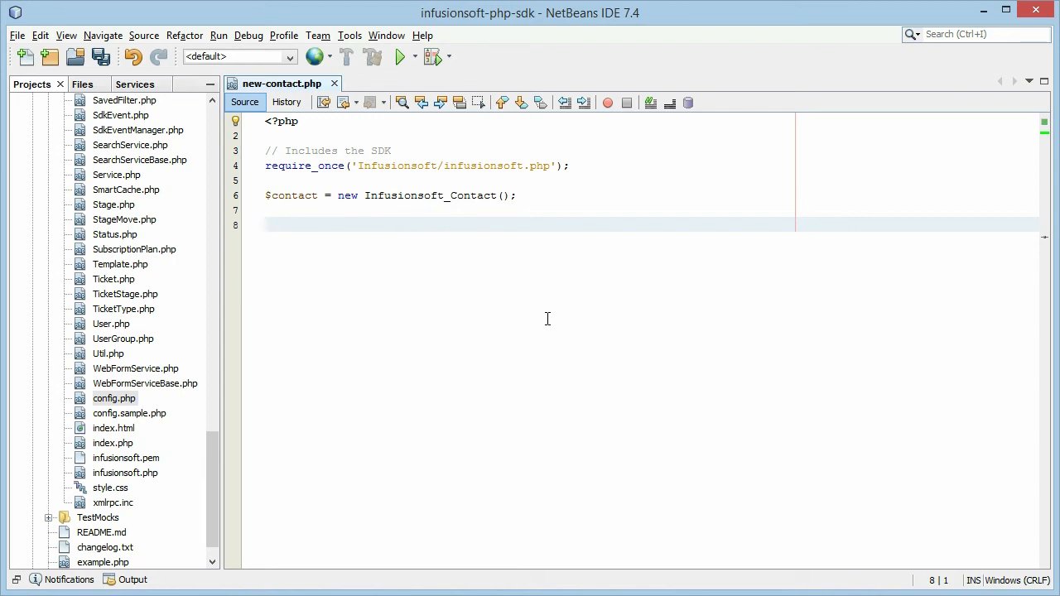
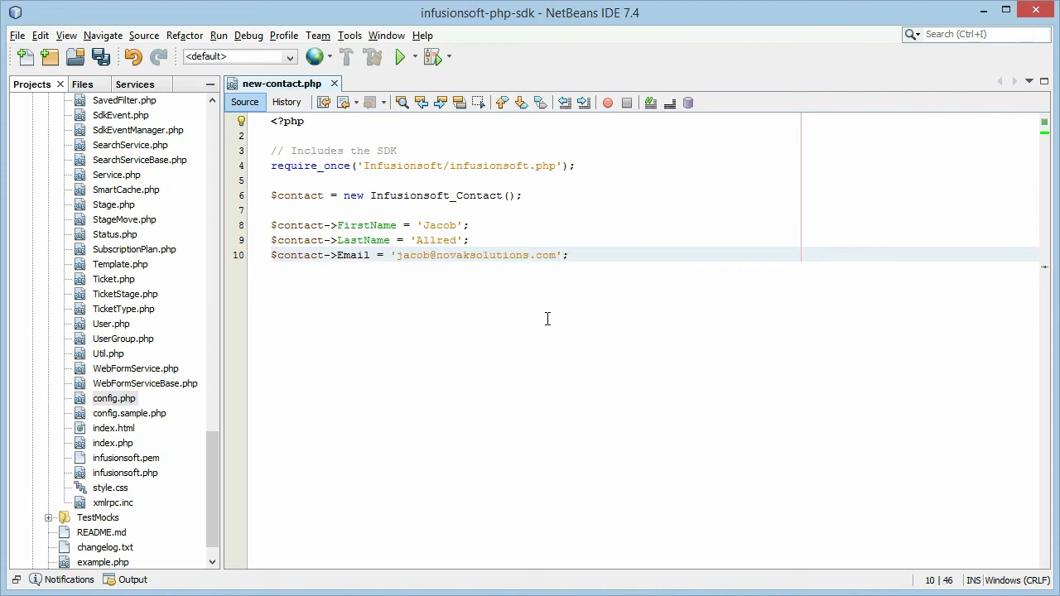
{"action": "key", "text": "Enter"}
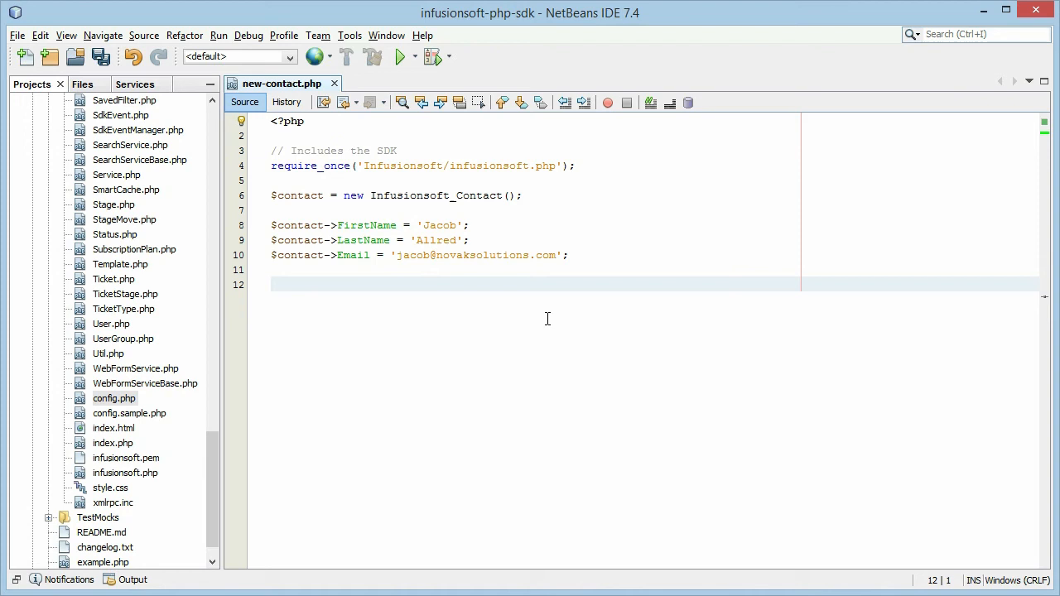
- Add a $contact->save(); call below the email assignment
{"action": "left_click", "coordinate": [273, 284]}
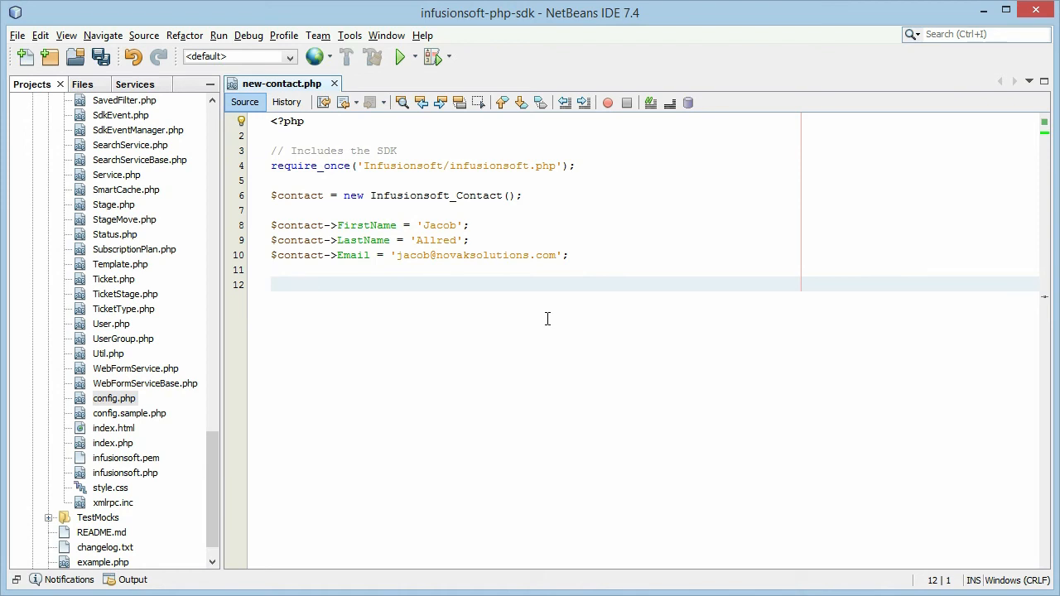
{"action": "type", "text": "$"}
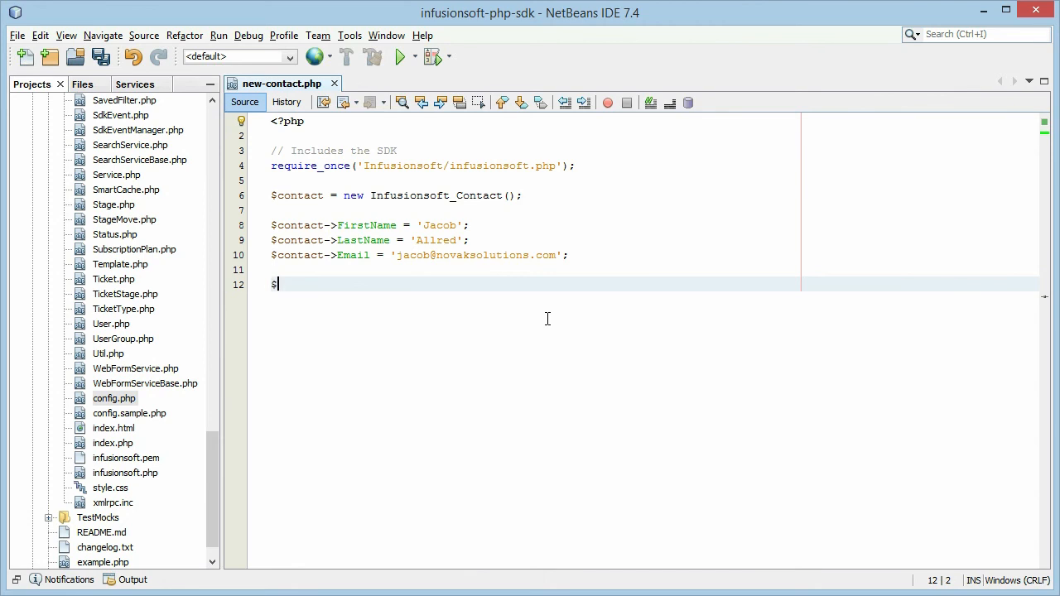
{"action": "type", "text": "contact->save();"}
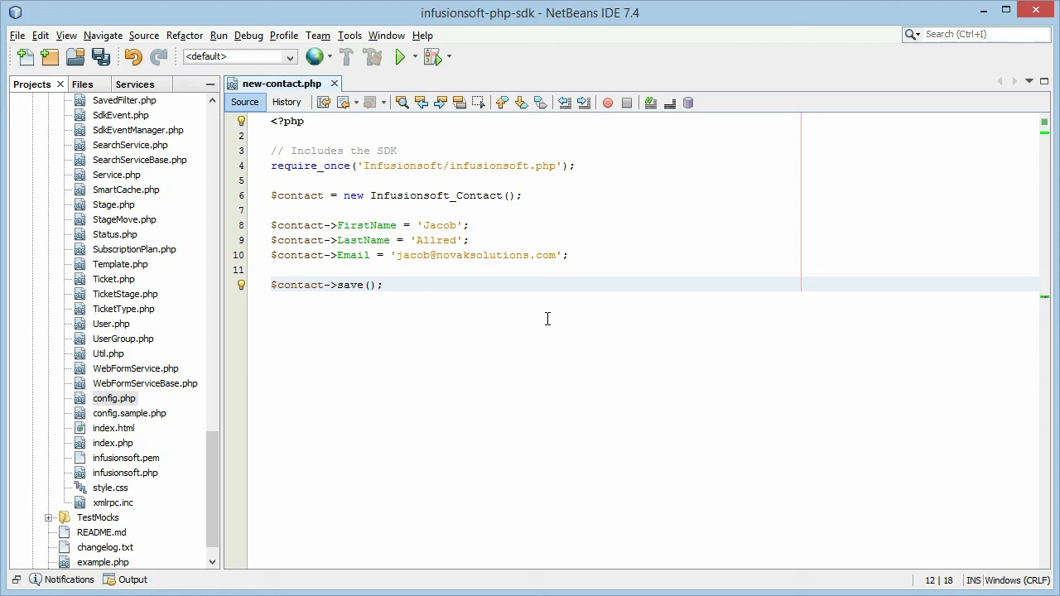
{"action": "left_click", "coordinate": [385, 285]}
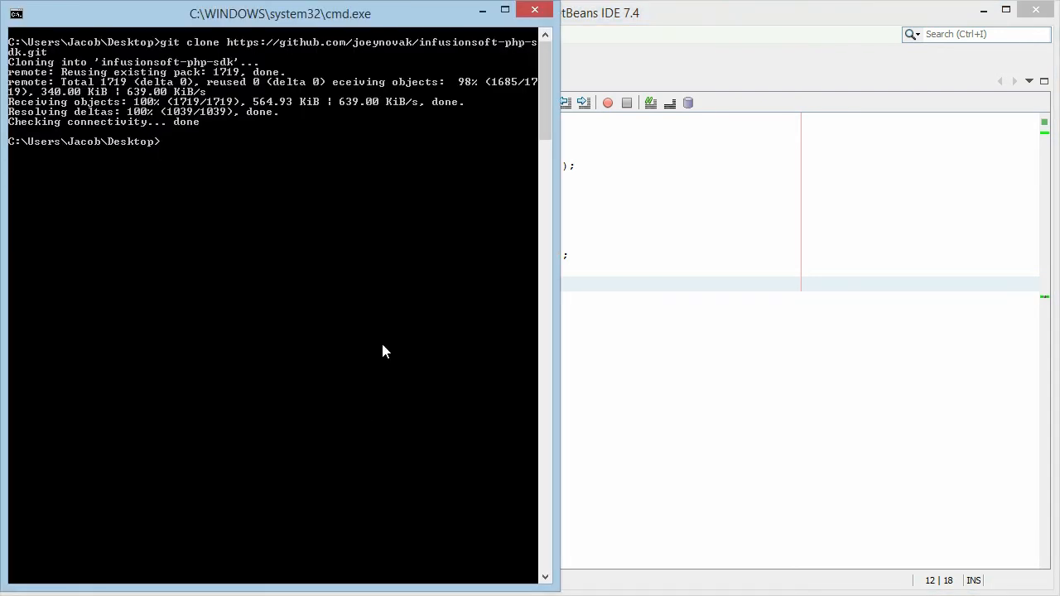
- Run php new-contact.php in Command Prompt from the infusionsoft-php-sdk folder
{"action": "type", "text": "php"}
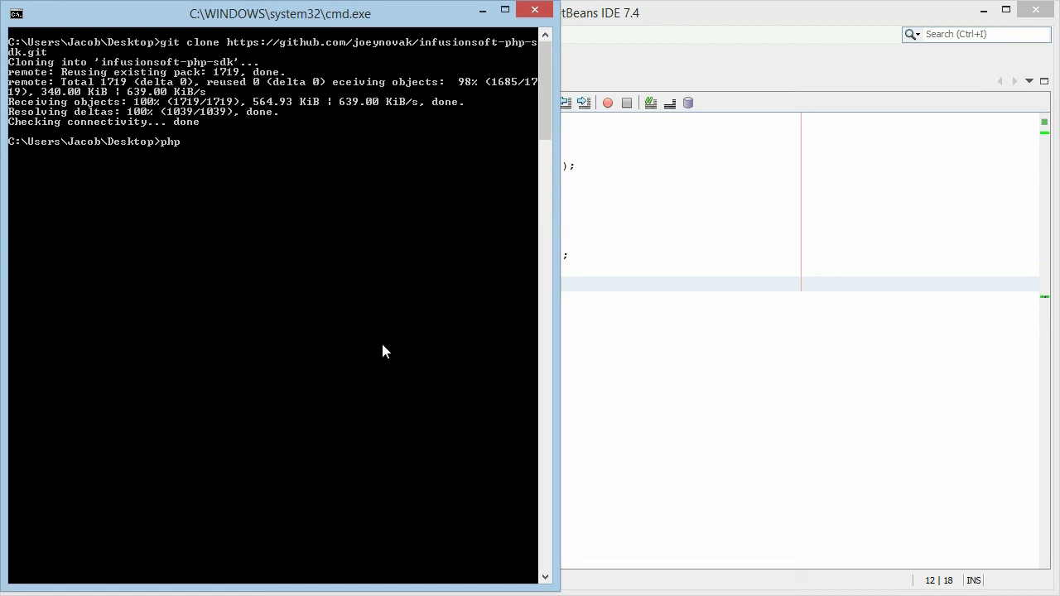
{"action": "type", "text": "cd infusionsoft-"}
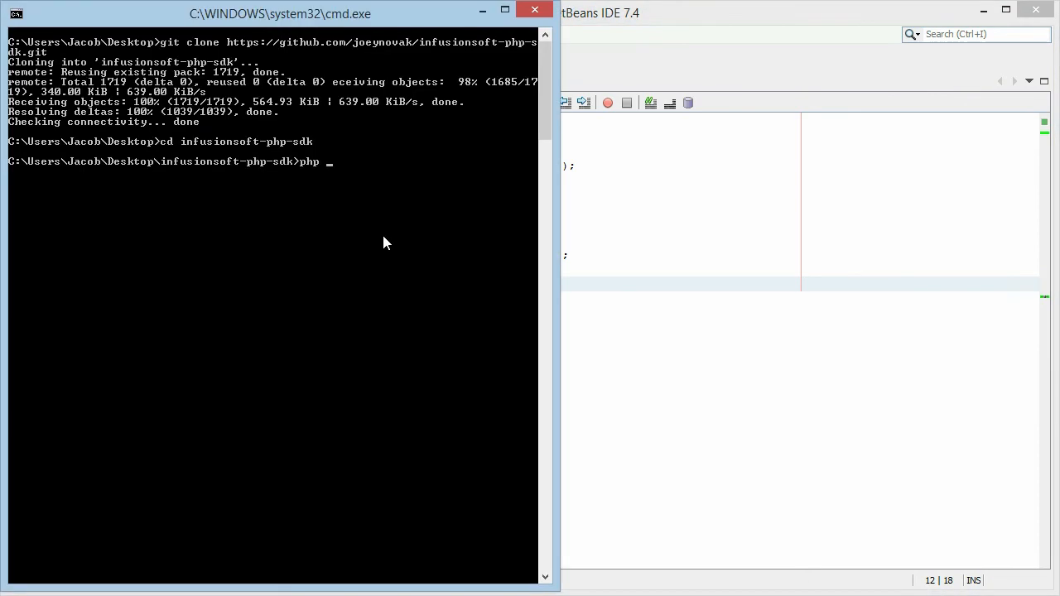
{"action": "type", "text": "new-contact.php"}
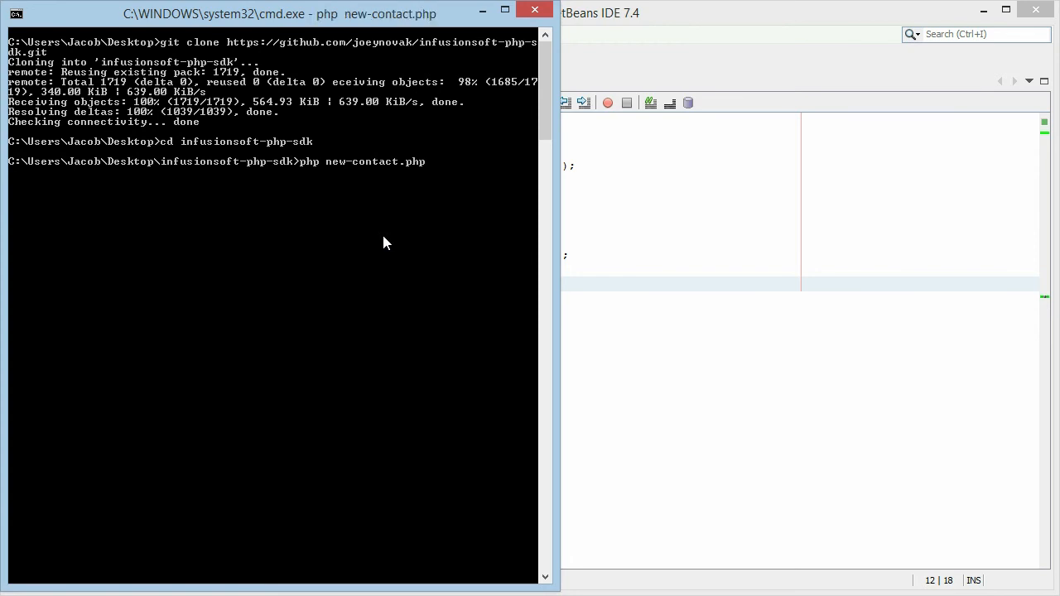
{"action": "key", "text": "Return"}
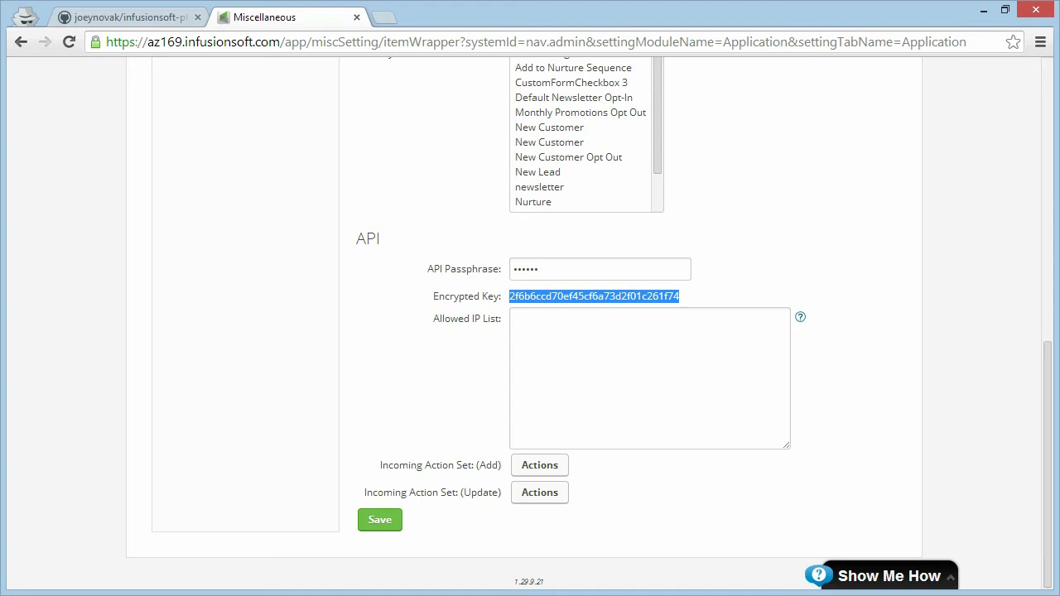
{"action": "scroll", "scroll_direction": "up", "scroll_amount": 3}
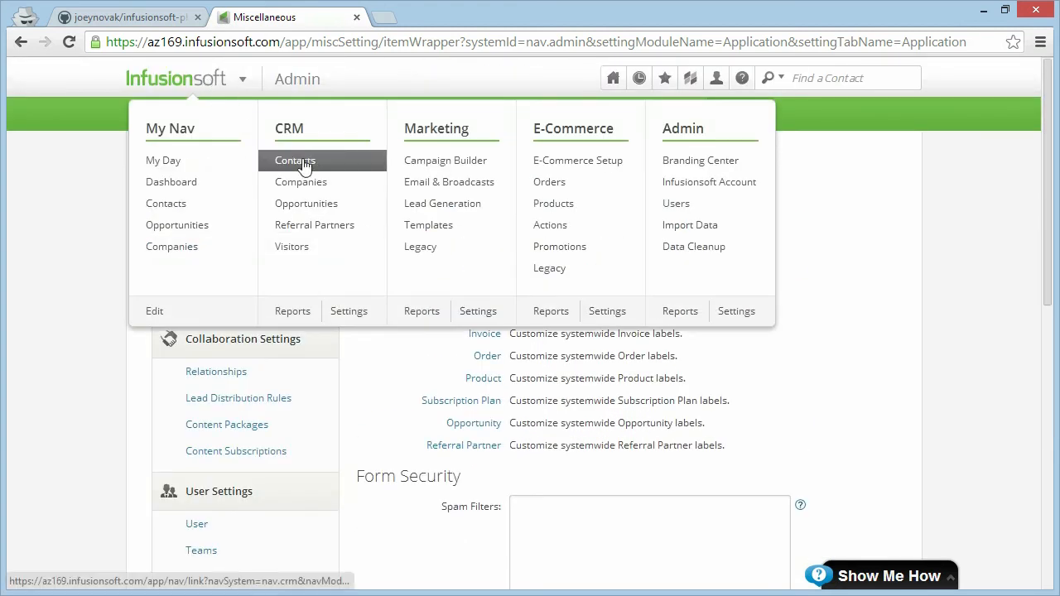
{"action": "left_click", "coordinate": [295, 160]}
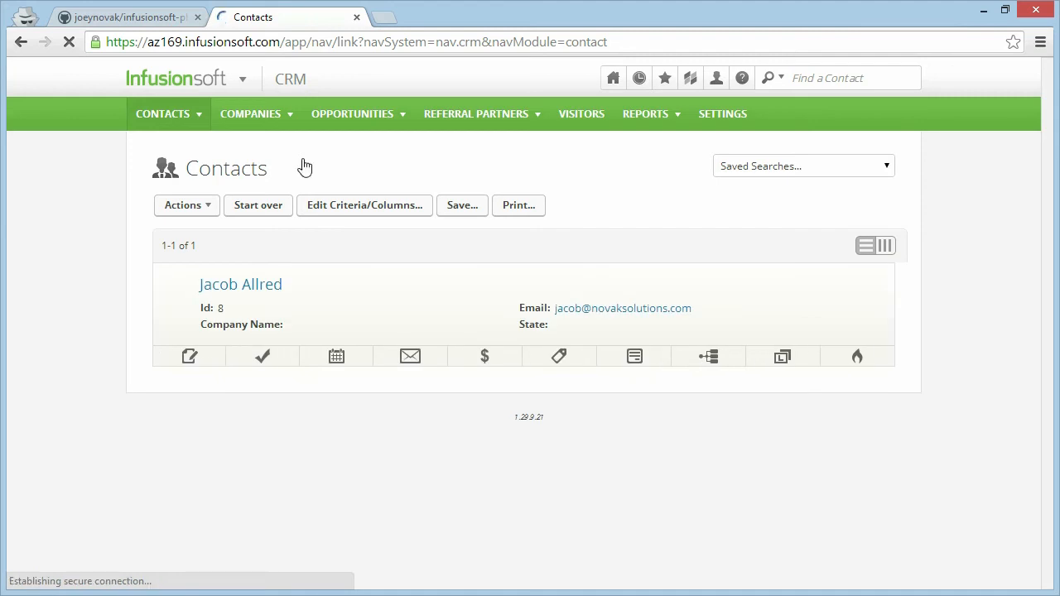
{"action": "left_click", "coordinate": [240, 284]}
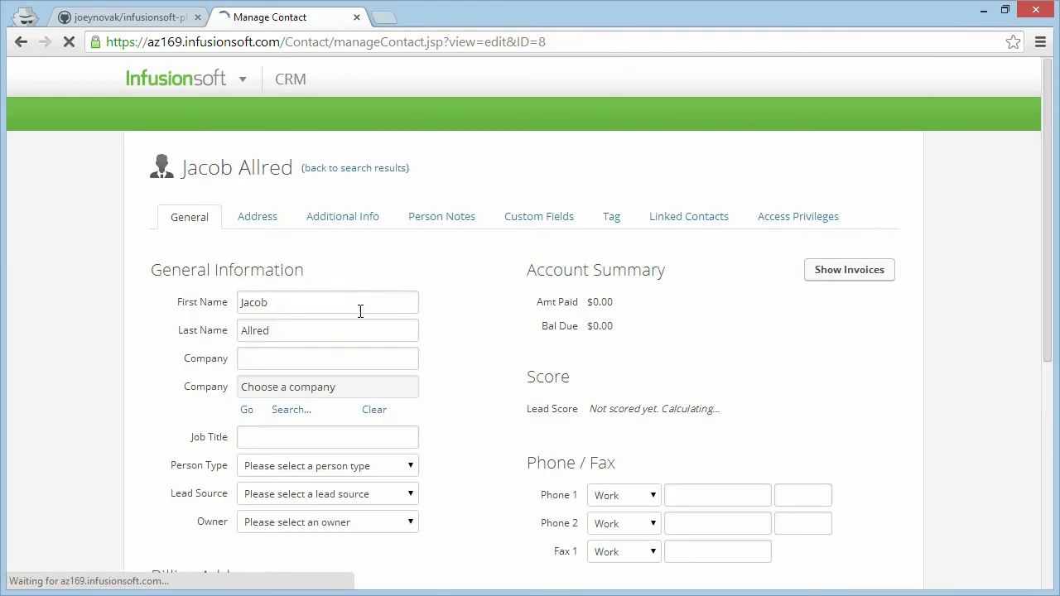
{"action": "scroll", "scroll_direction": "down", "scroll_amount": 3}
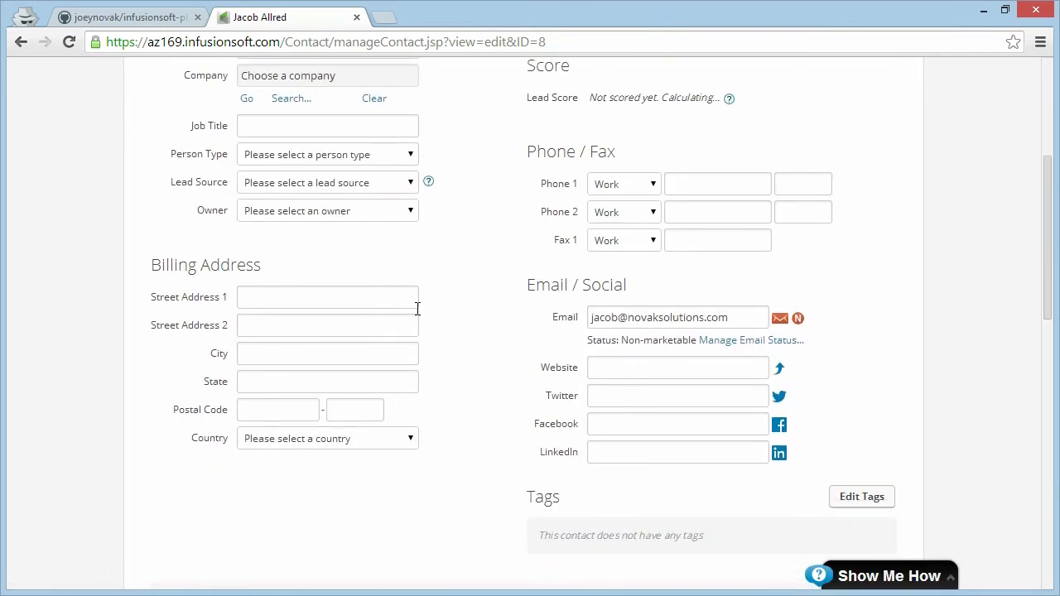
{"action": "mouse_move", "coordinate": [438, 313]}
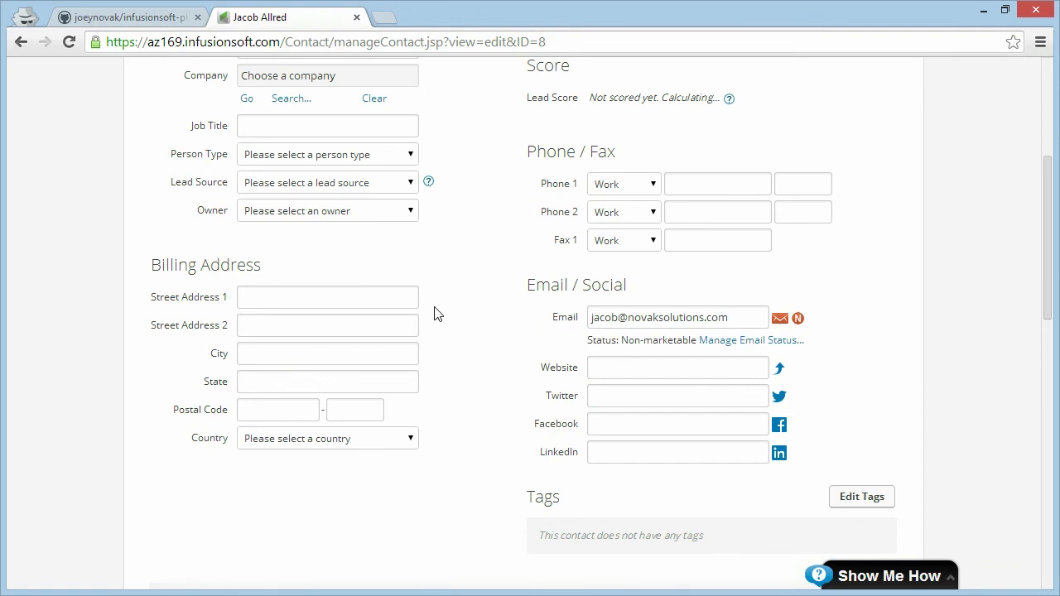
{"action": "scroll", "scroll_direction": "up", "scroll_amount": 3}
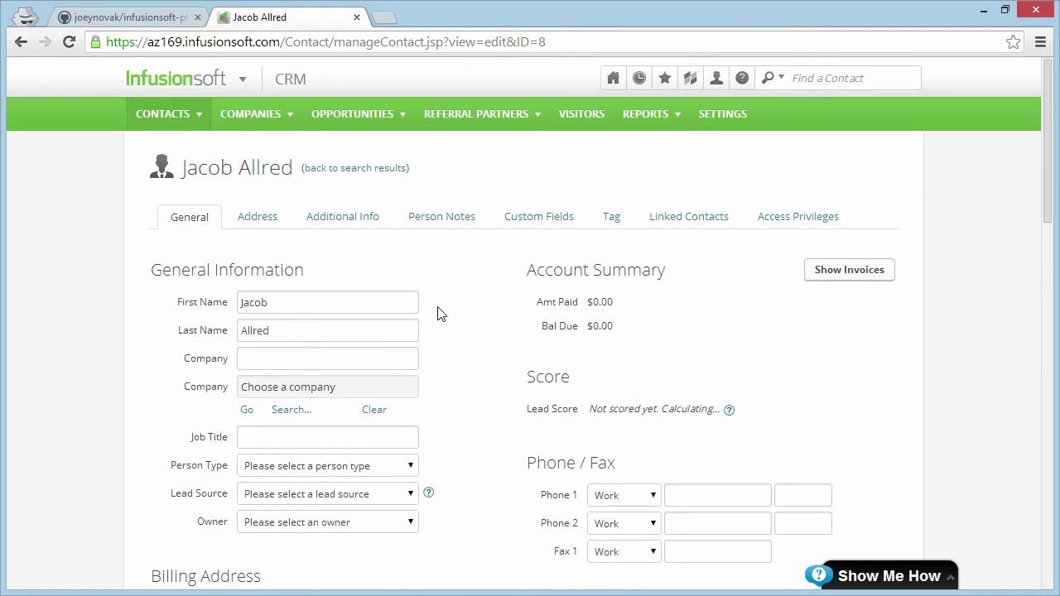
{"action": "mouse_move", "coordinate": [461, 288]}
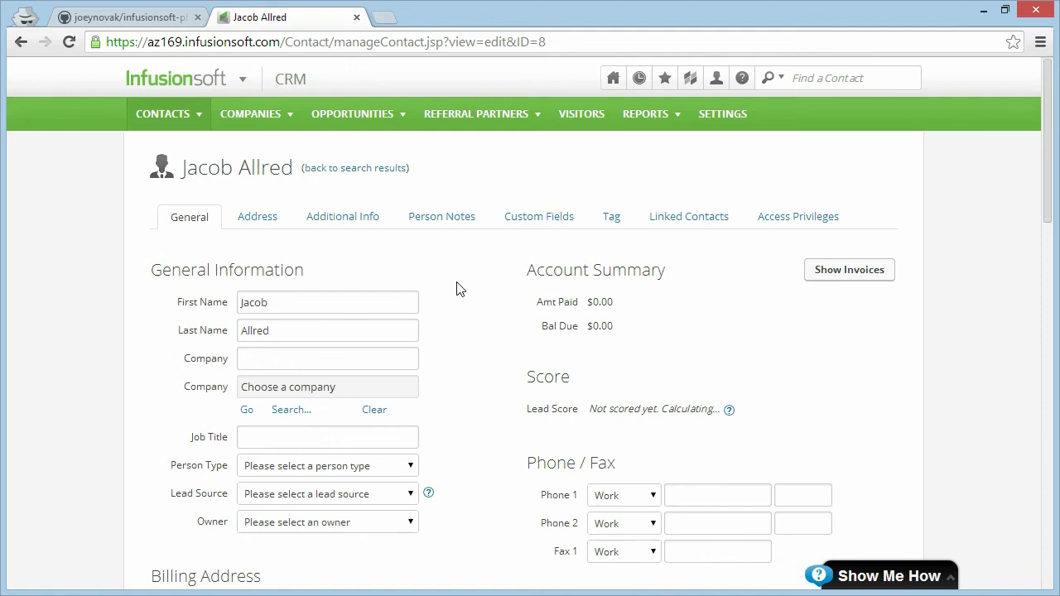
{"action": "mouse_move", "coordinate": [250, 114]}
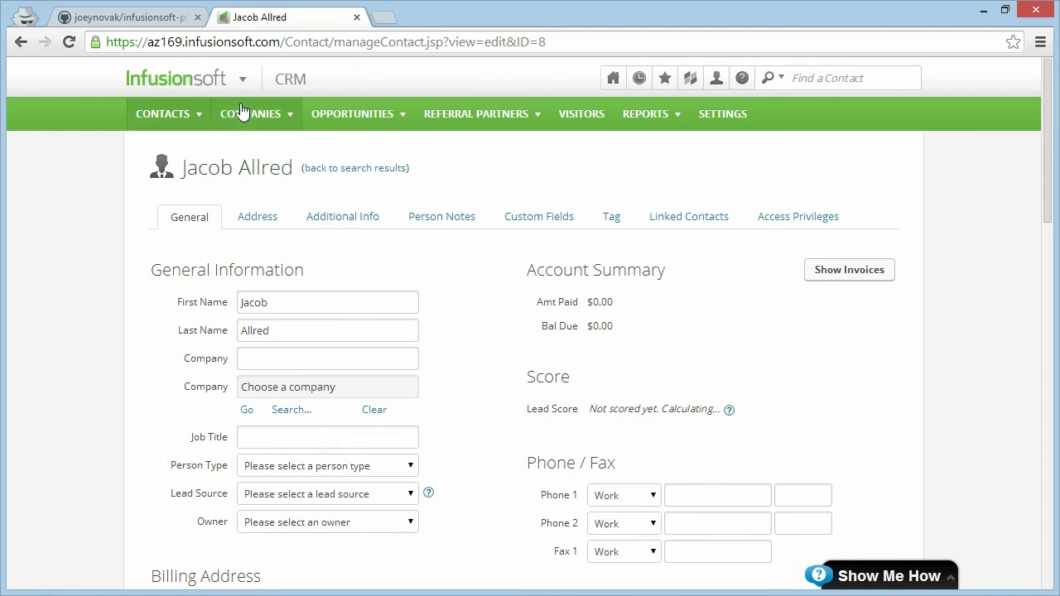
{"action": "mouse_move", "coordinate": [842, 204]}
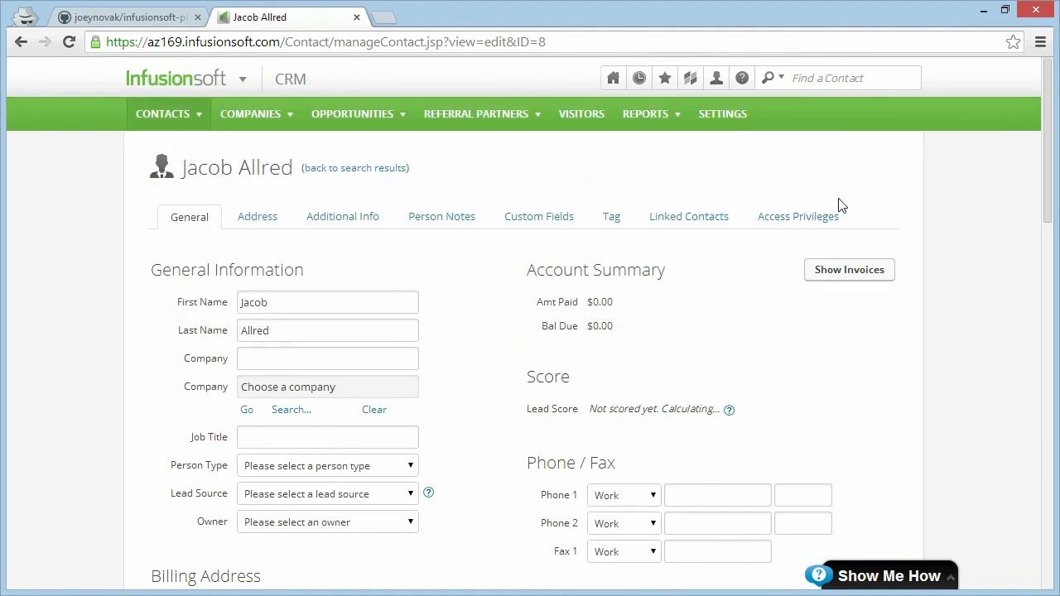
- Check the contact's Custom Fields tab, then open Contact custom field setup via Admin Settings
{"action": "left_click", "coordinate": [539, 216]}
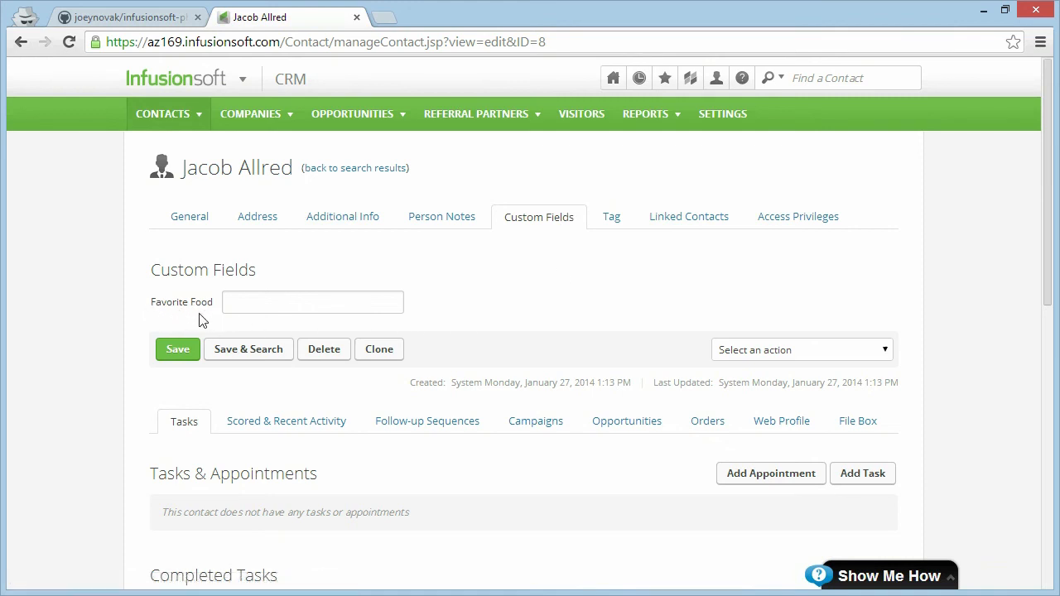
{"action": "left_click", "coordinate": [242, 79]}
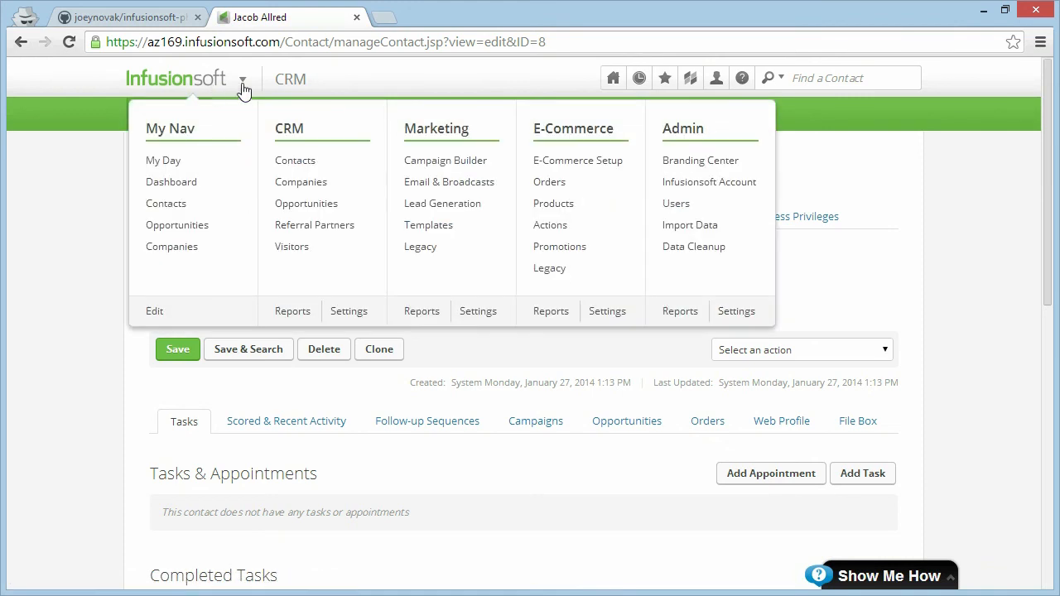
{"action": "left_click", "coordinate": [735, 310]}
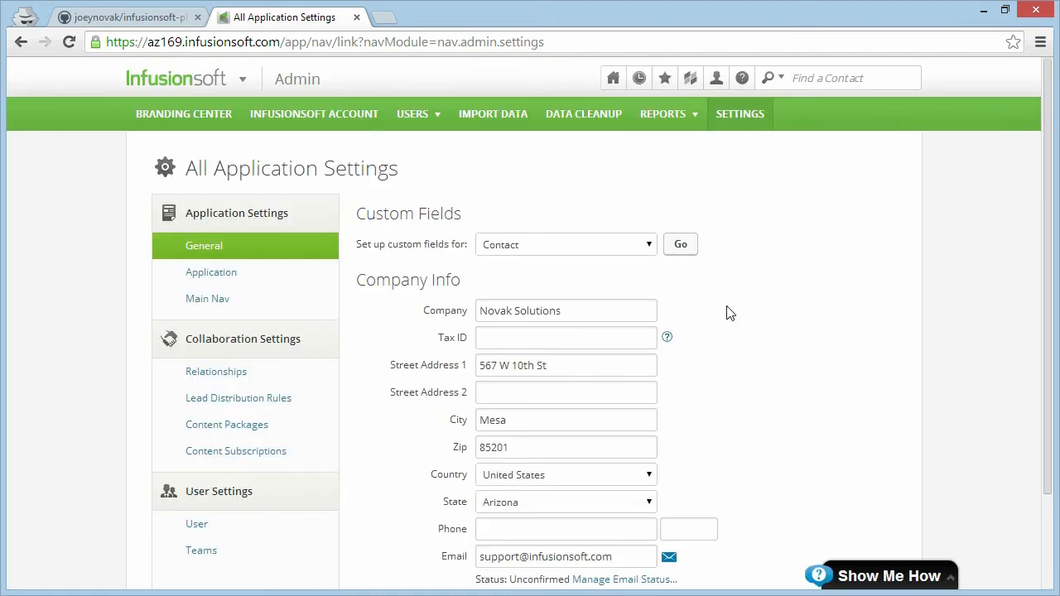
{"action": "left_click", "coordinate": [242, 79]}
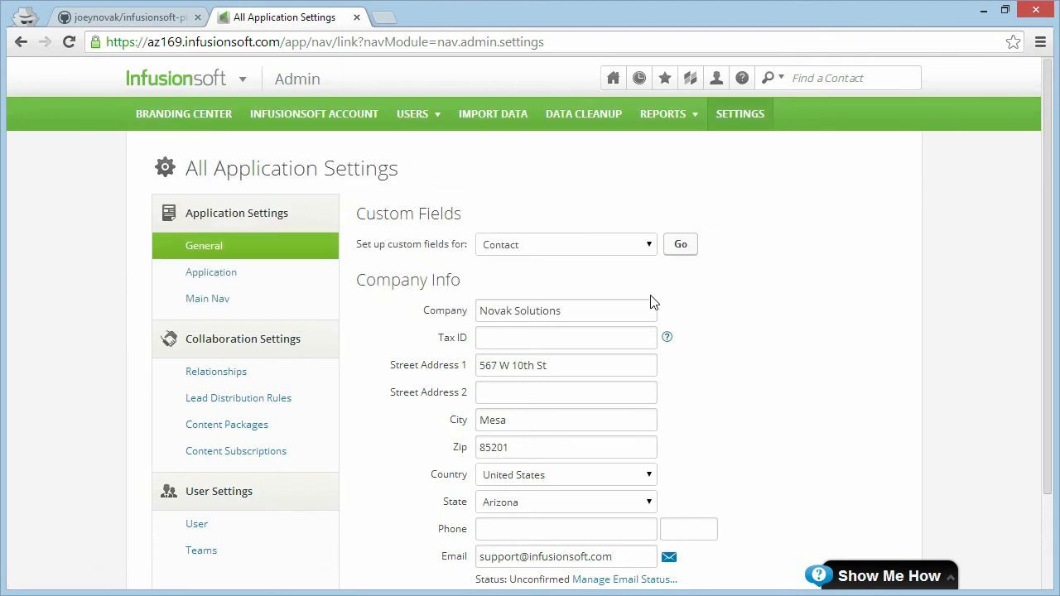
{"action": "mouse_move", "coordinate": [681, 244]}
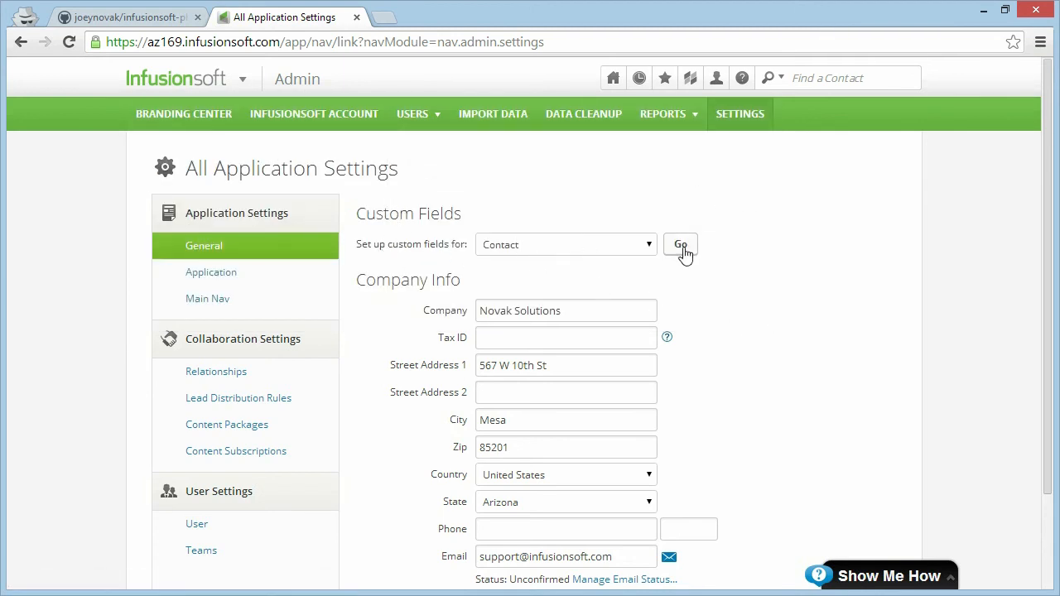
{"action": "left_click", "coordinate": [681, 245]}
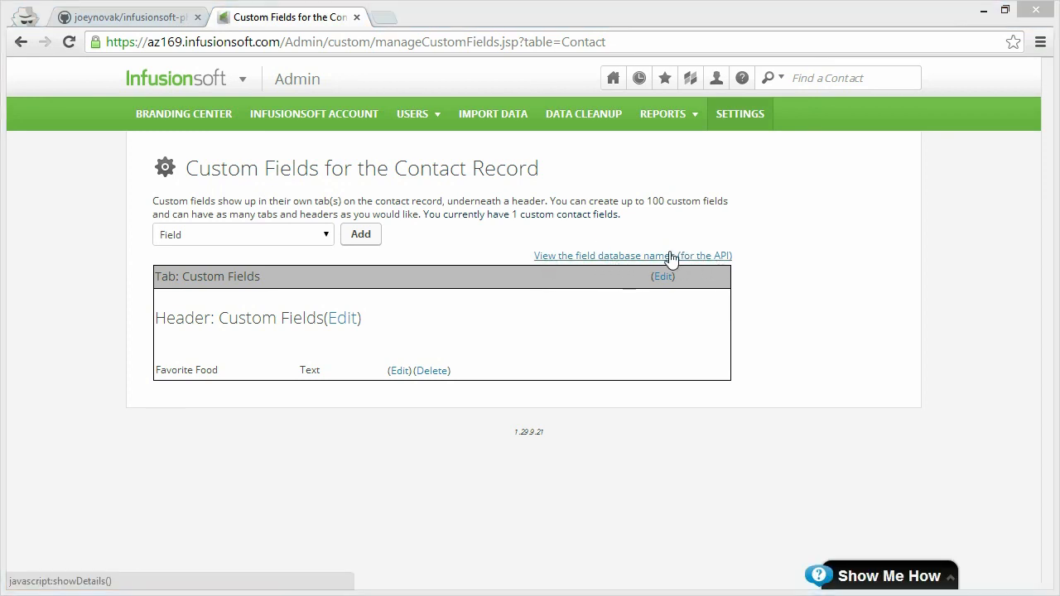
- View the API database names and select FavoriteFood for copying
{"action": "left_click", "coordinate": [633, 256]}
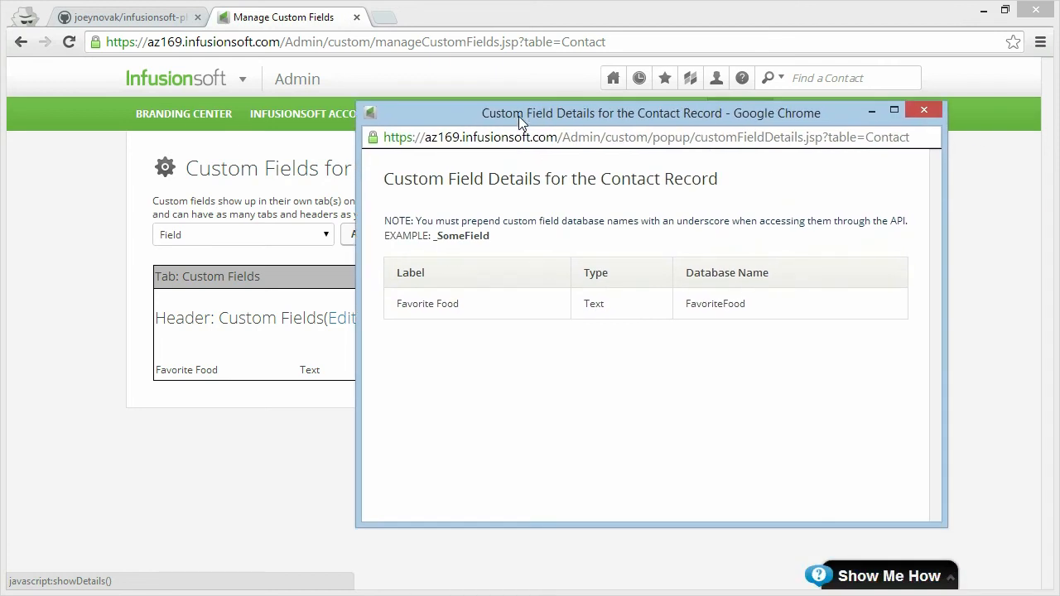
{"action": "mouse_move", "coordinate": [529, 438]}
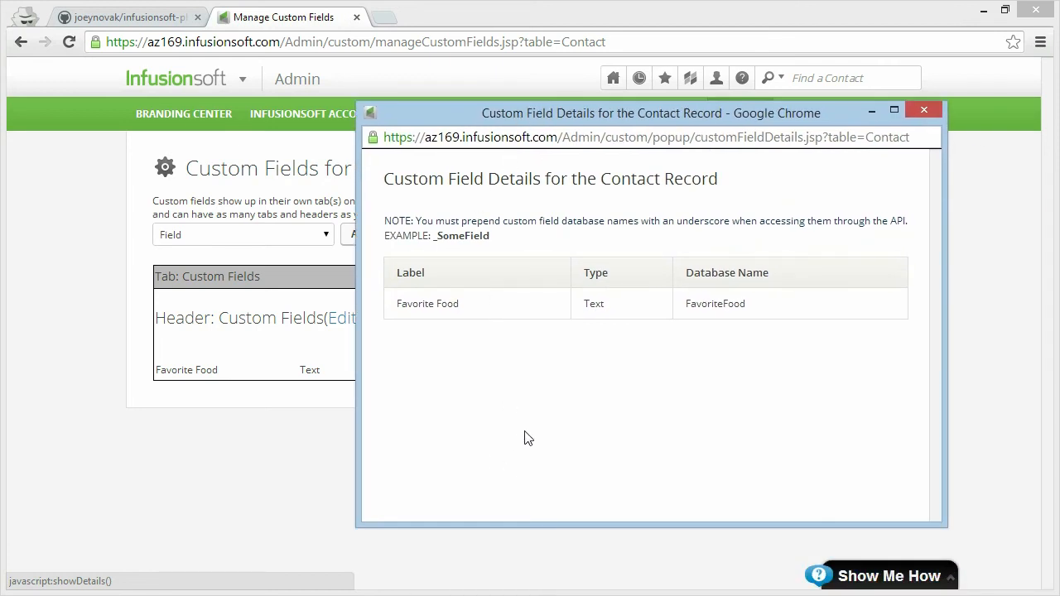
{"action": "mouse_move", "coordinate": [729, 325]}
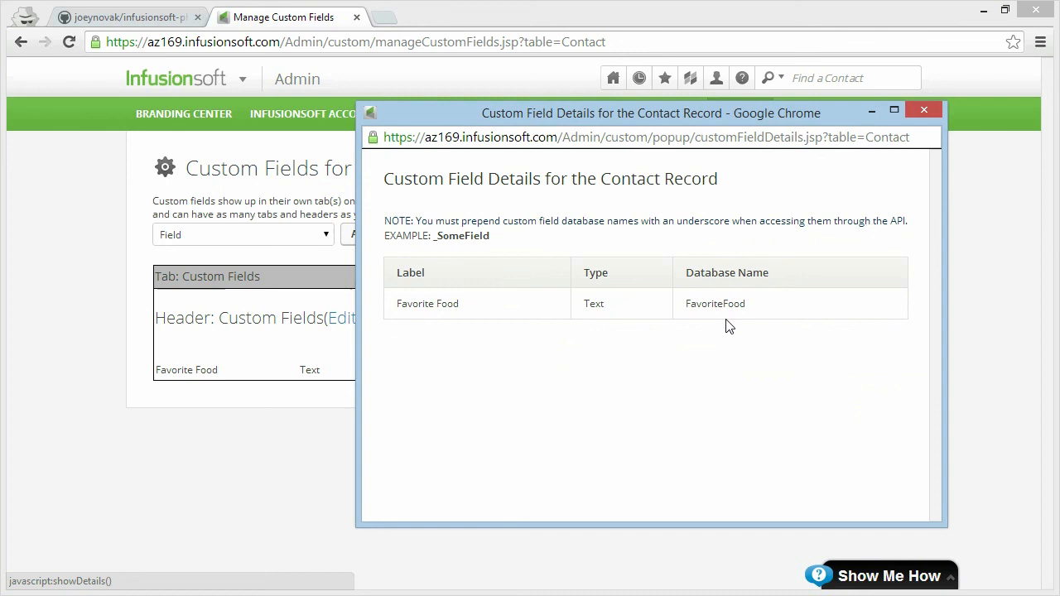
{"action": "mouse_move", "coordinate": [447, 319]}
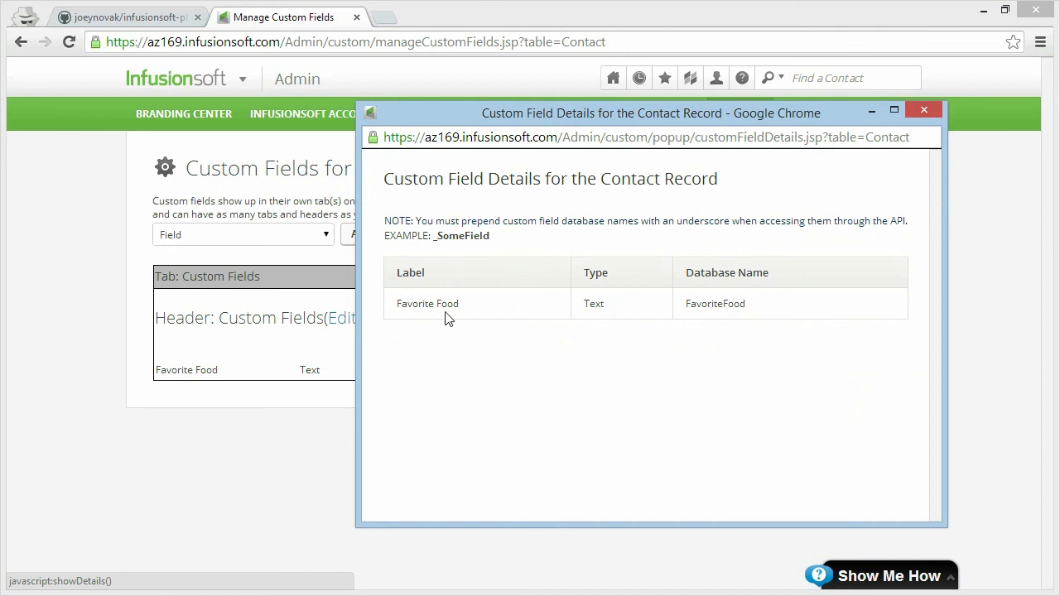
{"action": "mouse_move", "coordinate": [700, 331]}
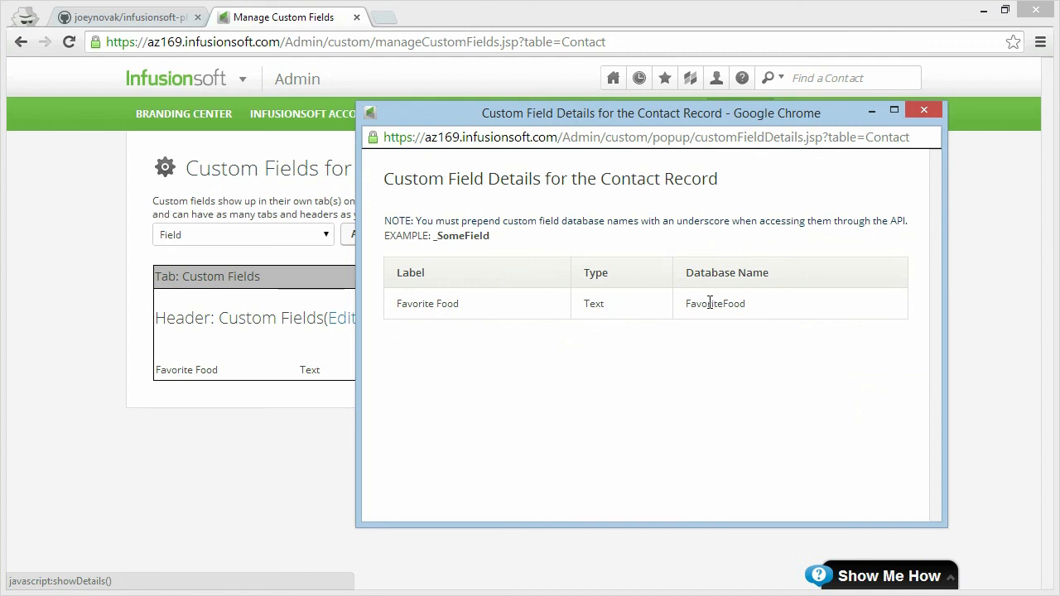
{"action": "double_click", "coordinate": [715, 303]}
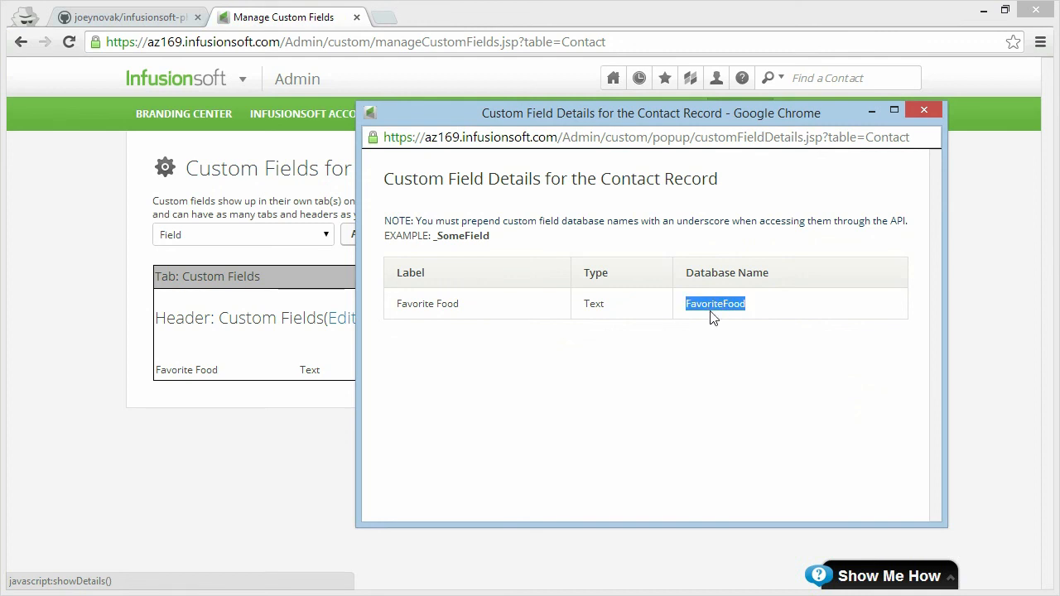
{"action": "mouse_move", "coordinate": [713, 322]}
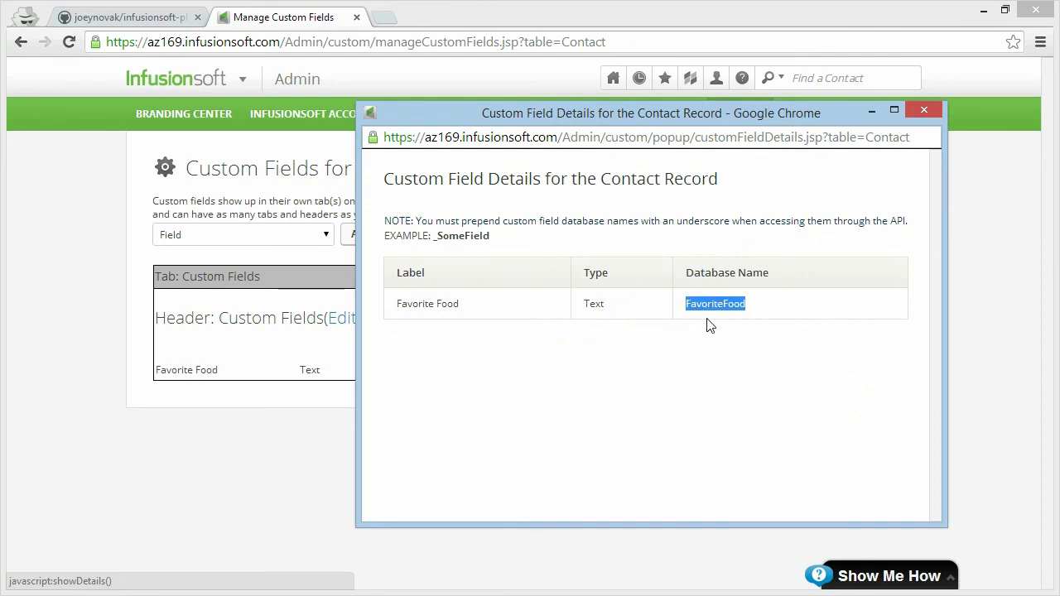
{"action": "mouse_move", "coordinate": [682, 317]}
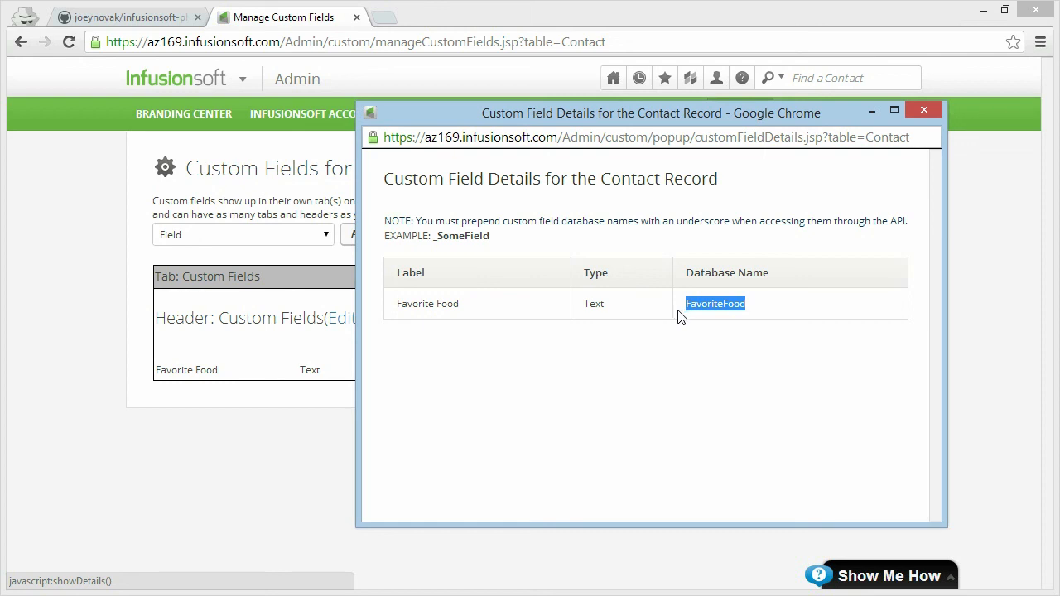
{"action": "mouse_move", "coordinate": [414, 433]}
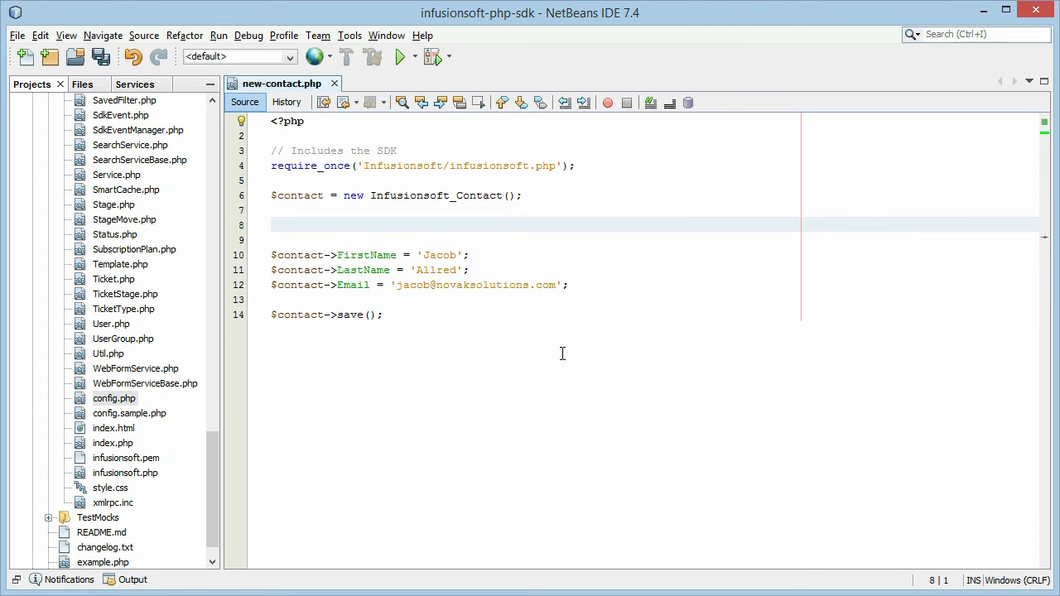
- Define a $custom array containing '_FavoriteFood' in new-contact.php
{"action": "type", "text": "$custom = a"}
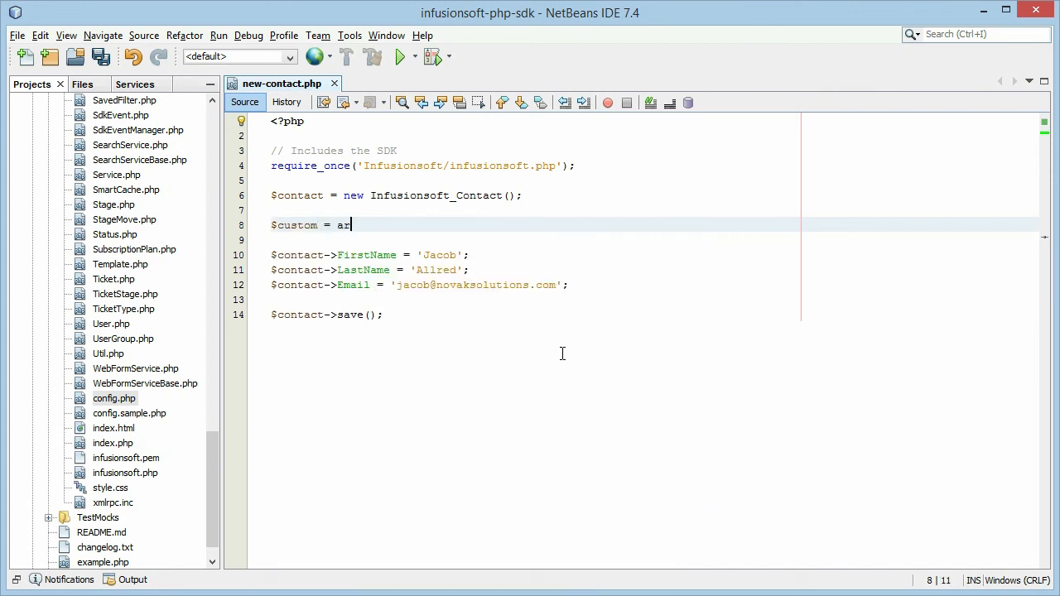
{"action": "type", "text": "ray("}
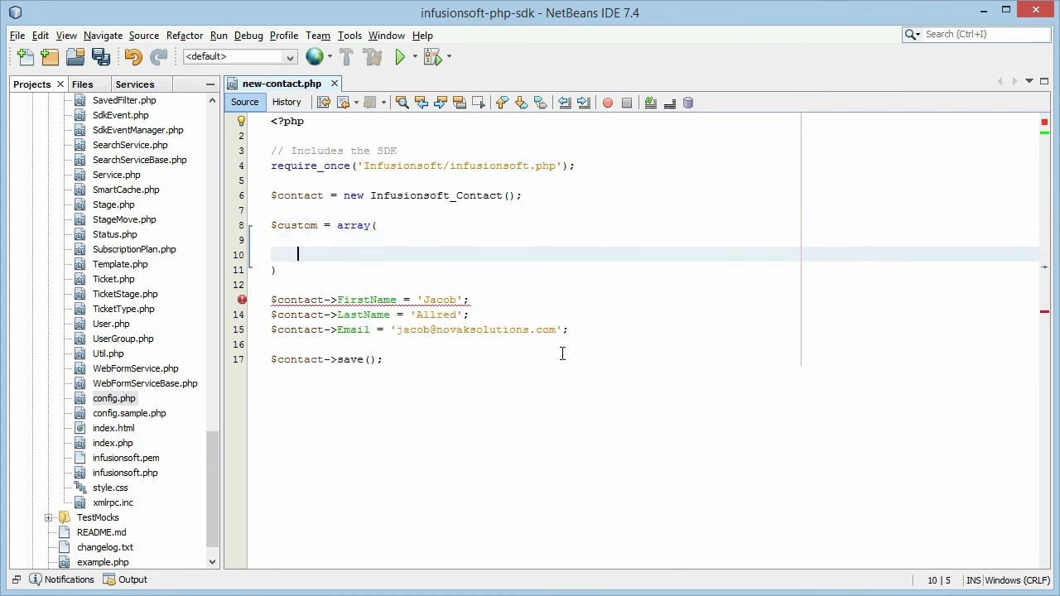
{"action": "type", "text": ";"}
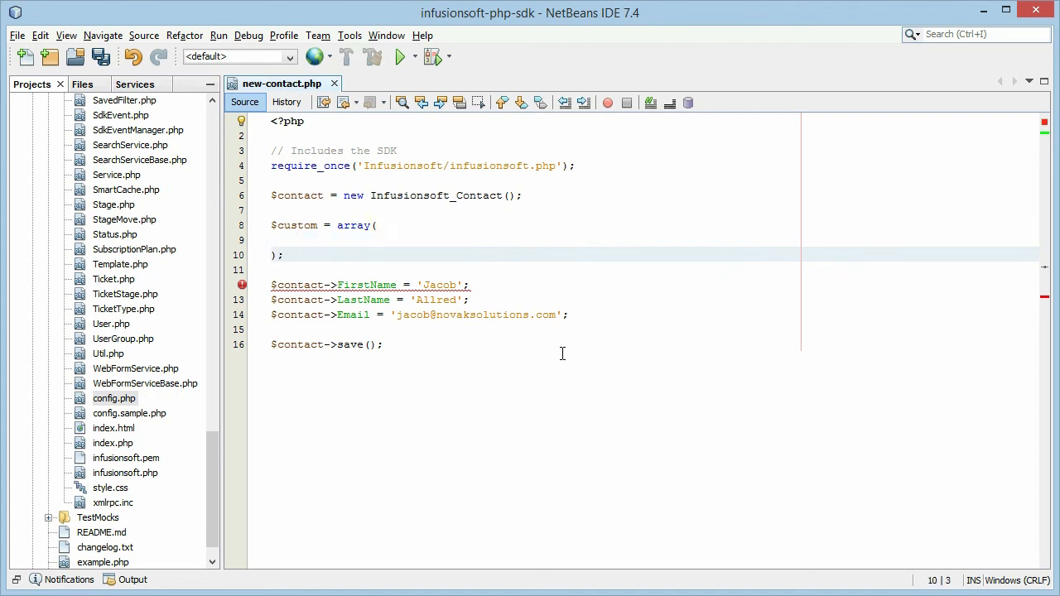
{"action": "type", "text": "'_FavoriteFood',"}
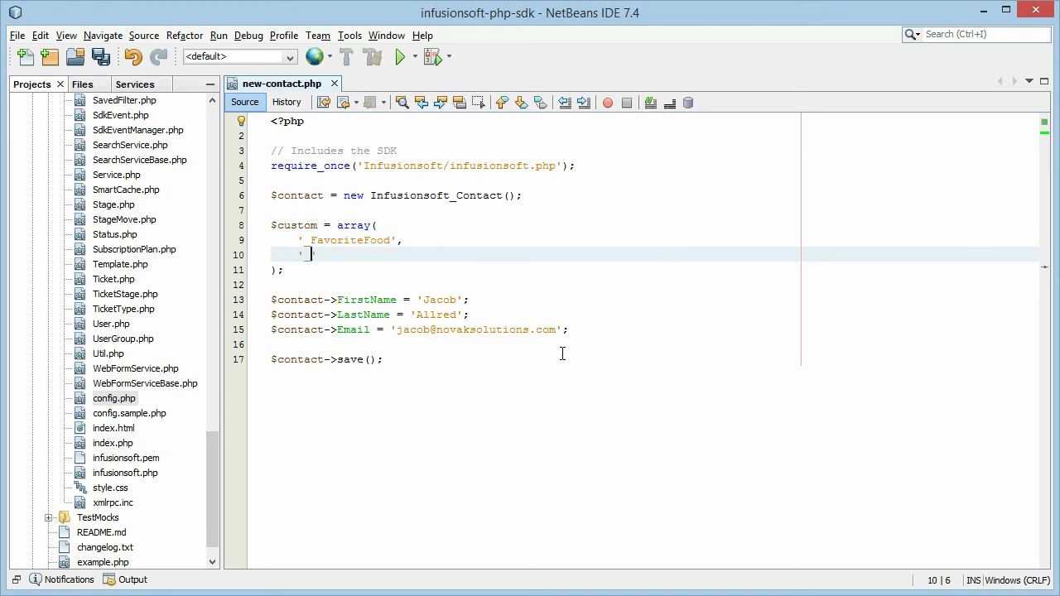
{"action": "type", "text": "_HatedFoods"}
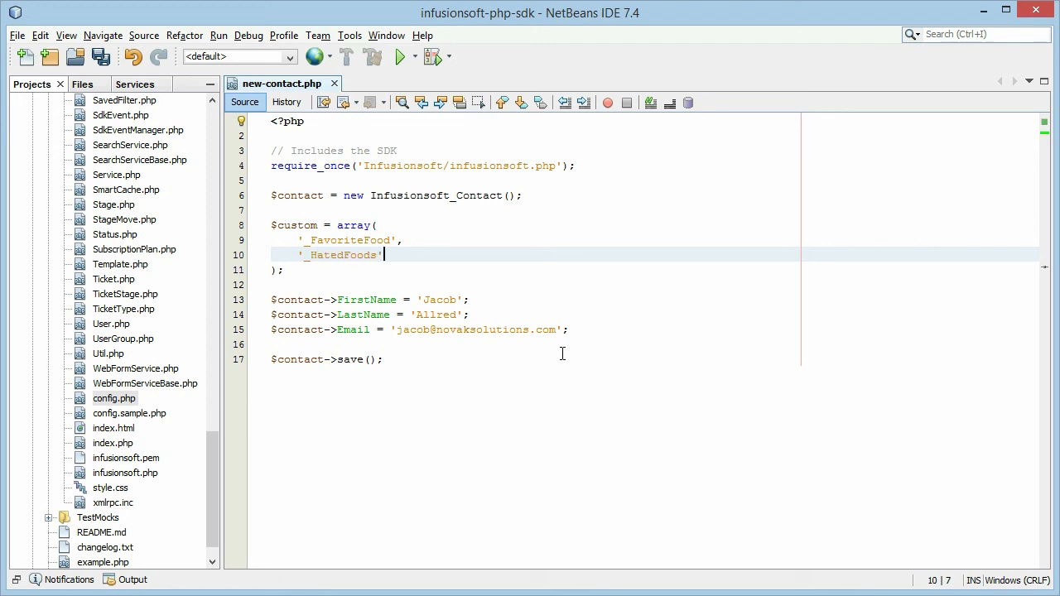
{"action": "type", "text": ","}
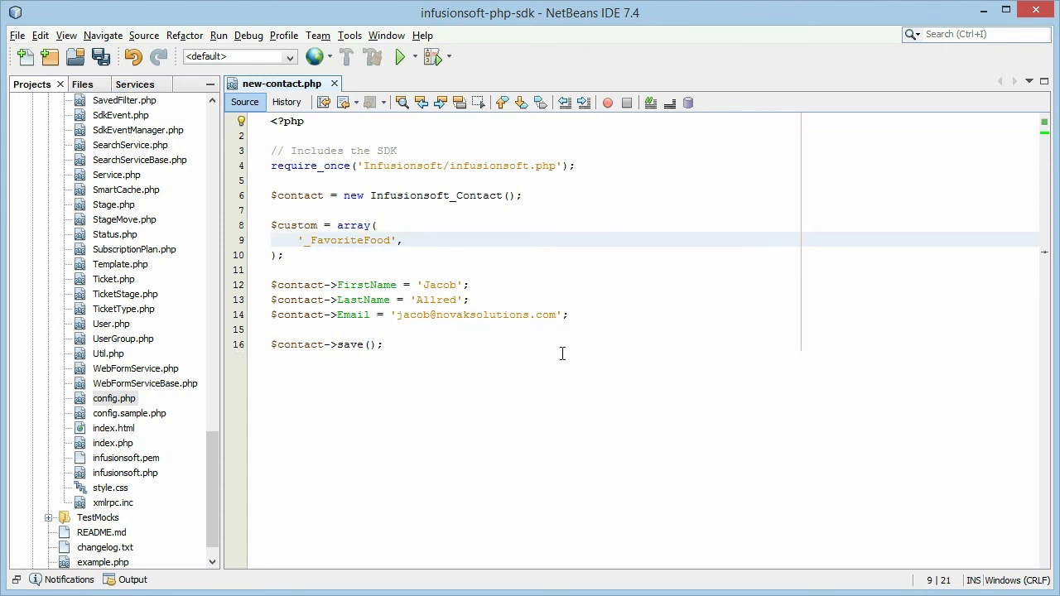
{"action": "key", "text": "enter"}
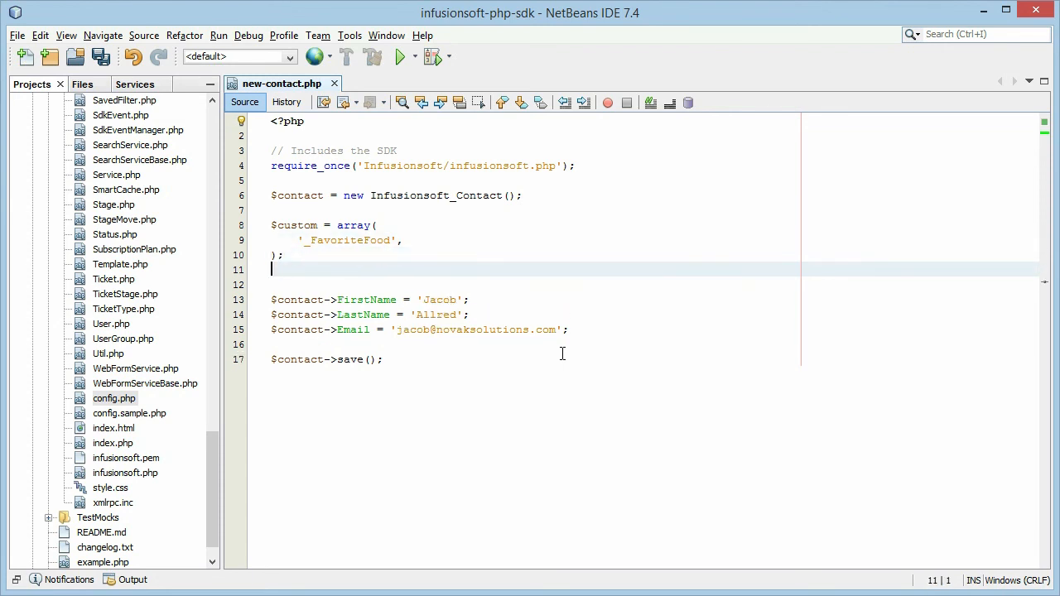
- Pass $custom to $contact->addCustomFields(), trying an addCustomField line, and add an array entry line
{"action": "type", "text": "$contact->"}
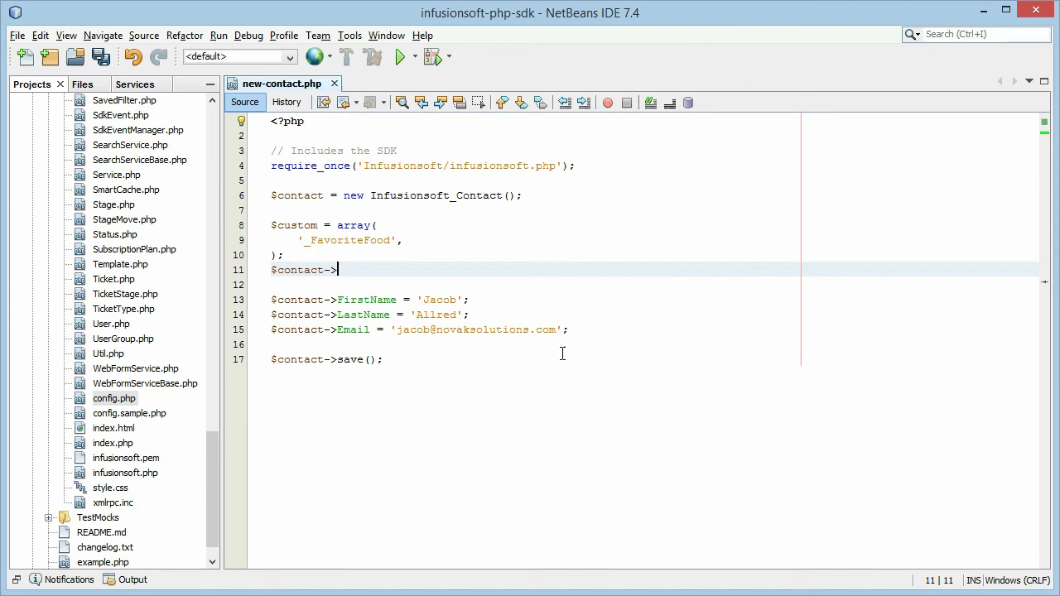
{"action": "type", "text": "addCustomFields($custom);"}
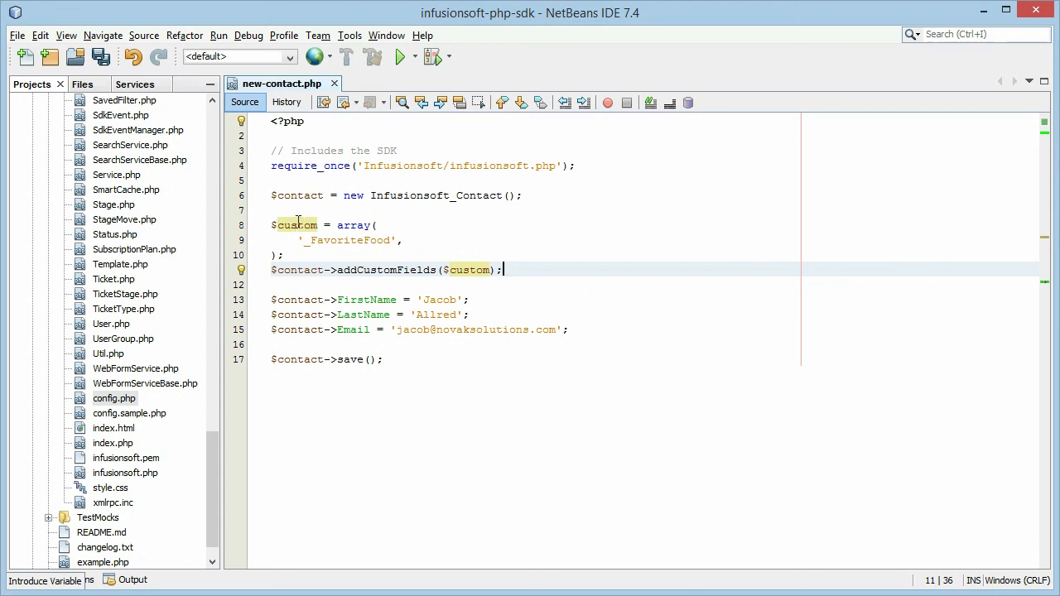
{"action": "type", "text": "$contact"}
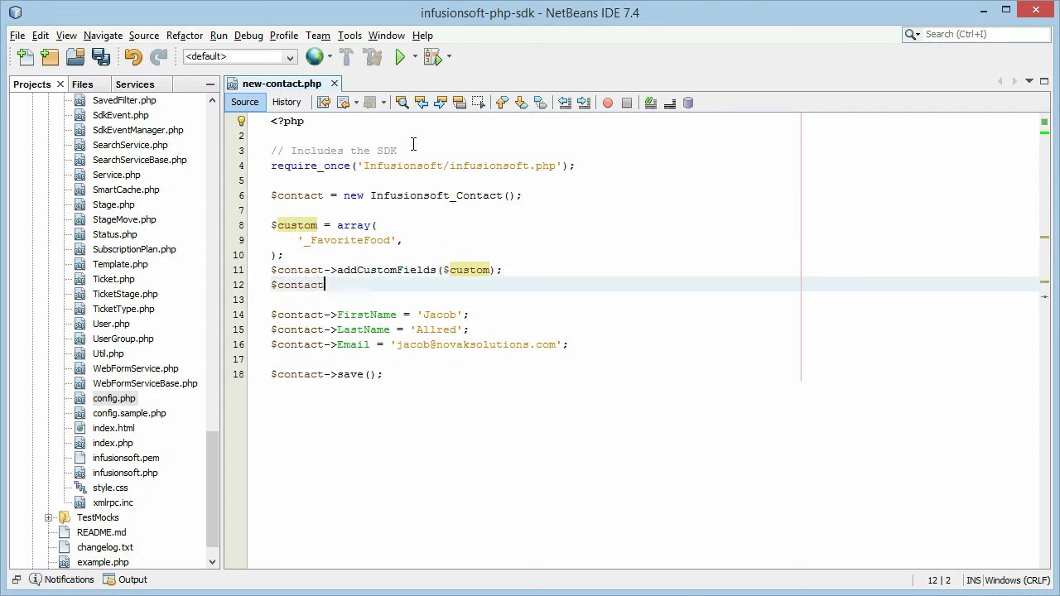
{"action": "type", "text": "->addCustomField"}
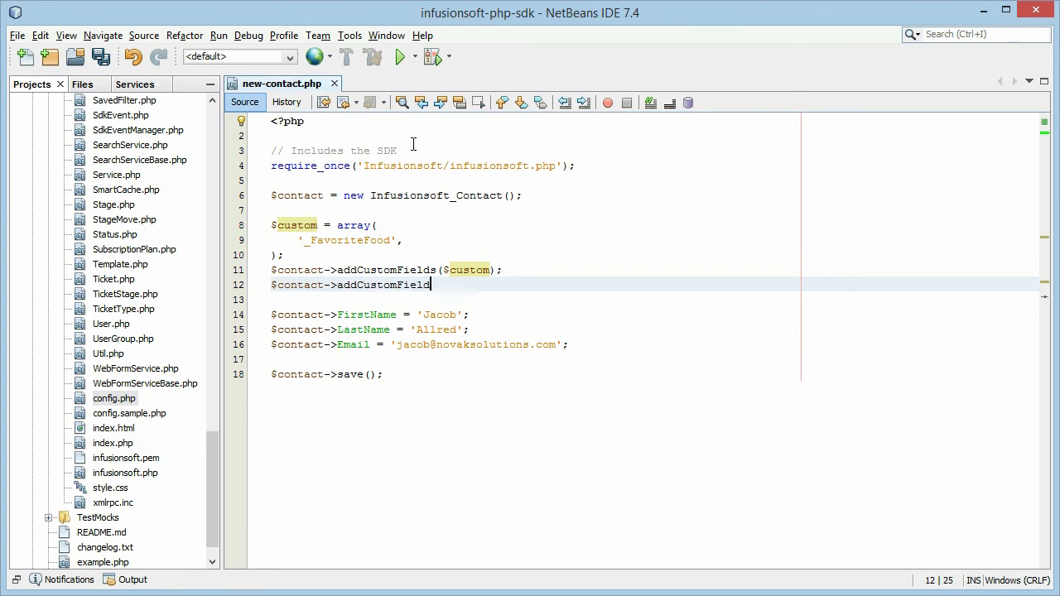
{"action": "type", "text": "('_FavoriteFoods');"}
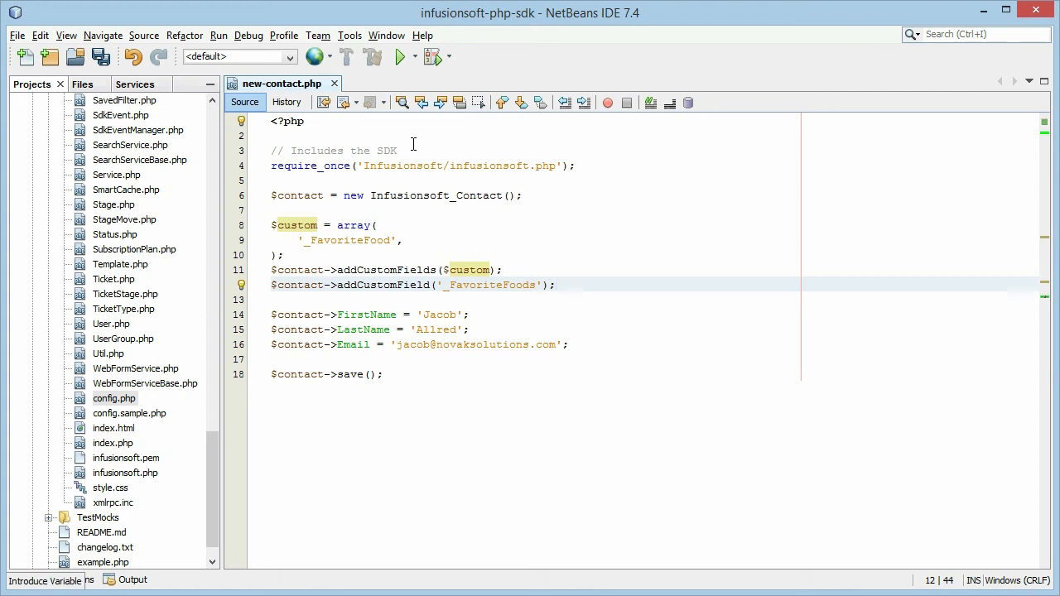
{"action": "left_click", "coordinate": [557, 285]}
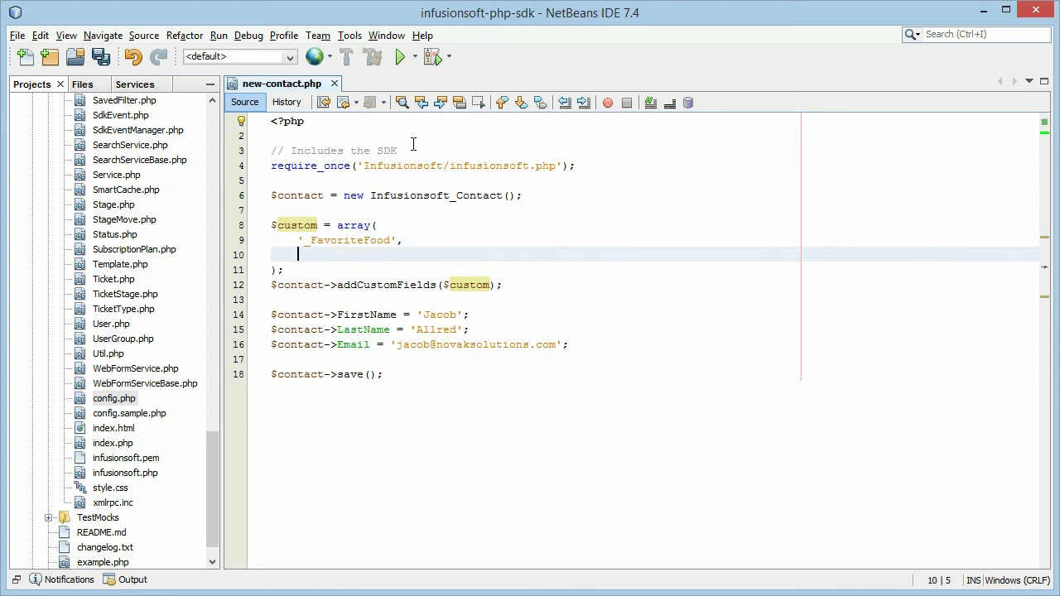
{"action": "type", "text": "'_AnotherFie"}
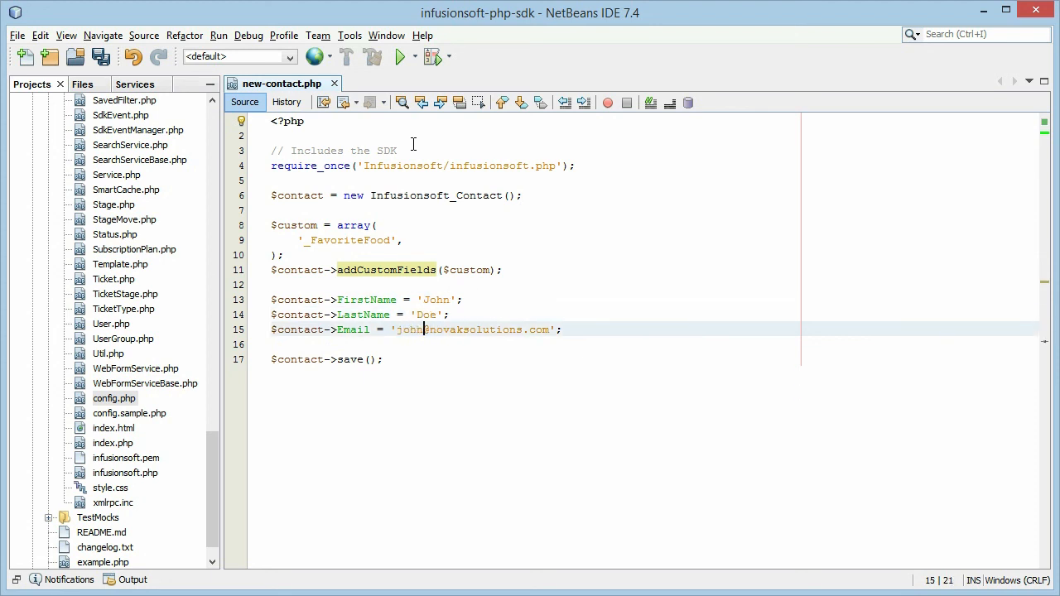
{"action": "type", "text": "$contact->"}
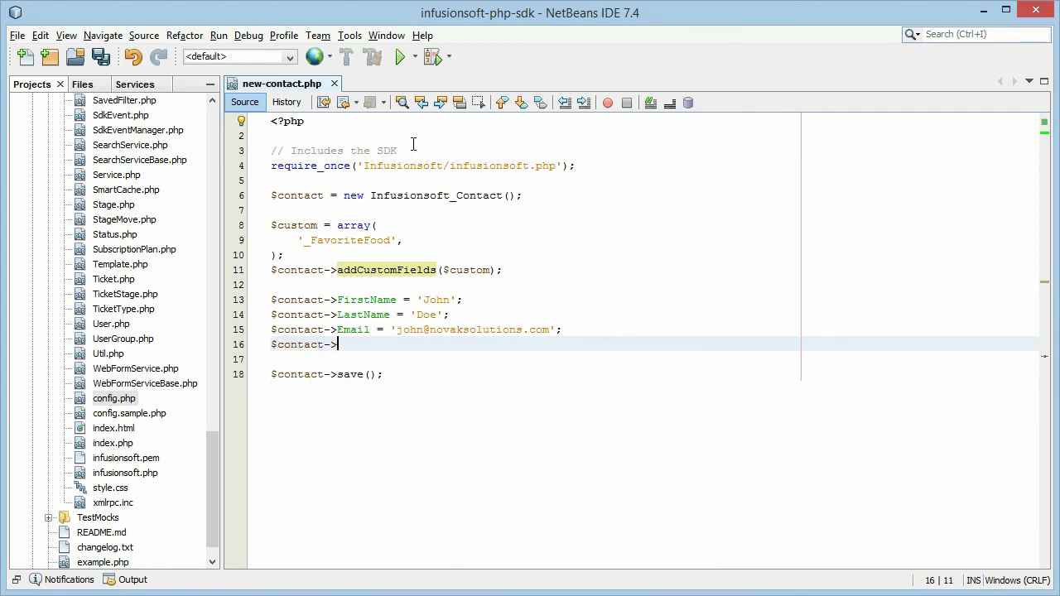
{"action": "type", "text": "_FavoriteFood ="}
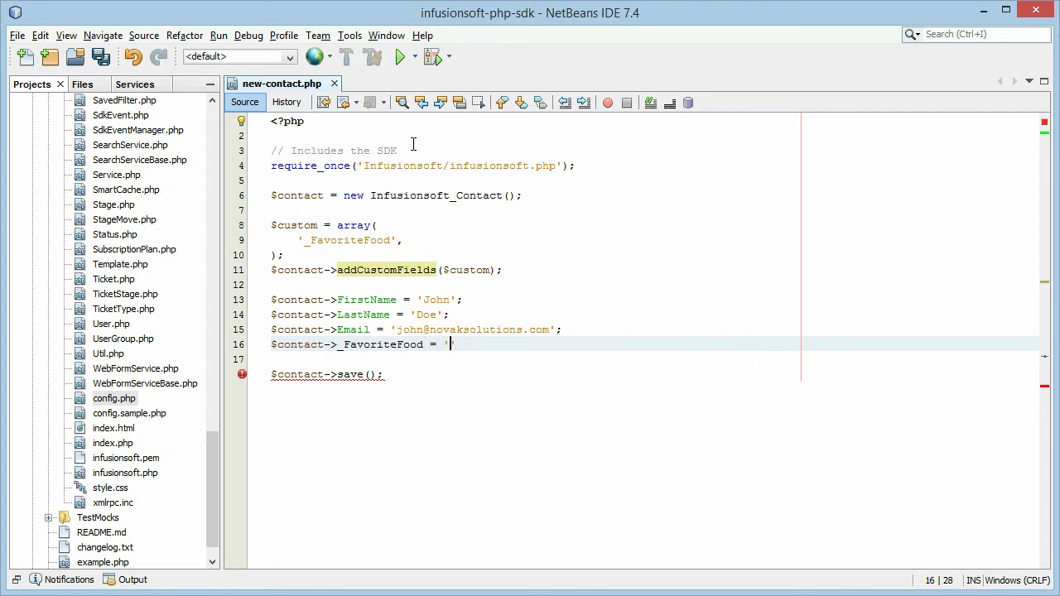
{"action": "type", "text": "Pizza';"}
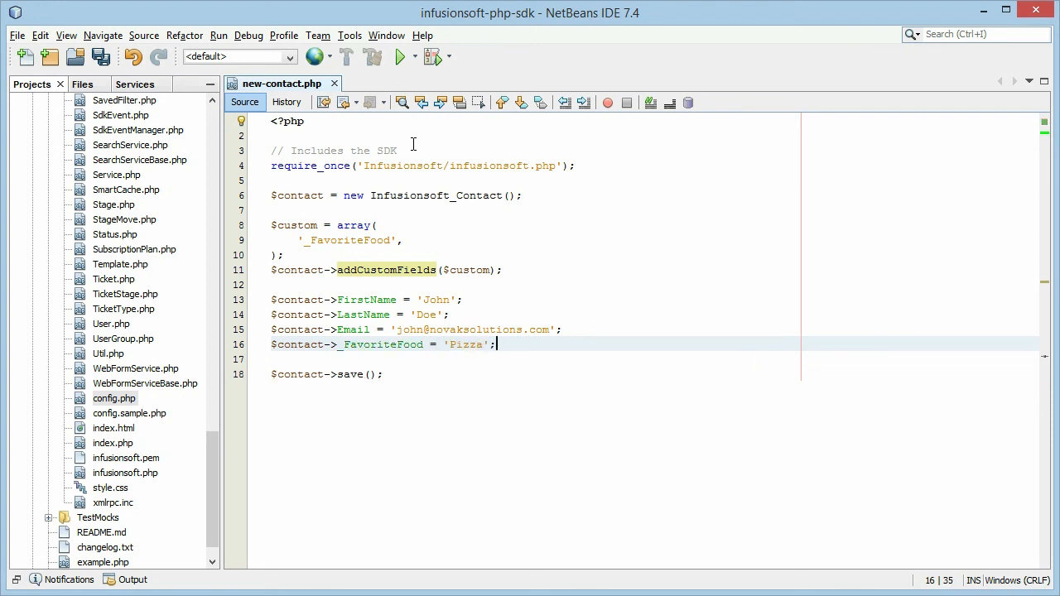
{"action": "mouse_move", "coordinate": [400, 187]}
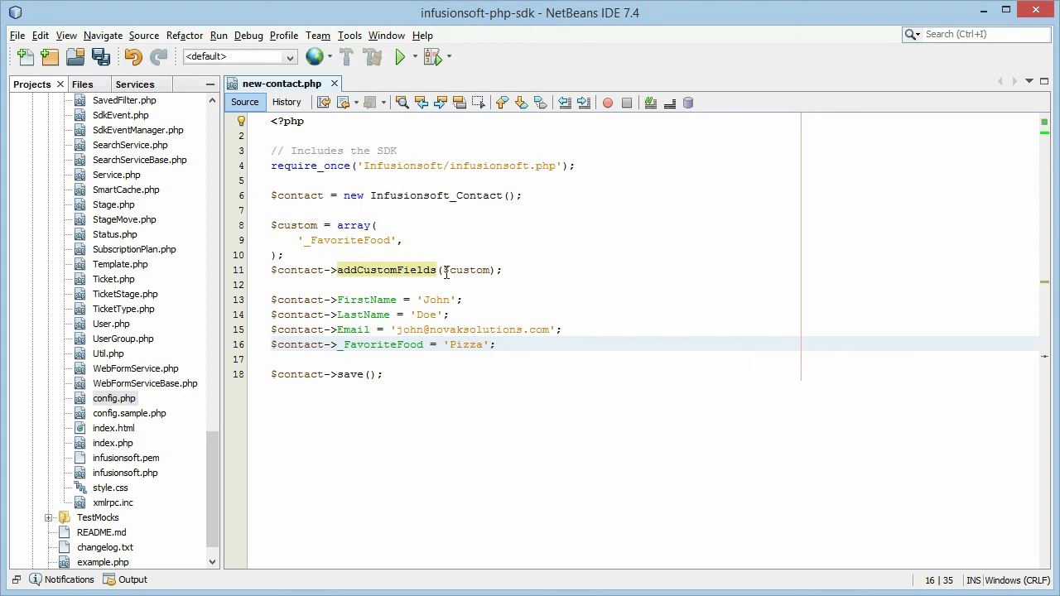
{"action": "mouse_move", "coordinate": [313, 230]}
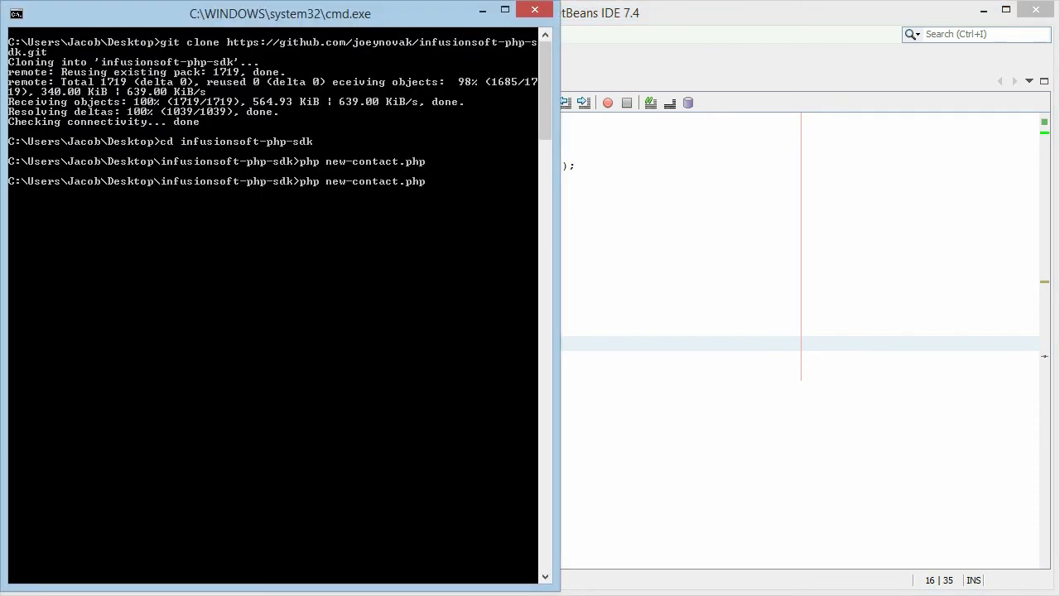
{"action": "mouse_move", "coordinate": [430, 200]}
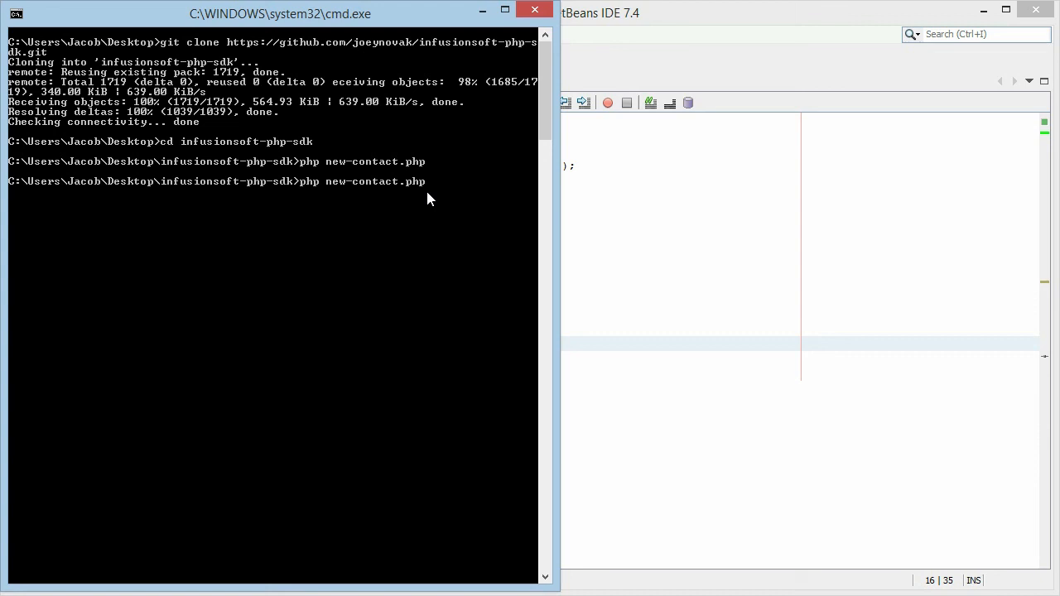
{"action": "mouse_move", "coordinate": [353, 201]}
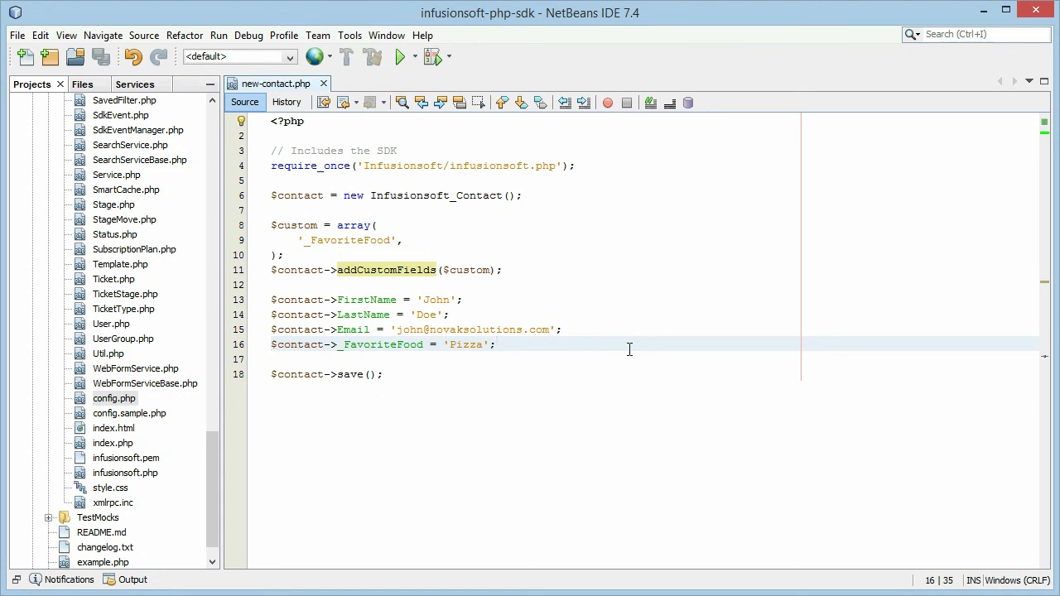
- Rerun php new-contact.php in the Command Prompt window
{"action": "left_click", "coordinate": [497, 345]}
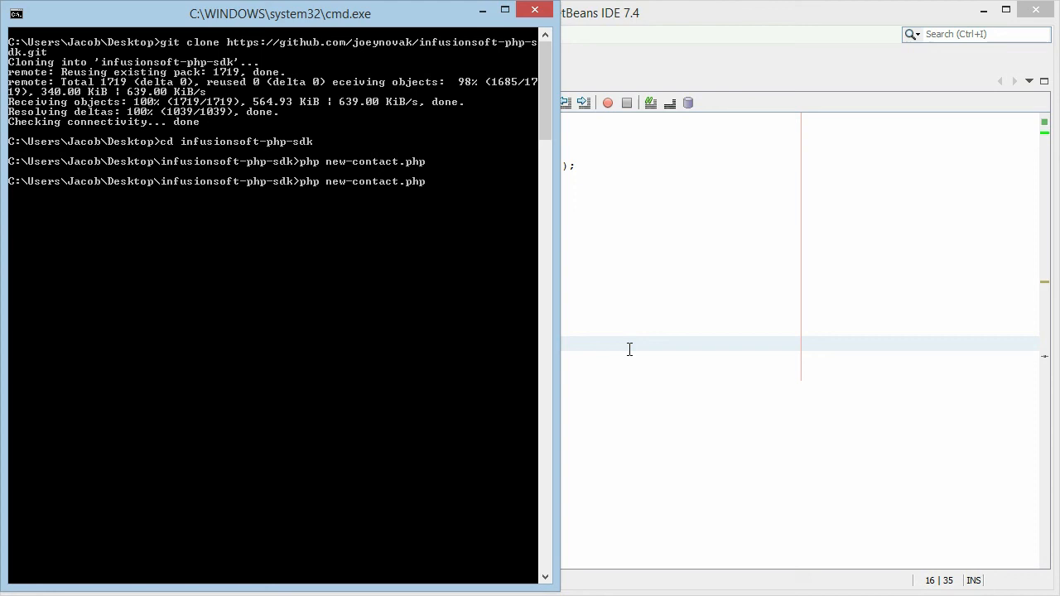
{"action": "key", "text": "Return"}
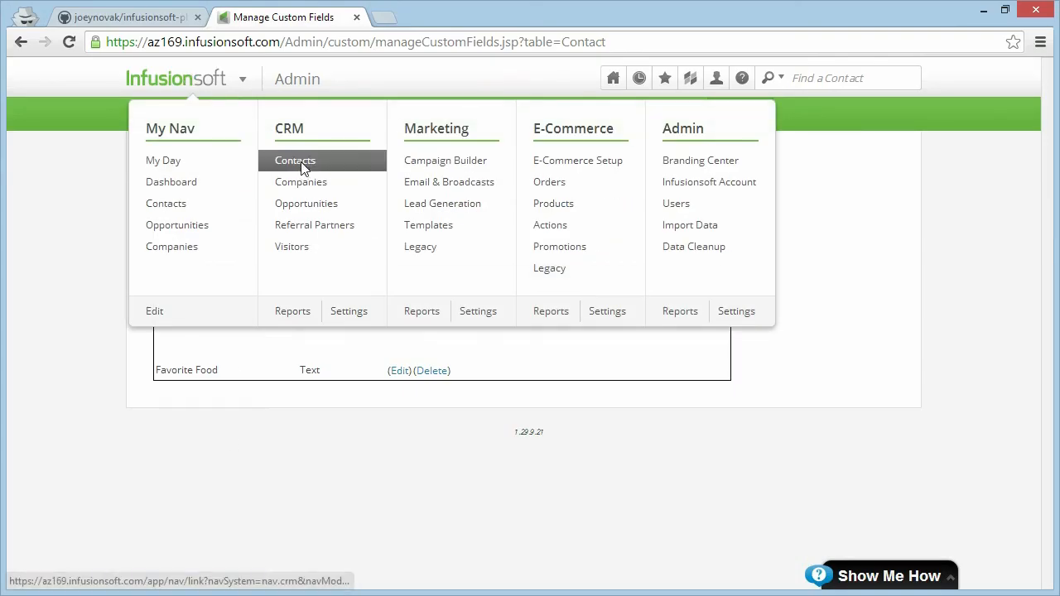
- Open John Doe from the contacts list and confirm Favorite Food reads Pizza
{"action": "left_click", "coordinate": [295, 160]}
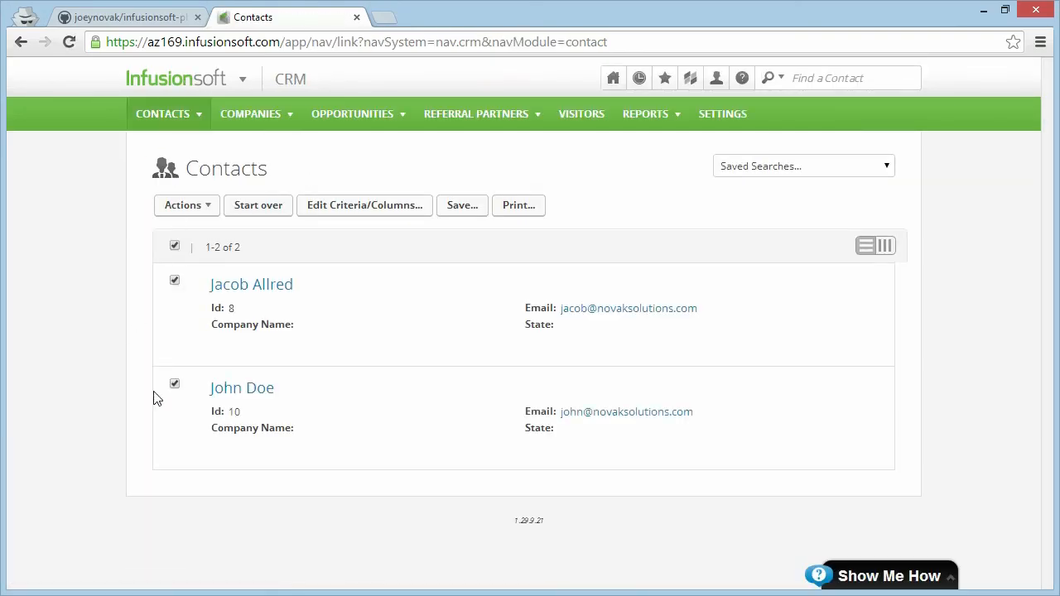
{"action": "left_click", "coordinate": [242, 387]}
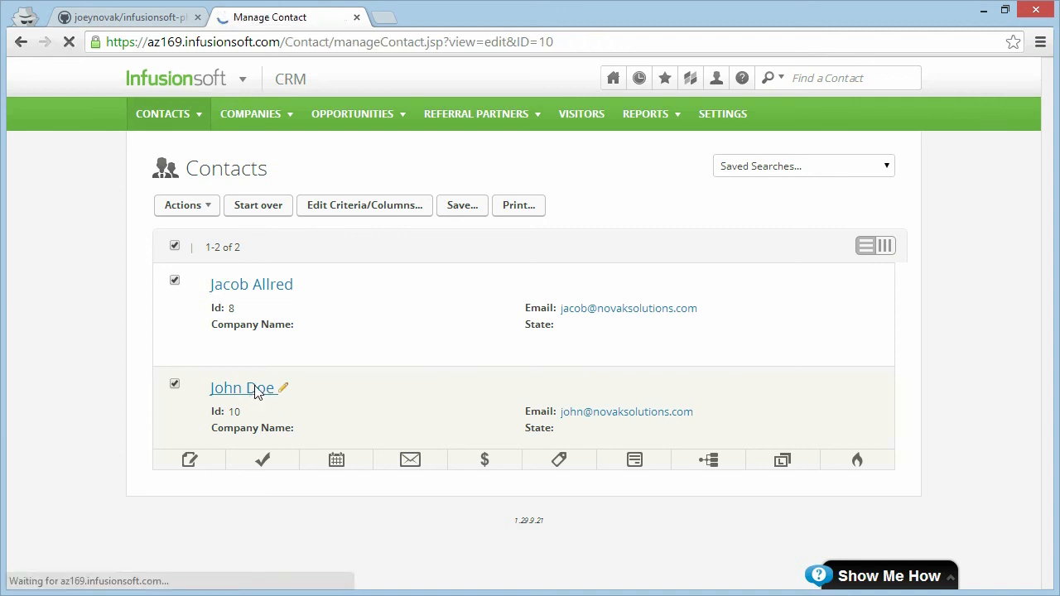
{"action": "left_click", "coordinate": [241, 388]}
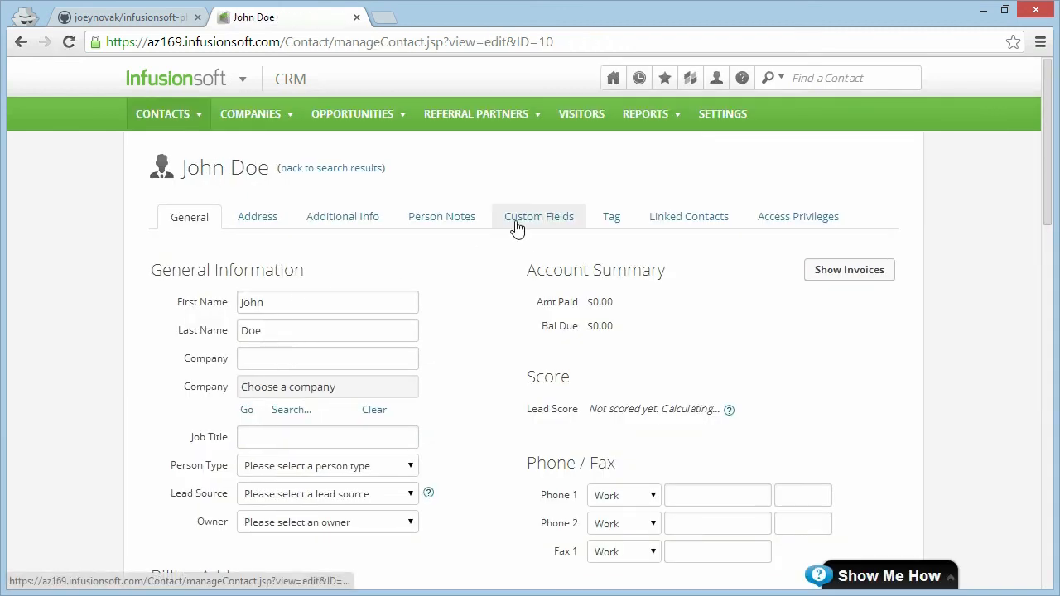
{"action": "left_click", "coordinate": [539, 217]}
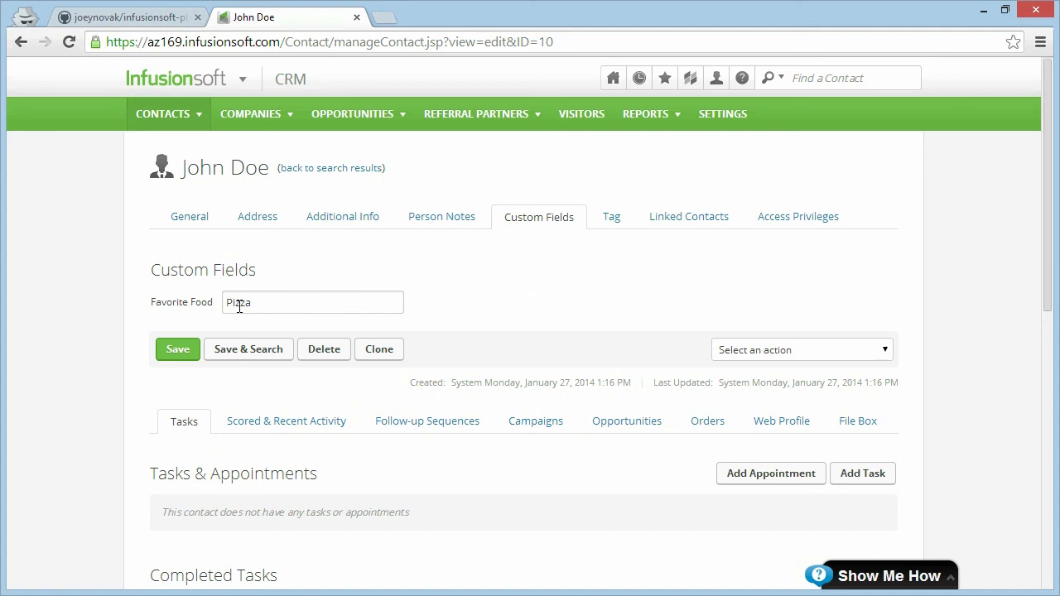
{"action": "mouse_move", "coordinate": [501, 274]}
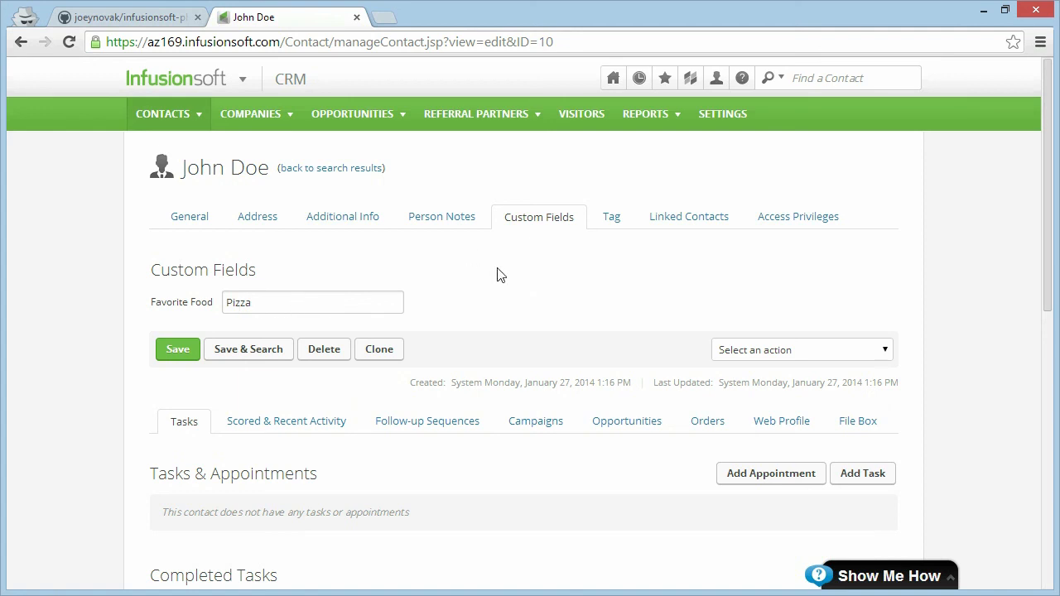
{"action": "left_click", "coordinate": [125, 17]}
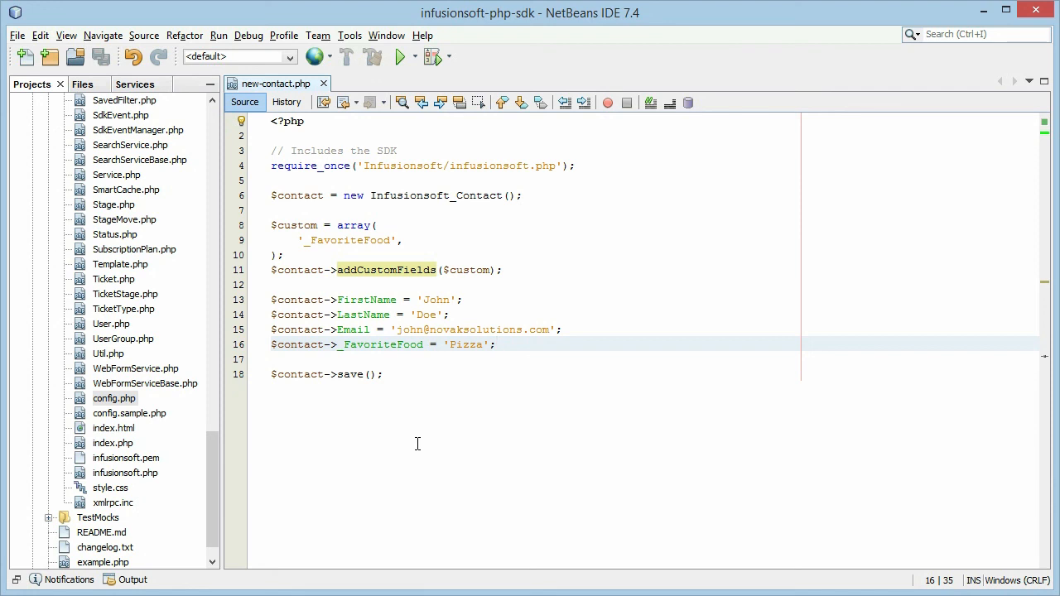
{"action": "left_click", "coordinate": [497, 345]}
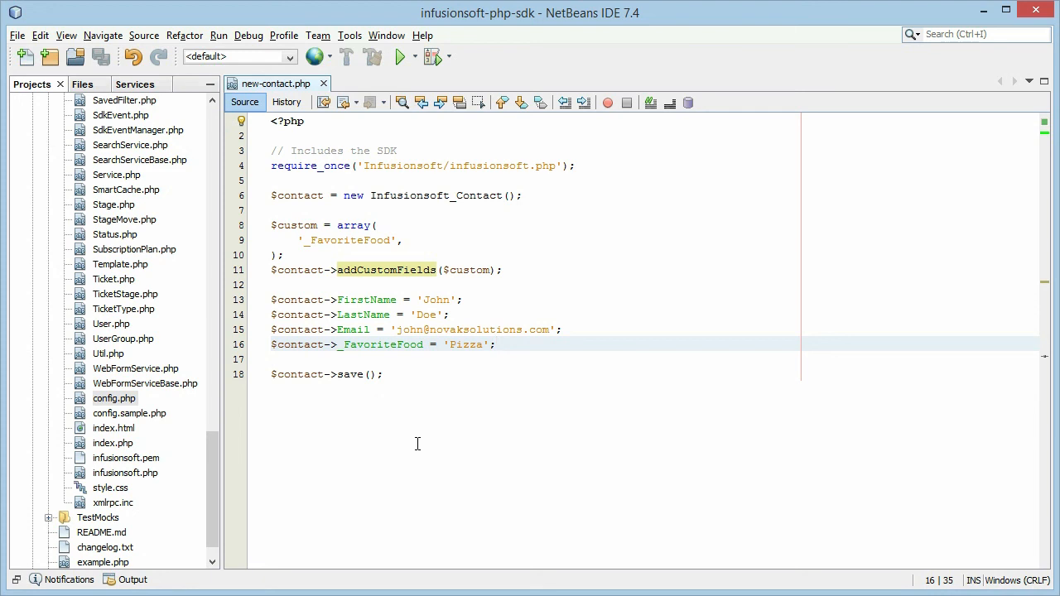
{"action": "left_click", "coordinate": [495, 345]}
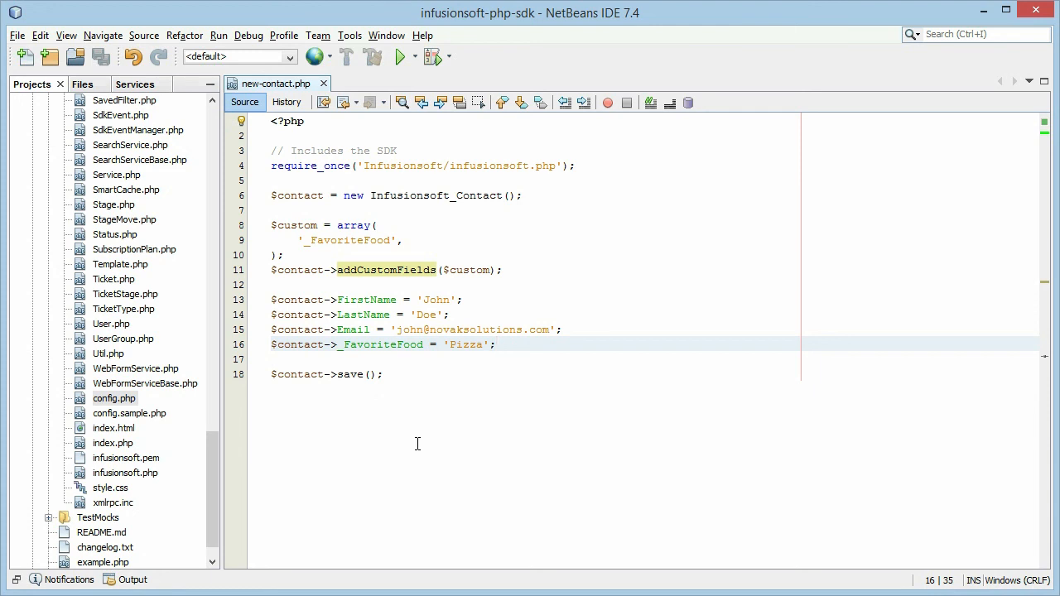
{"action": "left_click", "coordinate": [495, 345]}
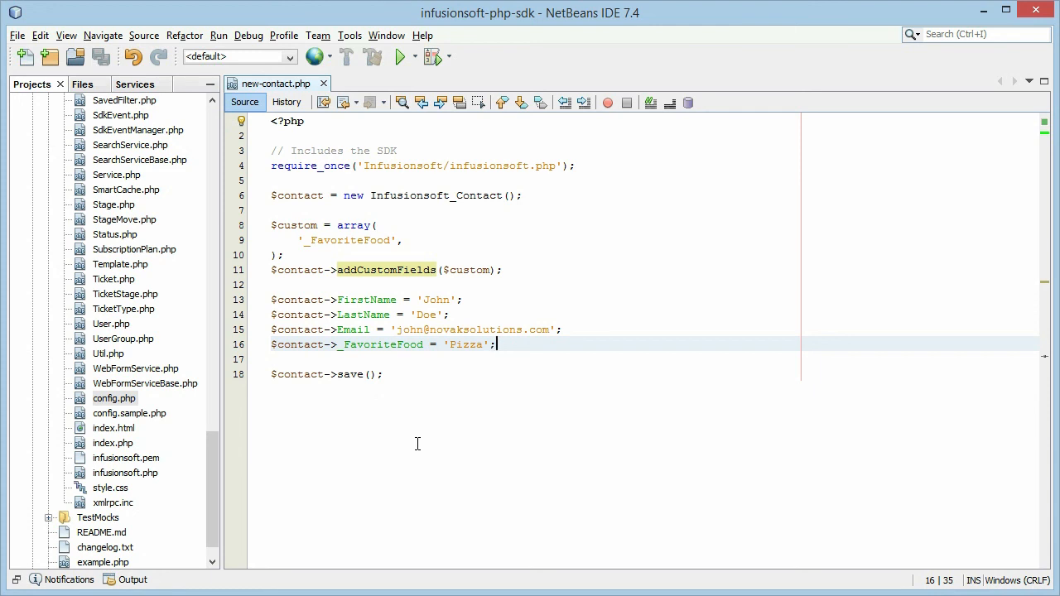